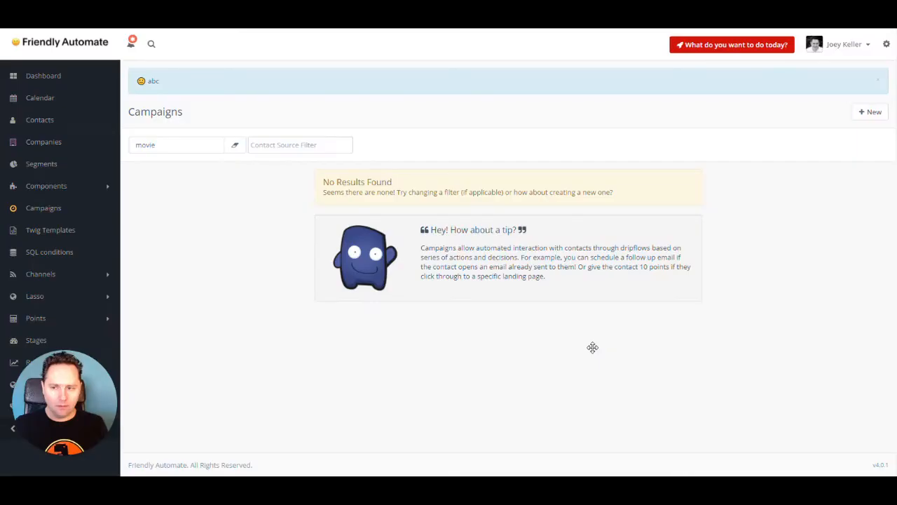
{"action": "mouse_move", "coordinate": [595, 352]}
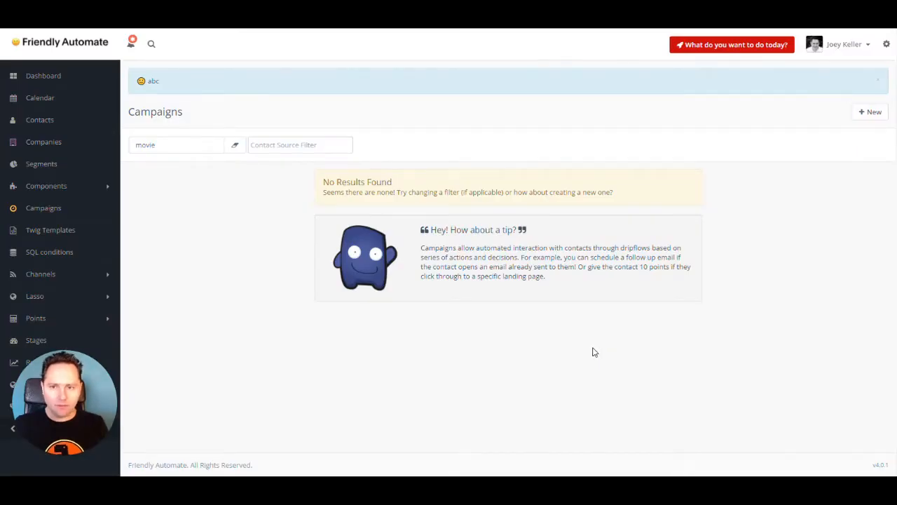
- Clear the campaign search filter and start a new campaign named 'Movie Nurture Test'
{"action": "left_click", "coordinate": [235, 145]}
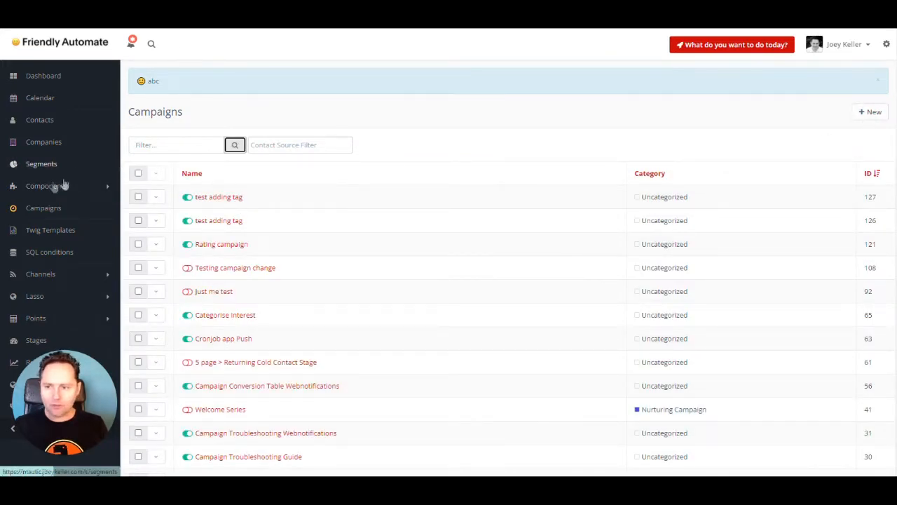
{"action": "mouse_move", "coordinate": [291, 192]}
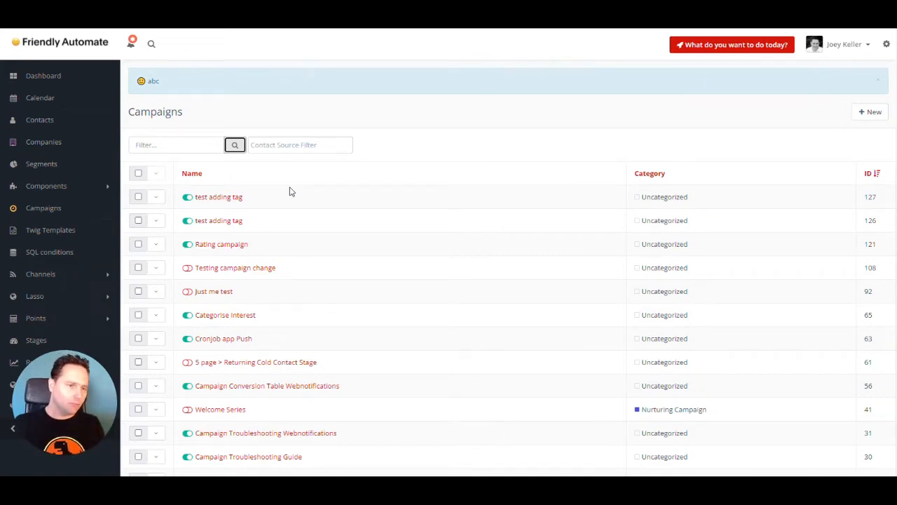
{"action": "mouse_move", "coordinate": [299, 192]}
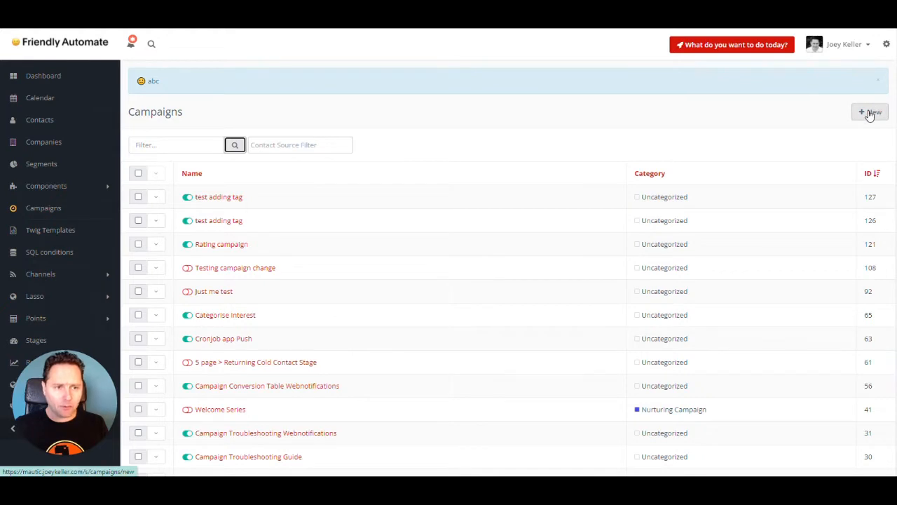
{"action": "mouse_move", "coordinate": [683, 141]}
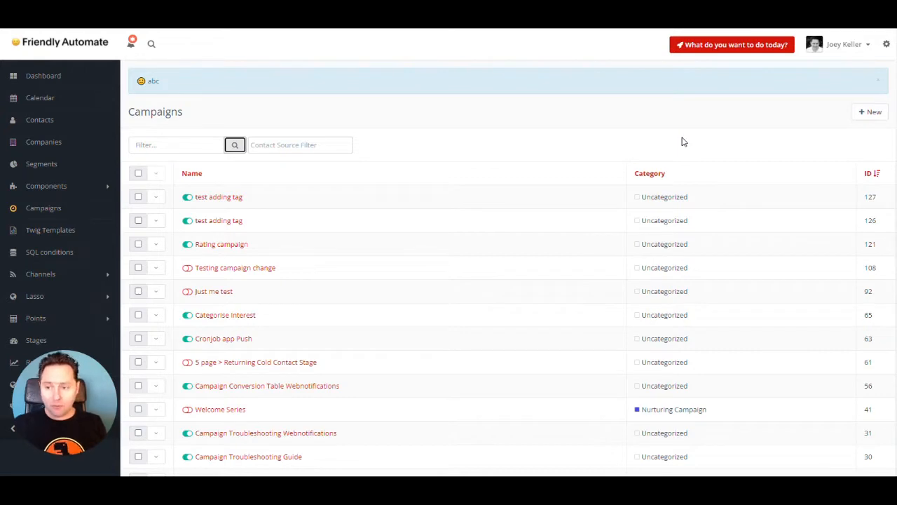
{"action": "mouse_move", "coordinate": [44, 208]}
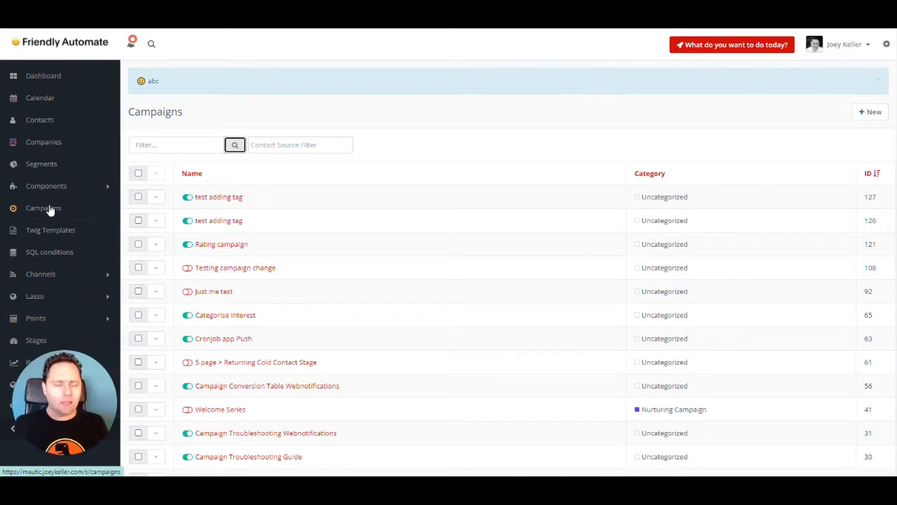
{"action": "mouse_move", "coordinate": [47, 186]}
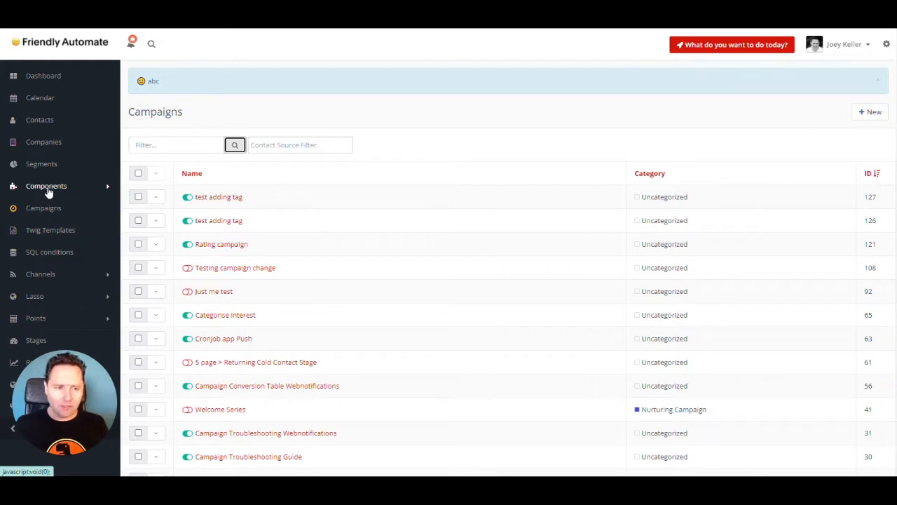
{"action": "mouse_move", "coordinate": [587, 174]}
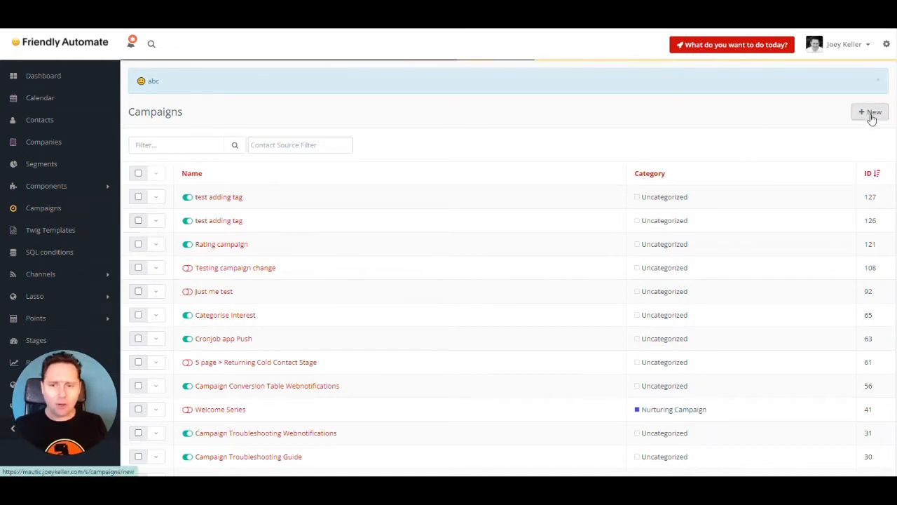
{"action": "left_click", "coordinate": [870, 112]}
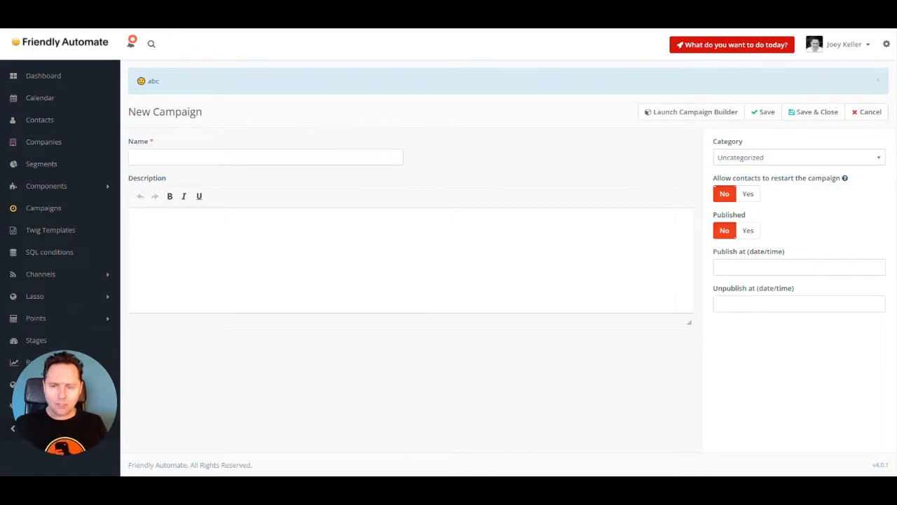
{"action": "type", "text": "Movie Nurture Test"}
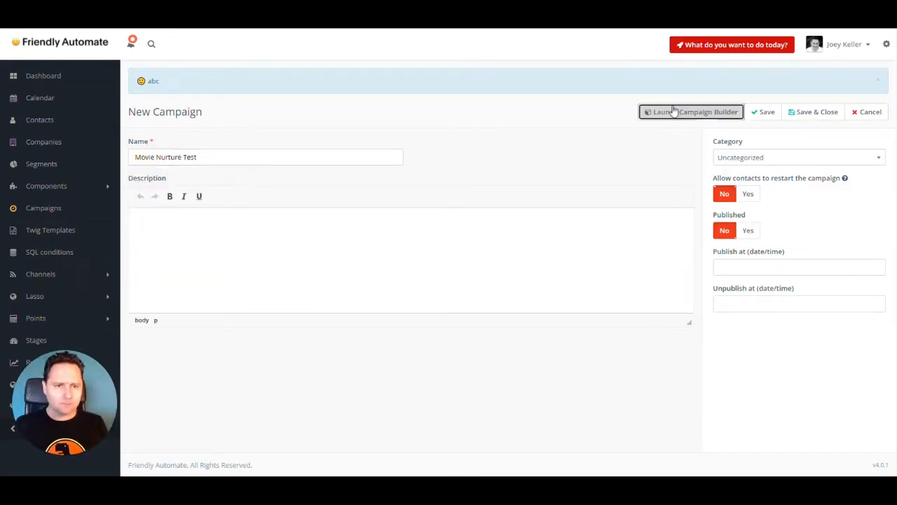
- In the builder, add JustMe segment as source; add, then remove, an Email Course form source
{"action": "left_click", "coordinate": [690, 112]}
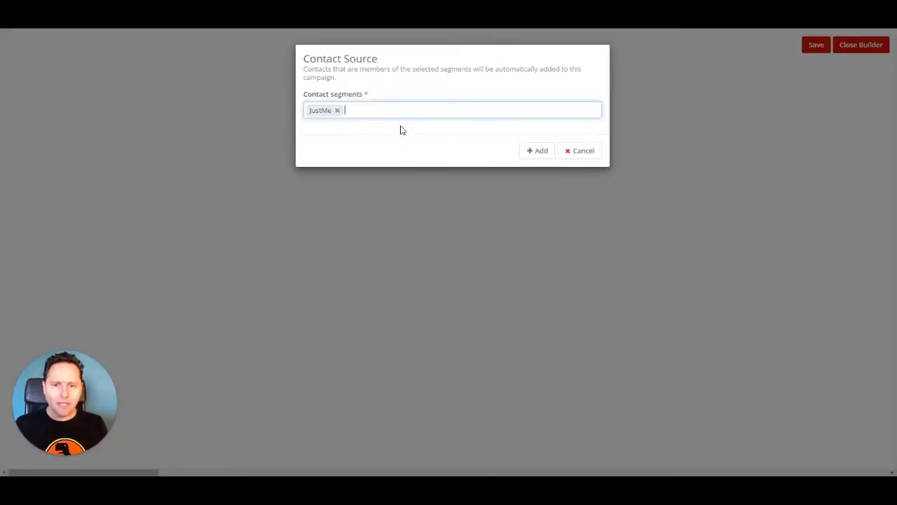
{"action": "left_click", "coordinate": [537, 150]}
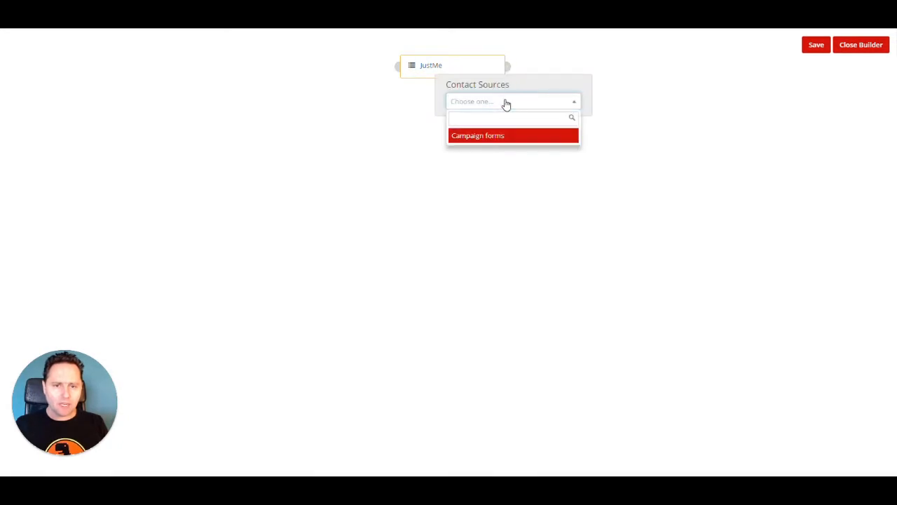
{"action": "left_click", "coordinate": [478, 135]}
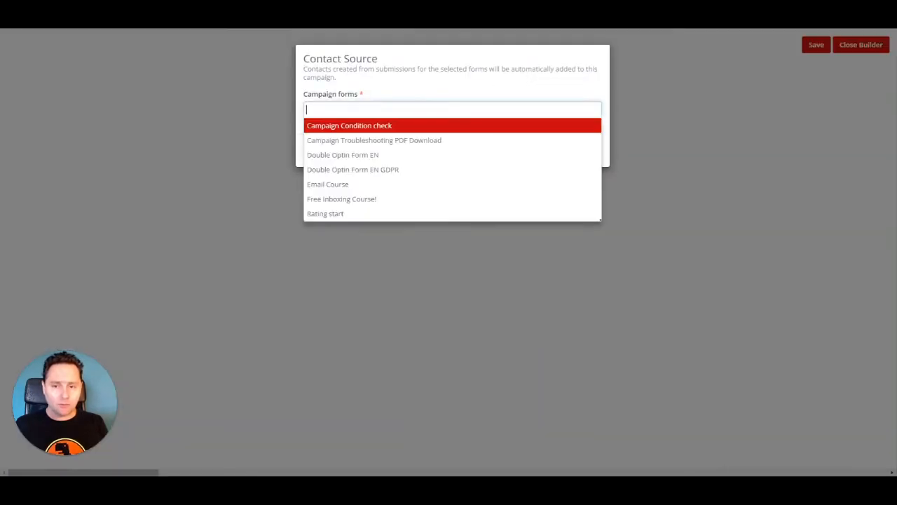
{"action": "mouse_move", "coordinate": [367, 228]}
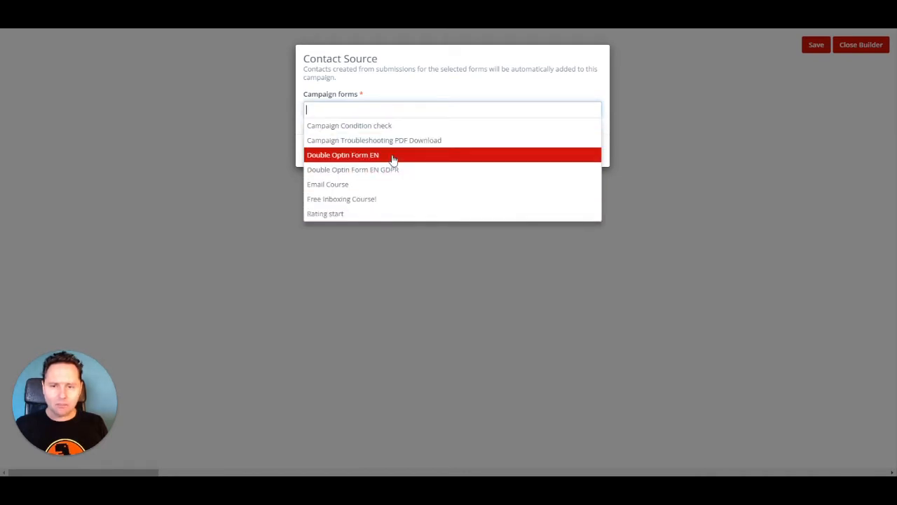
{"action": "left_click", "coordinate": [327, 183]}
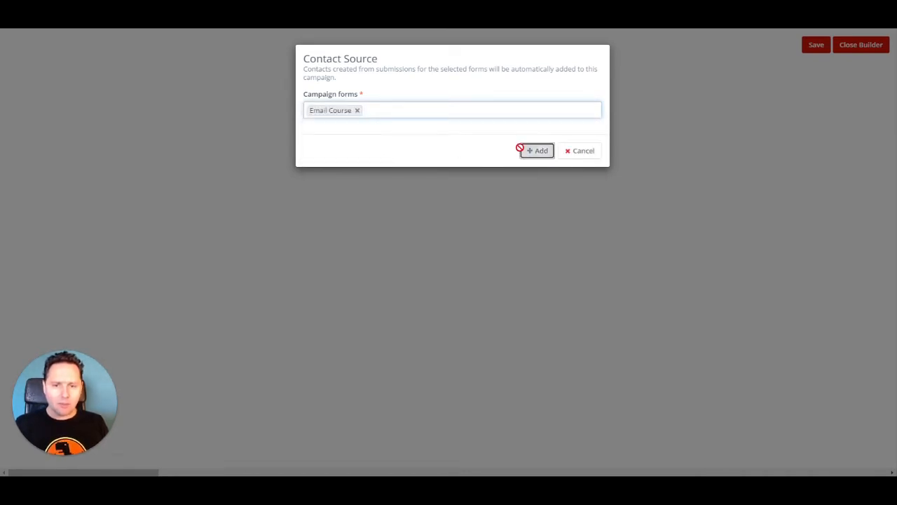
{"action": "left_click", "coordinate": [537, 150]}
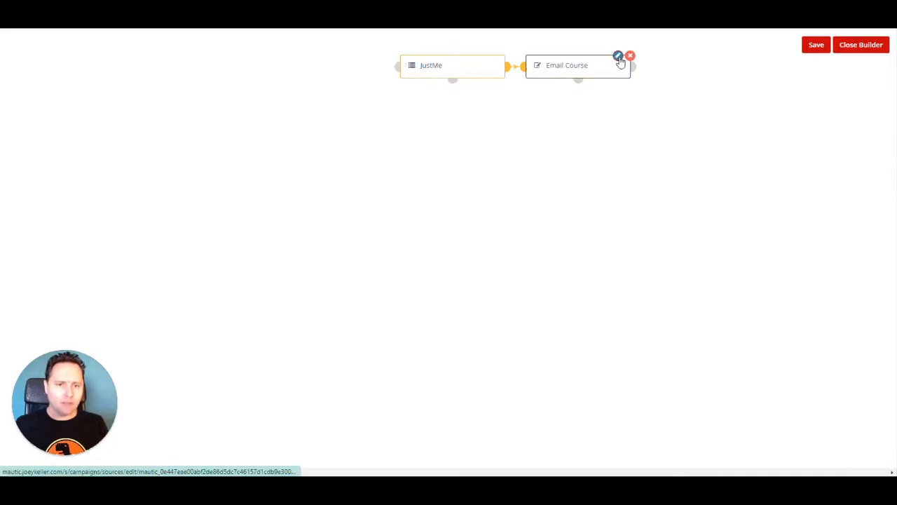
{"action": "left_click", "coordinate": [631, 55]}
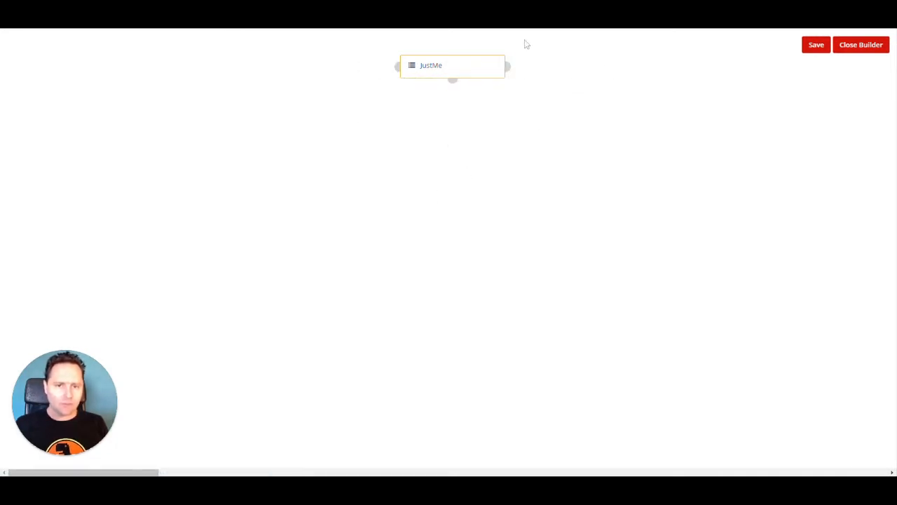
- Attach send-email action 'M1' delivering Movie Nurture 1 immediately below the JustMe source
{"action": "left_click", "coordinate": [452, 79]}
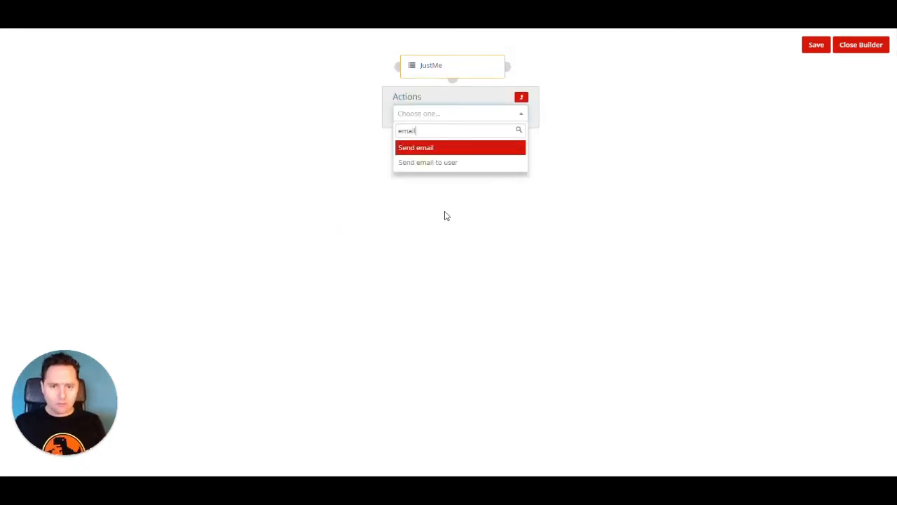
{"action": "left_click", "coordinate": [416, 147]}
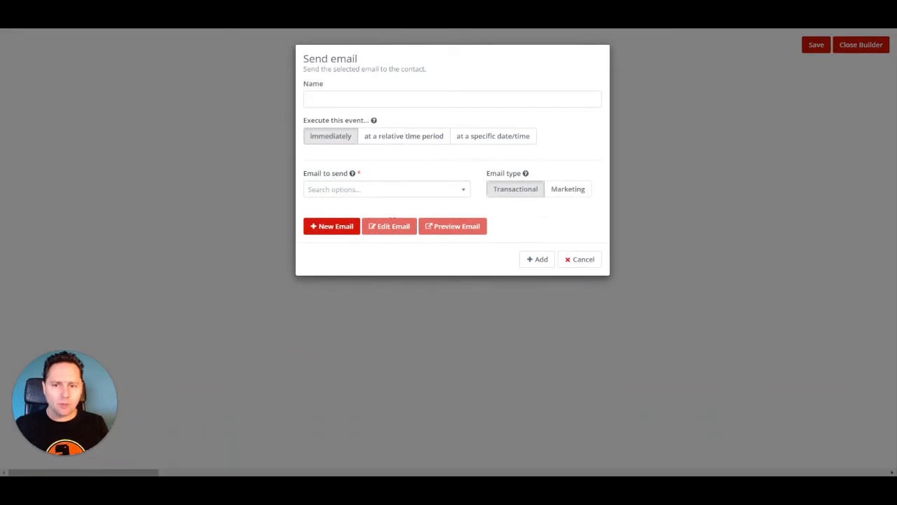
{"action": "type", "text": "M"}
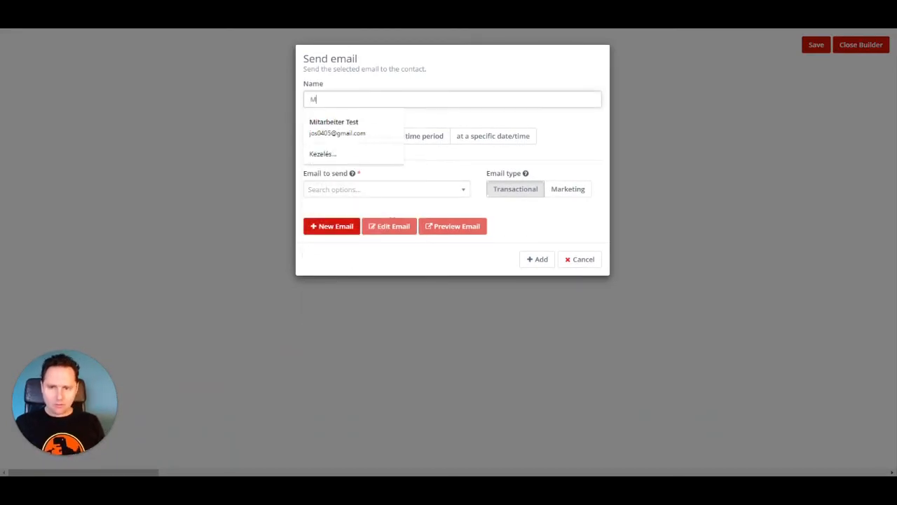
{"action": "type", "text": "1"}
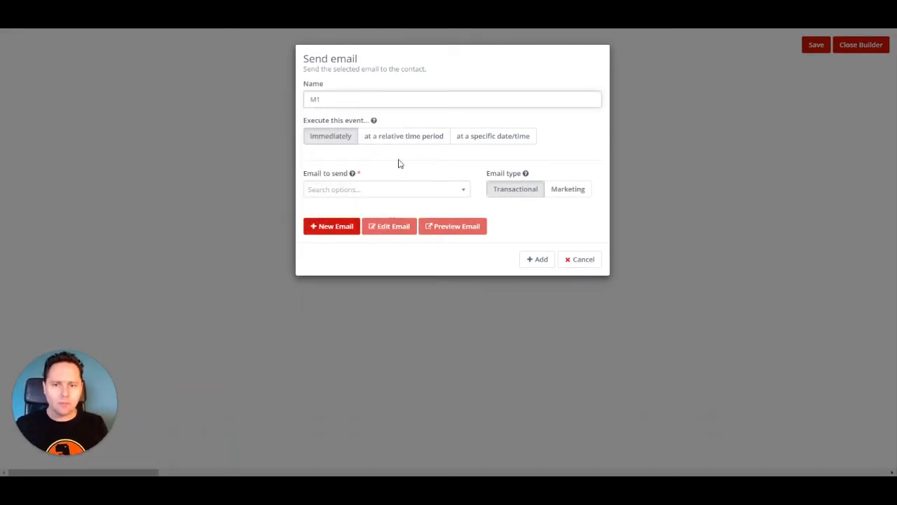
{"action": "left_click", "coordinate": [385, 189]}
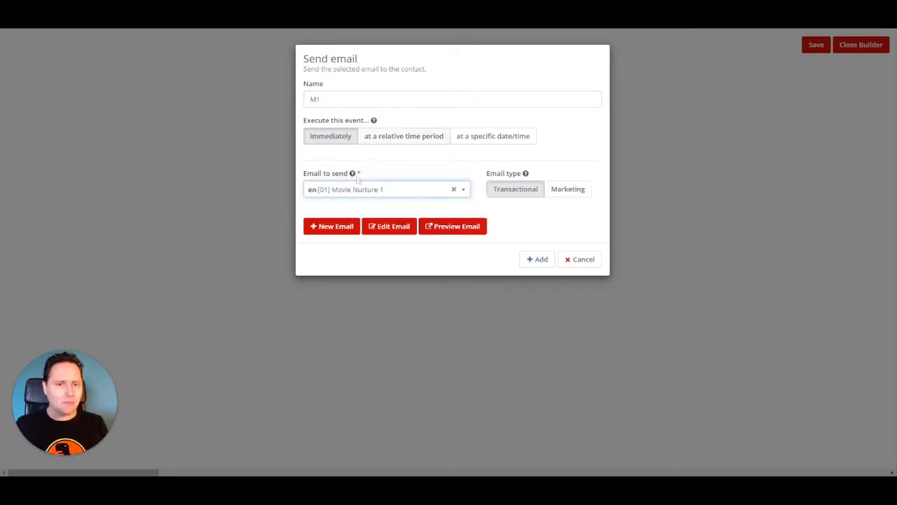
{"action": "left_click", "coordinate": [538, 259]}
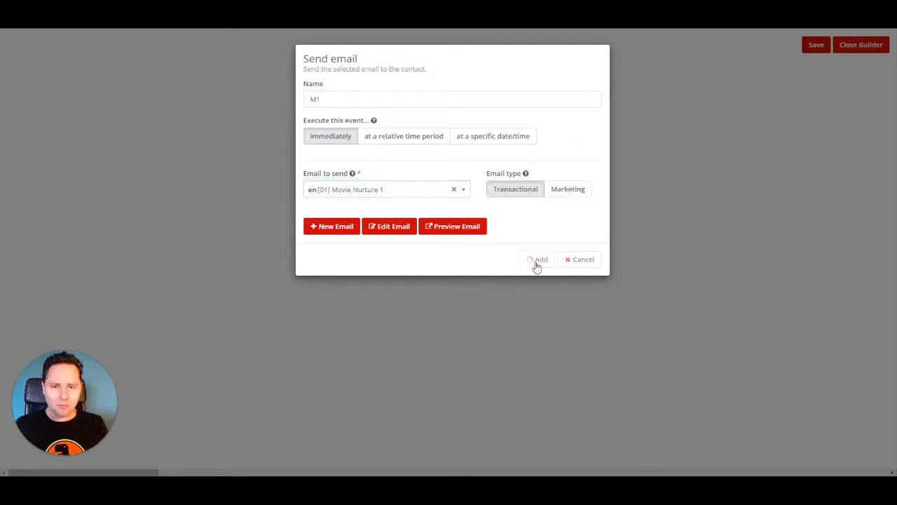
{"action": "left_click", "coordinate": [537, 260]}
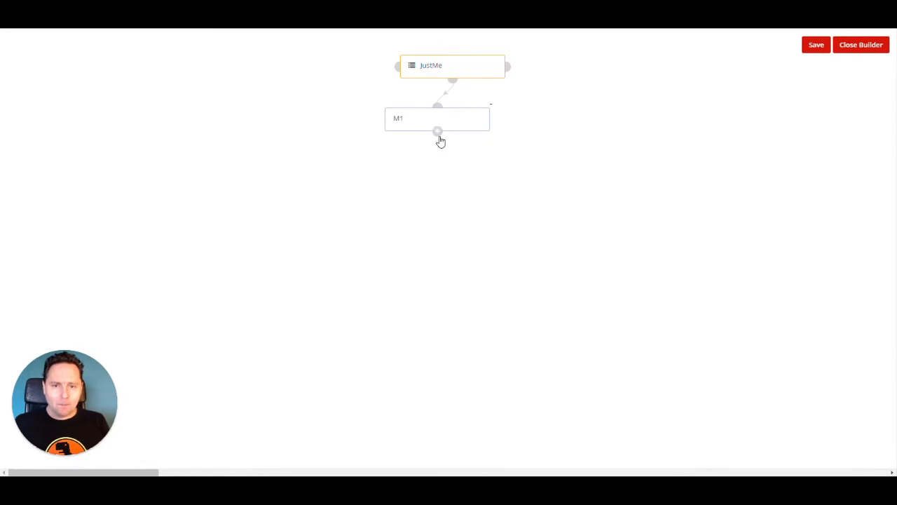
- Add send-email action M2 with Movie Nurture 2, delayed 2 days and marked as marketing
{"action": "left_click", "coordinate": [437, 132]}
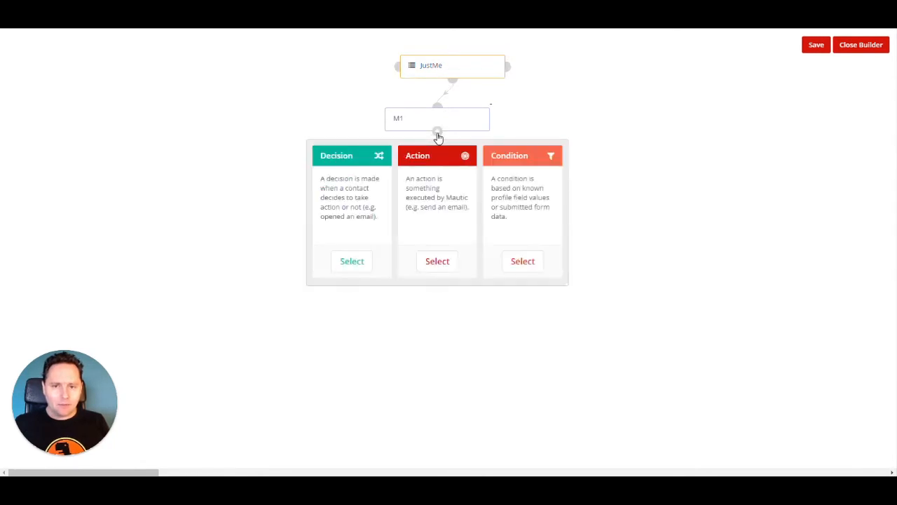
{"action": "left_click", "coordinate": [437, 261]}
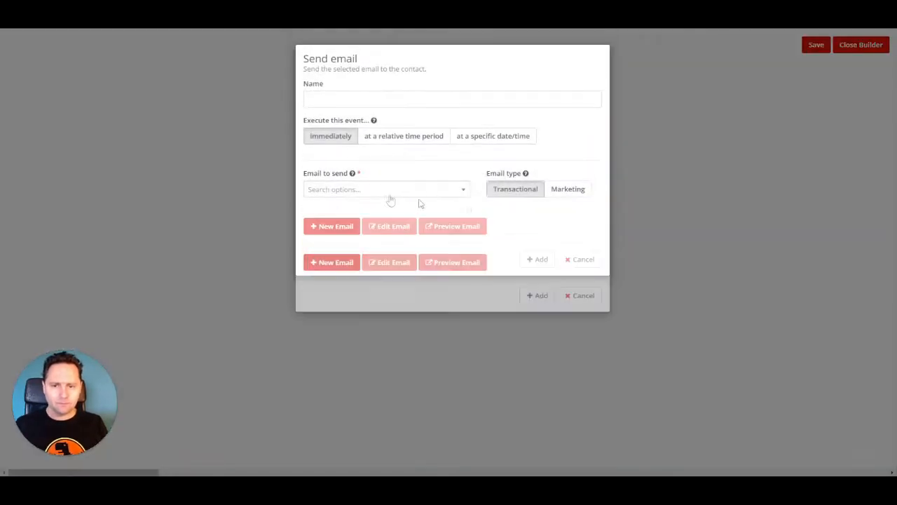
{"action": "left_click", "coordinate": [386, 189]}
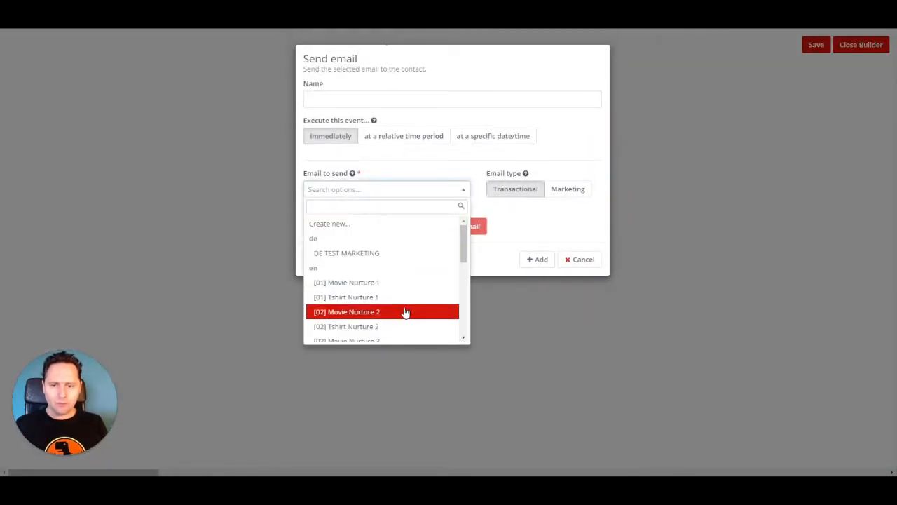
{"action": "left_click", "coordinate": [347, 311]}
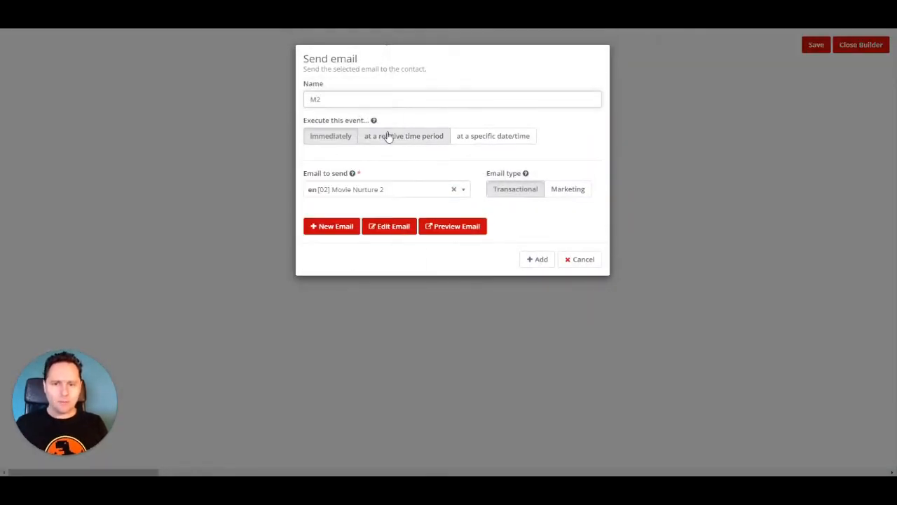
{"action": "left_click", "coordinate": [403, 135]}
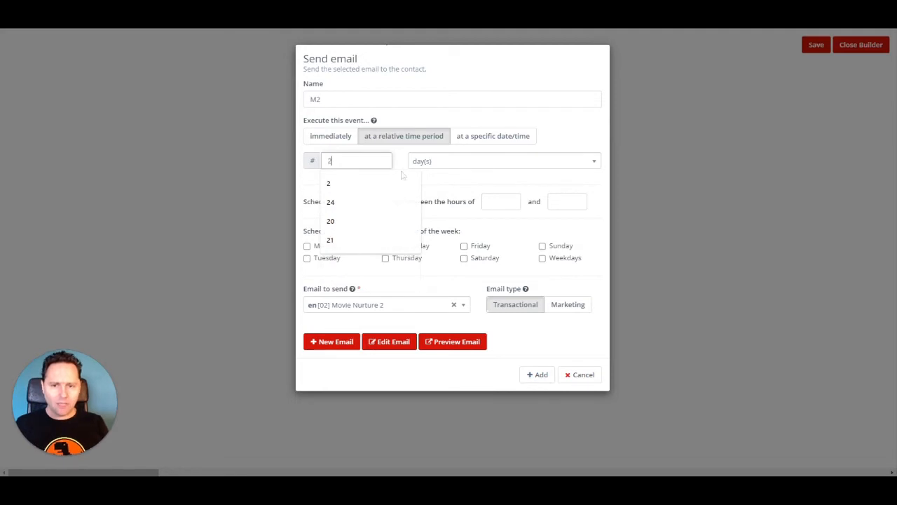
{"action": "left_click", "coordinate": [328, 183]}
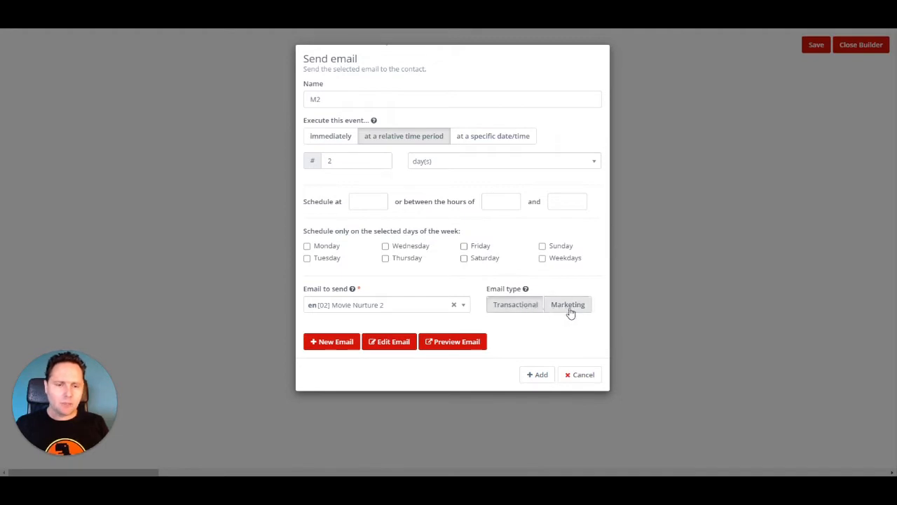
{"action": "left_click", "coordinate": [515, 304]}
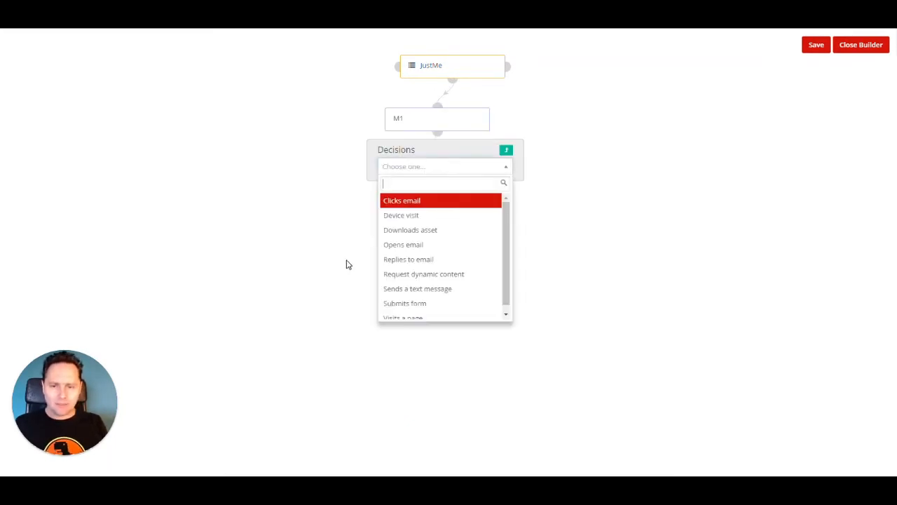
{"action": "type", "text": "clic"}
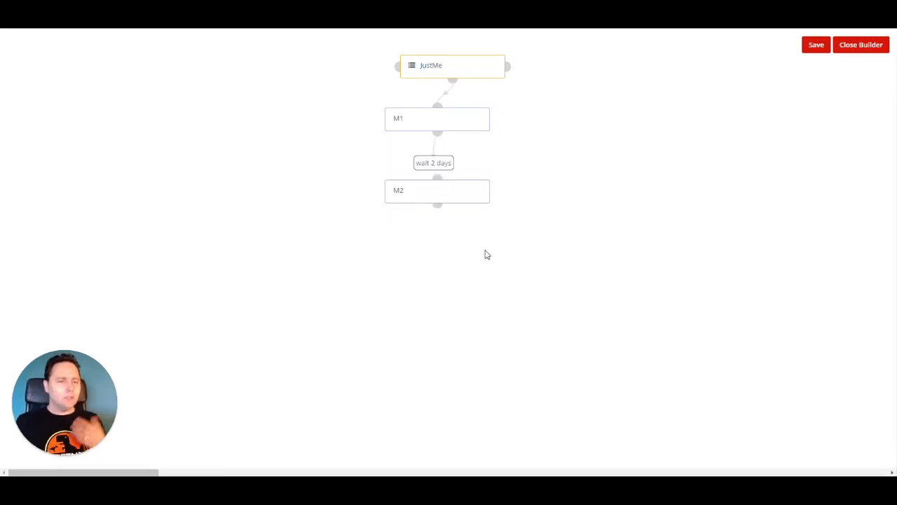
{"action": "mouse_move", "coordinate": [466, 221]}
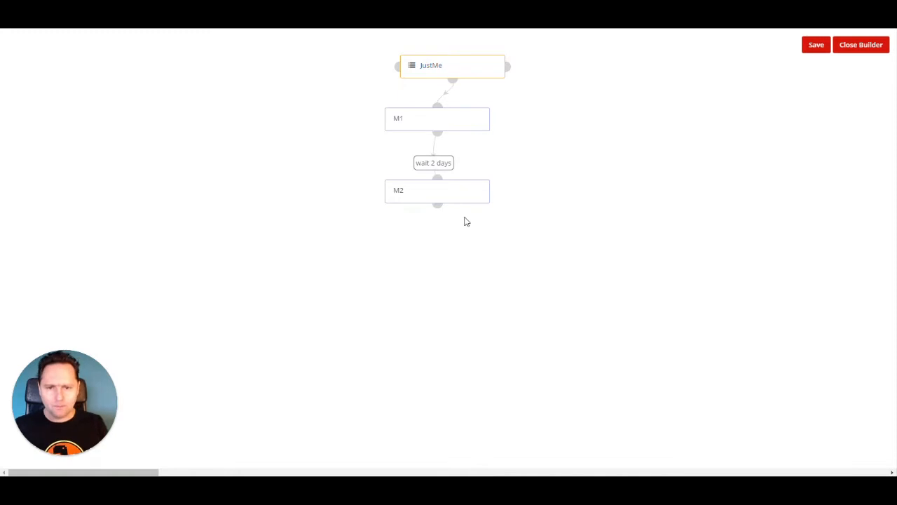
- Below M2, add send-email action M3 with Tshirt Nurture 3 after a 3-day wait
{"action": "left_click", "coordinate": [437, 206]}
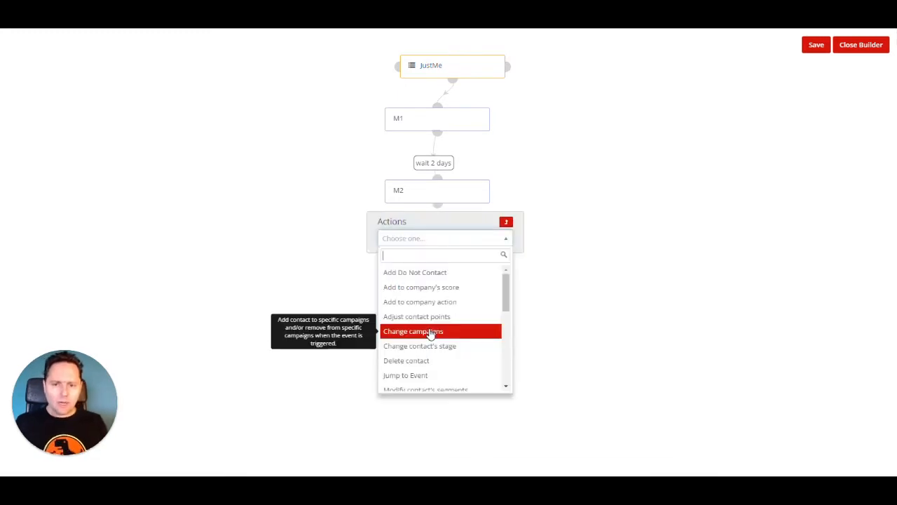
{"action": "type", "text": "email"}
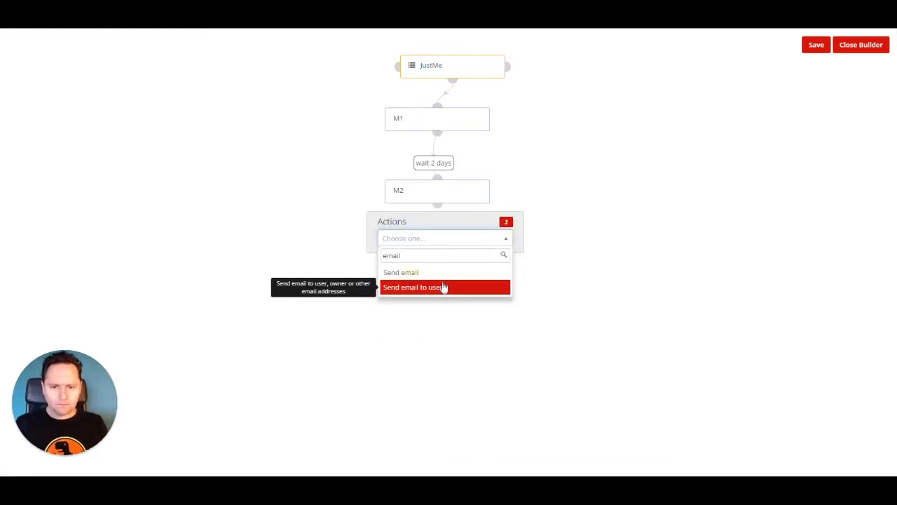
{"action": "left_click", "coordinate": [400, 272]}
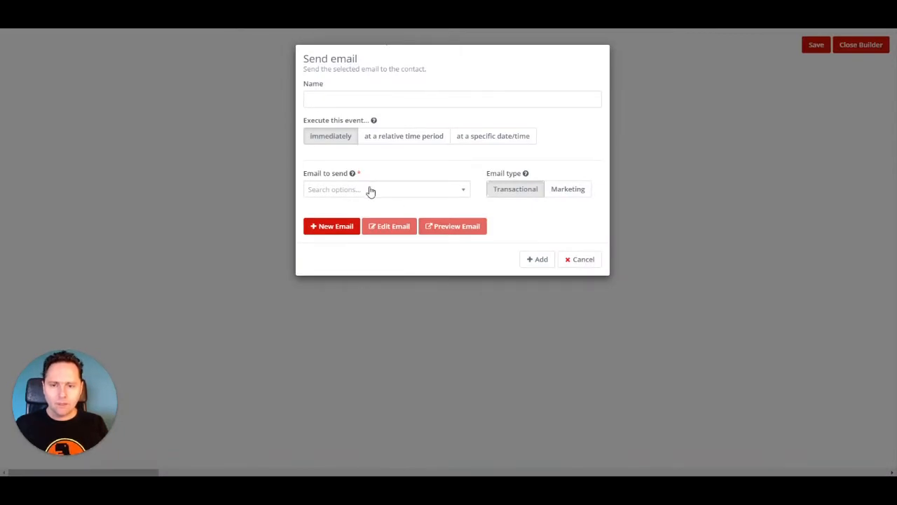
{"action": "left_click", "coordinate": [385, 190]}
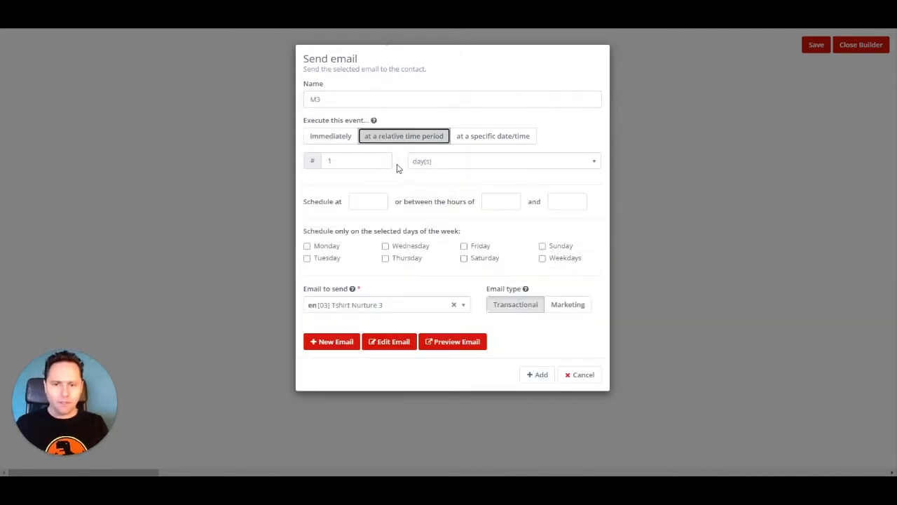
{"action": "type", "text": "3"}
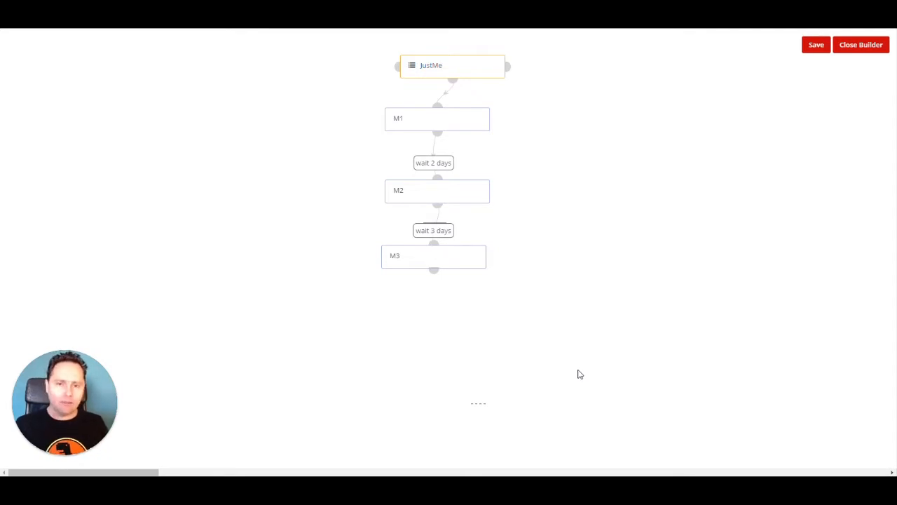
{"action": "mouse_move", "coordinate": [564, 357]}
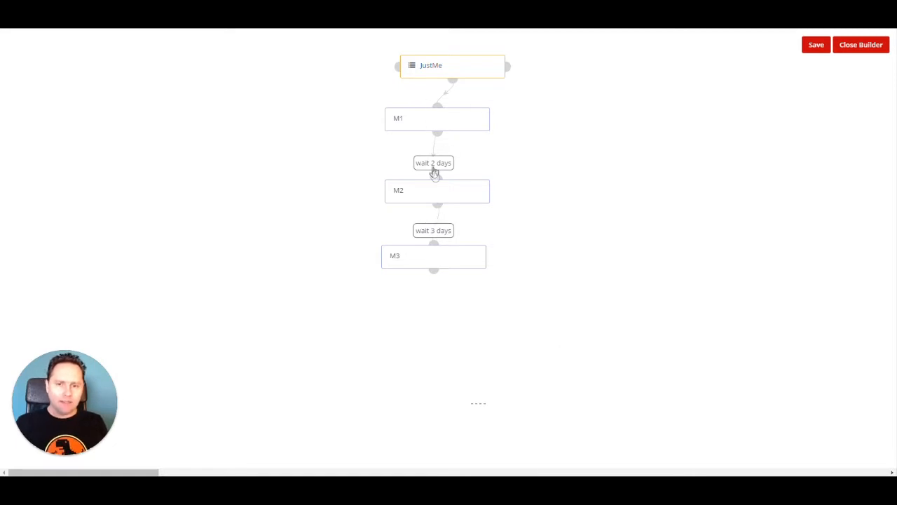
{"action": "mouse_move", "coordinate": [560, 348]}
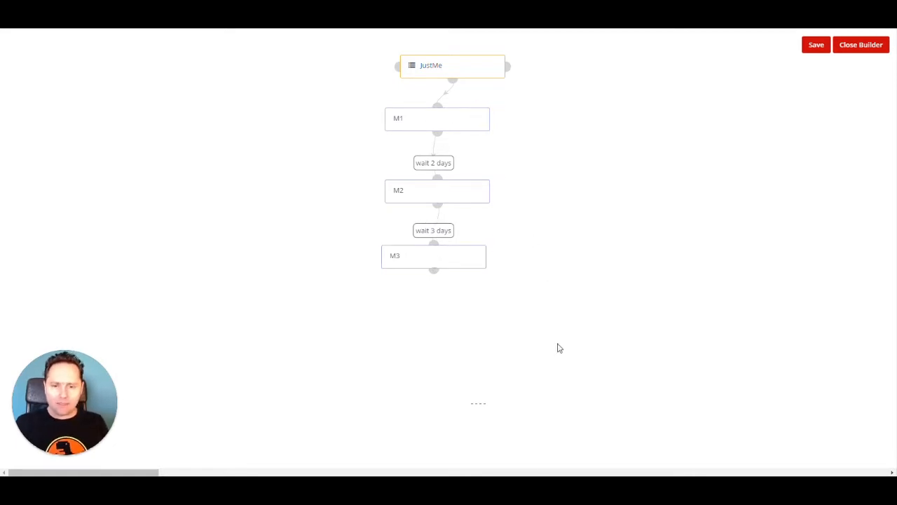
{"action": "mouse_move", "coordinate": [793, 65]}
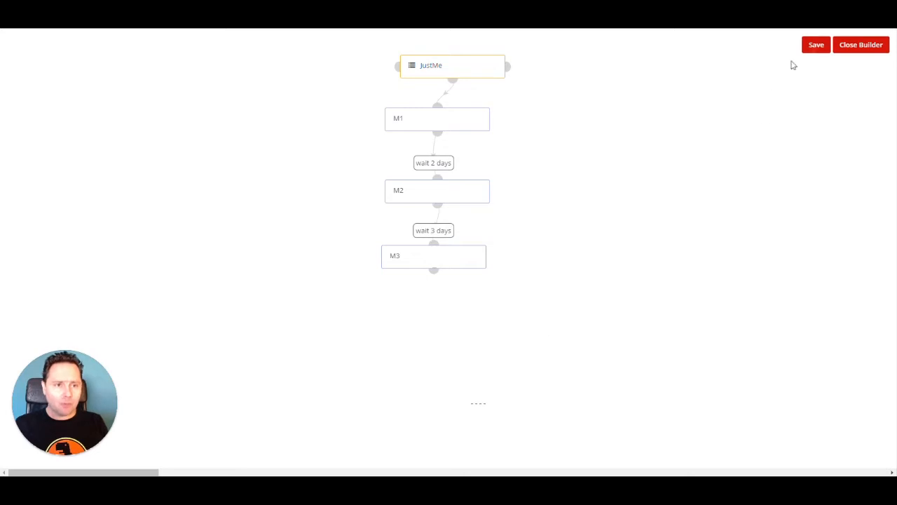
{"action": "mouse_move", "coordinate": [783, 179]}
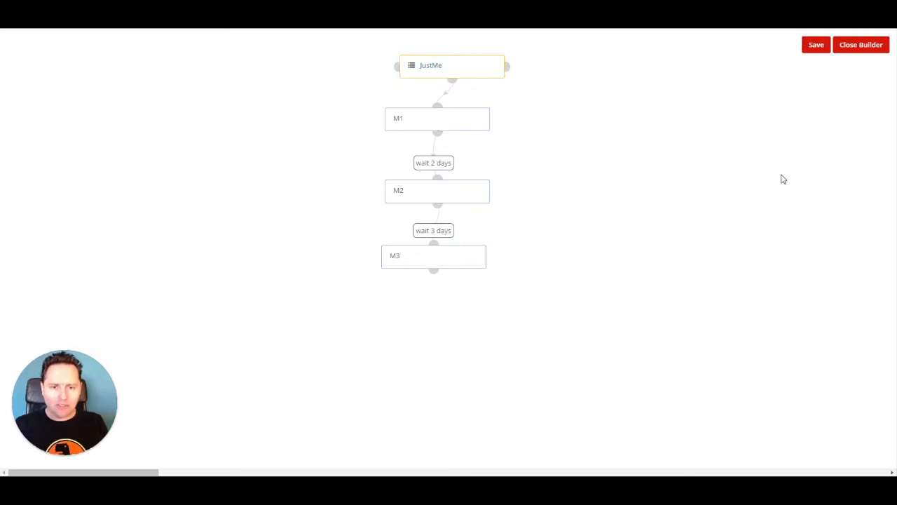
{"action": "left_click", "coordinate": [861, 44]}
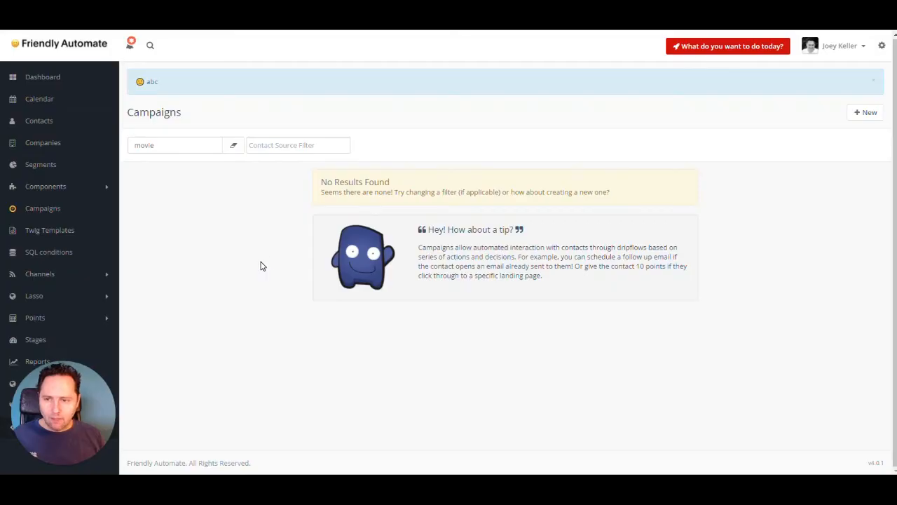
{"action": "mouse_move", "coordinate": [40, 164]}
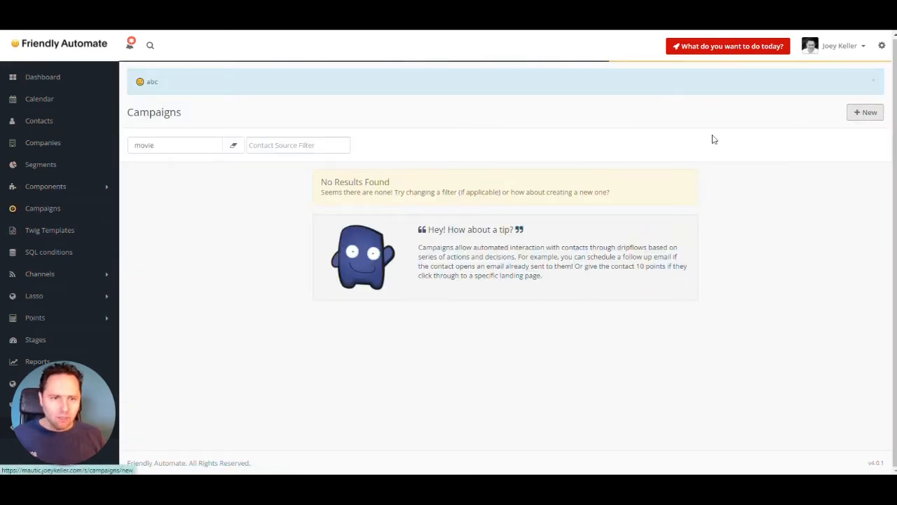
- Begin a fresh campaign from the Campaigns page and name it 'Movie Nurture Test'
{"action": "left_click", "coordinate": [865, 112]}
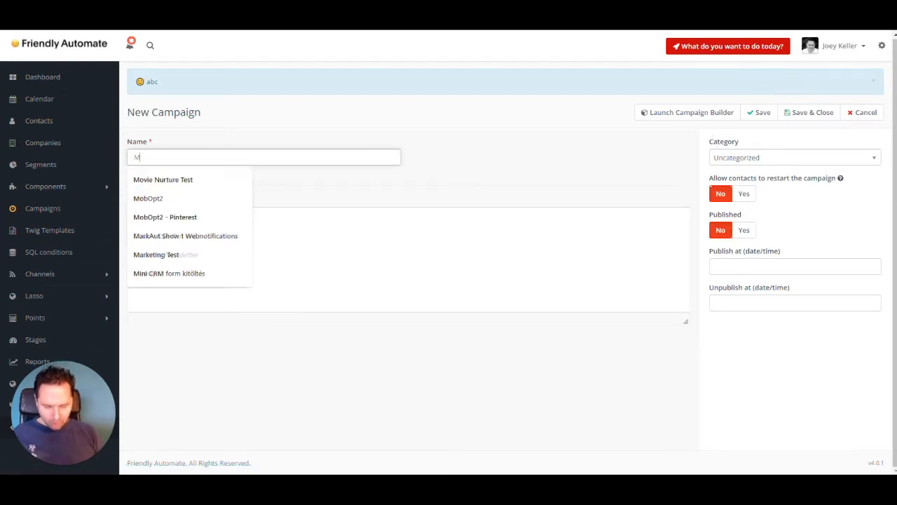
{"action": "left_click", "coordinate": [163, 180]}
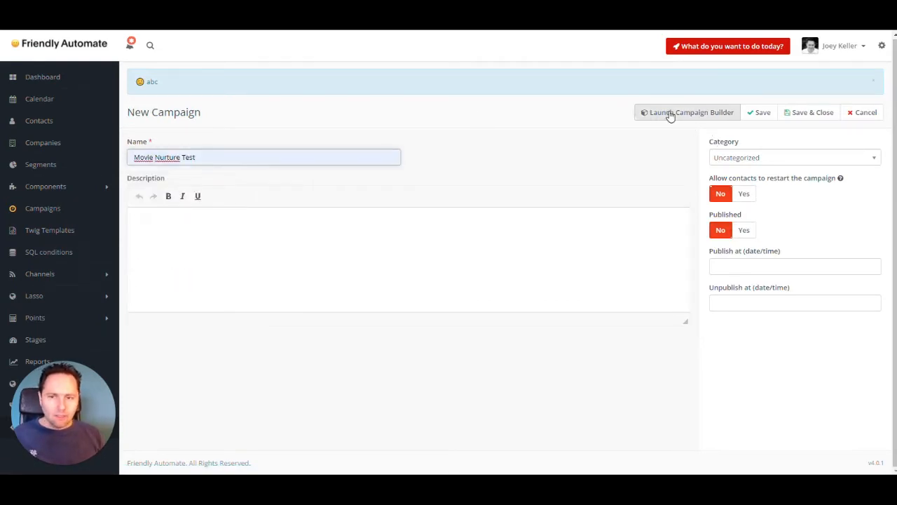
- Rebuild the flow with the JustMe segment source followed by M1 sending Movie Nurture 1
{"action": "left_click", "coordinate": [686, 112]}
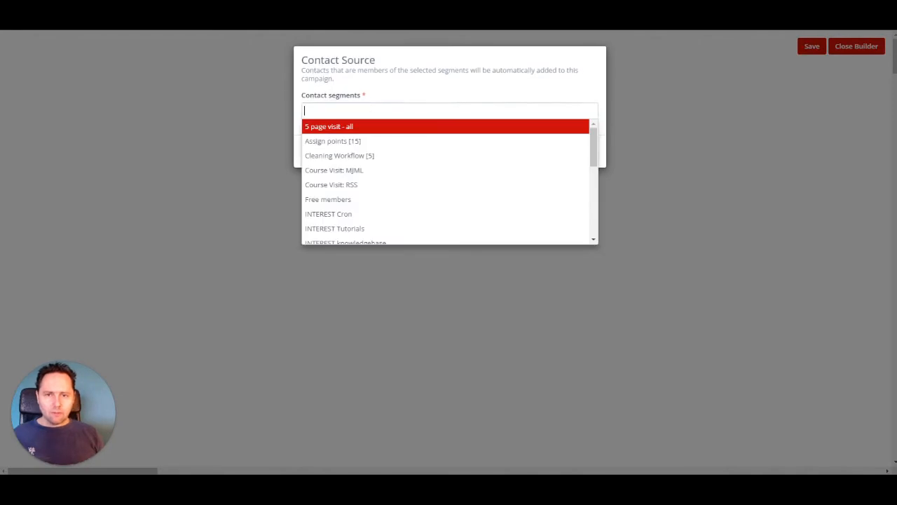
{"action": "type", "text": "ust"}
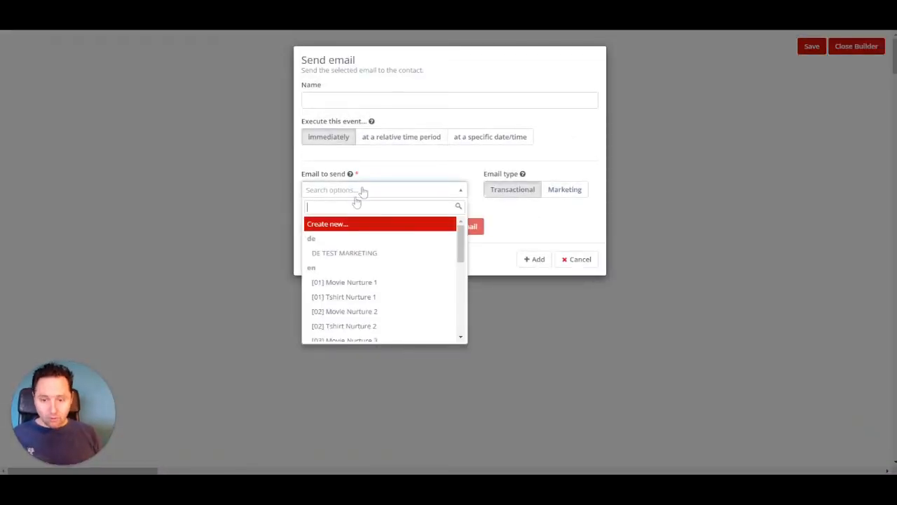
{"action": "left_click", "coordinate": [344, 282]}
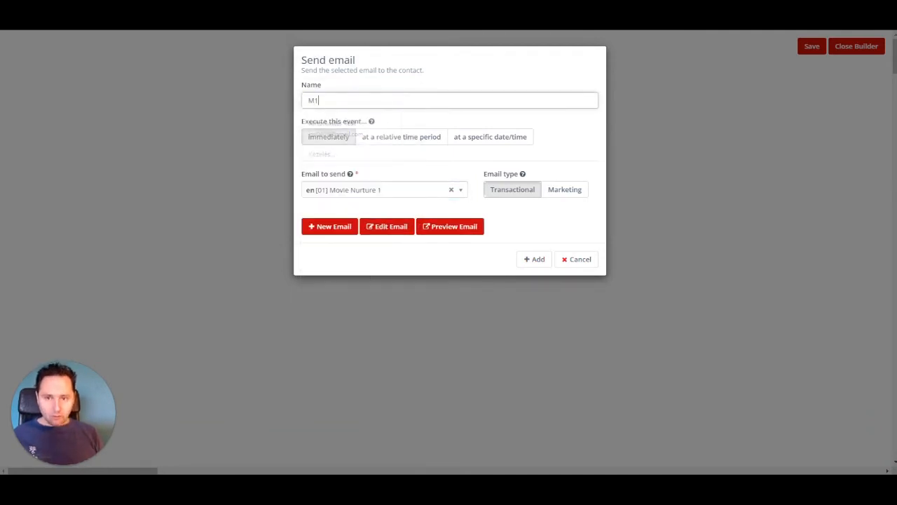
{"action": "left_click", "coordinate": [534, 259]}
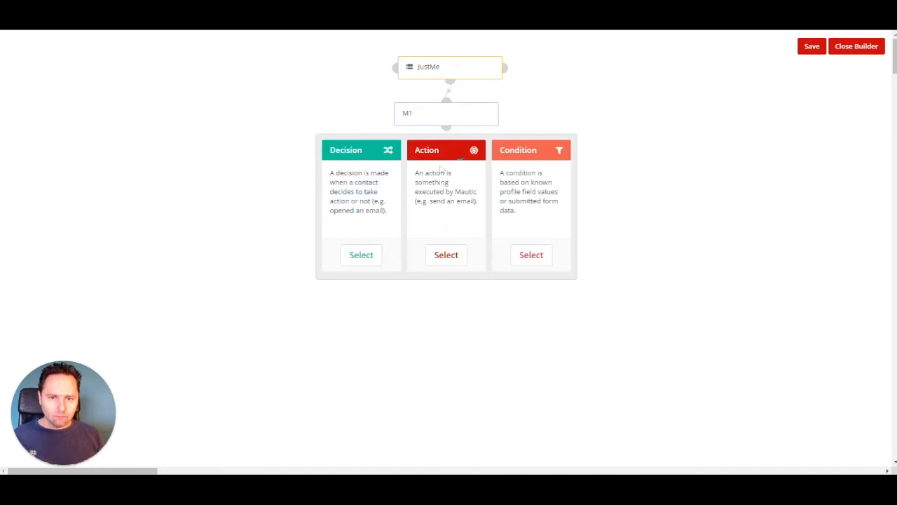
- Add M2 below M1, sending Movie Nurture 2 after a 2-minute relative delay
{"action": "left_click", "coordinate": [446, 255]}
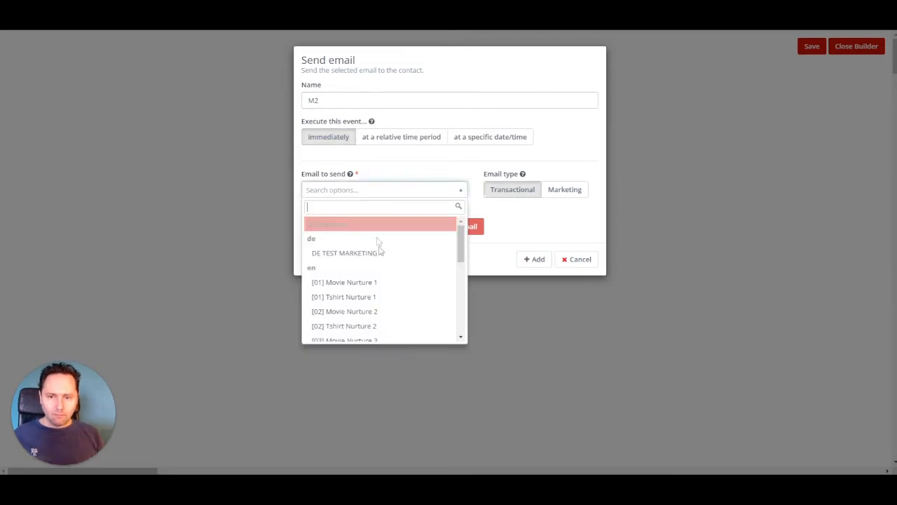
{"action": "left_click", "coordinate": [344, 311]}
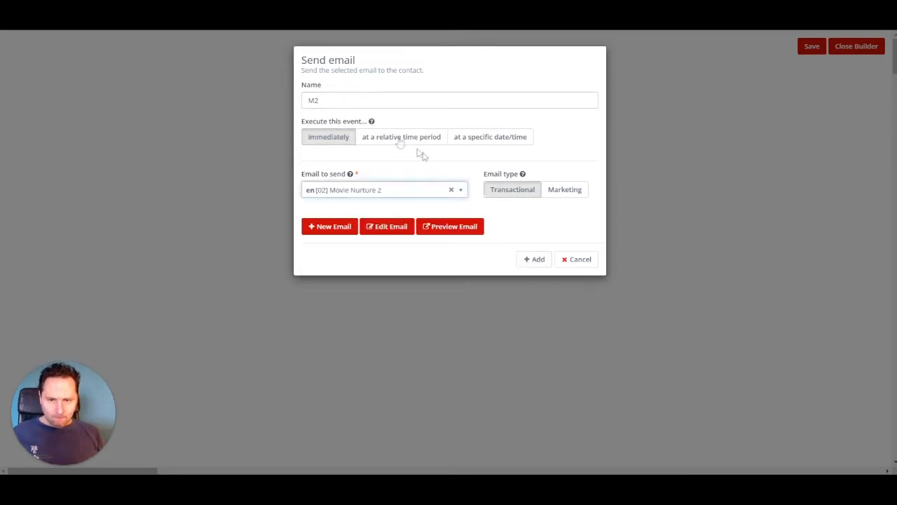
{"action": "left_click", "coordinate": [401, 136]}
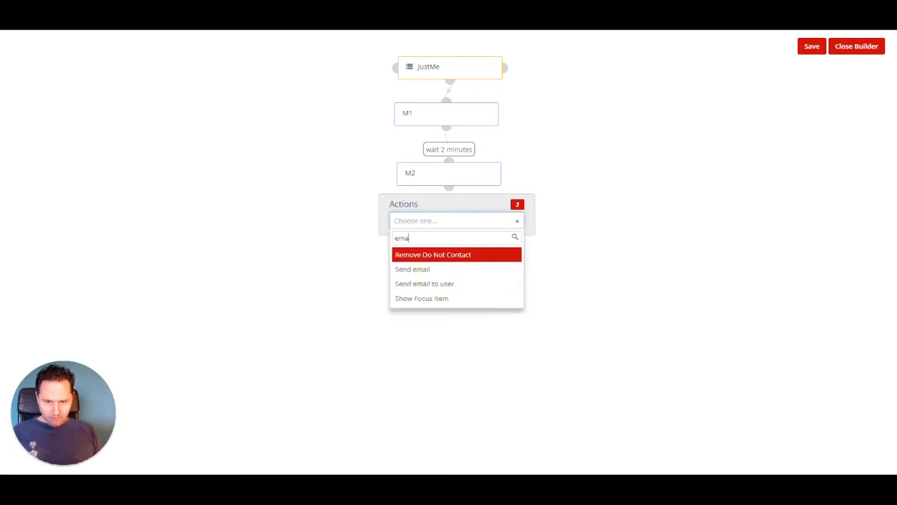
- Set up another send-email action M3 choosing Movie Nurture 3 with a relative delay
{"action": "left_click", "coordinate": [412, 269]}
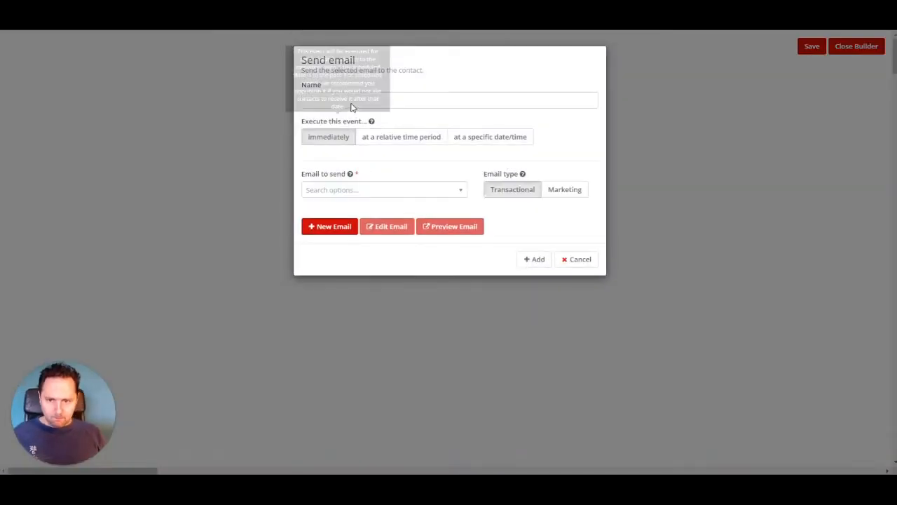
{"action": "left_click", "coordinate": [383, 190]}
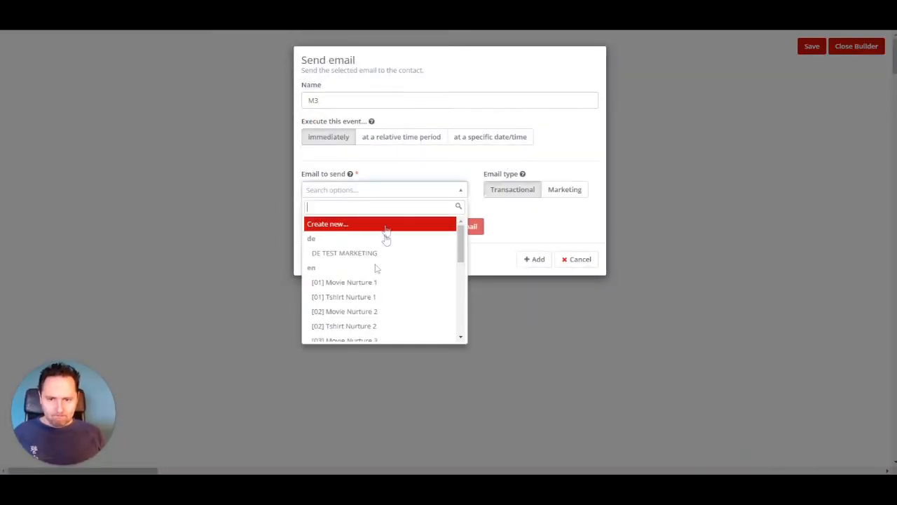
{"action": "left_click", "coordinate": [344, 339]}
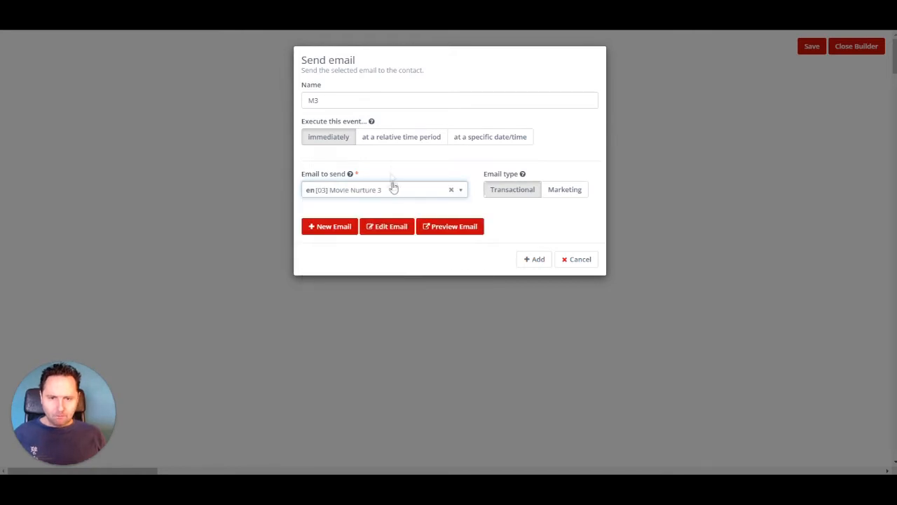
{"action": "left_click", "coordinate": [401, 136]}
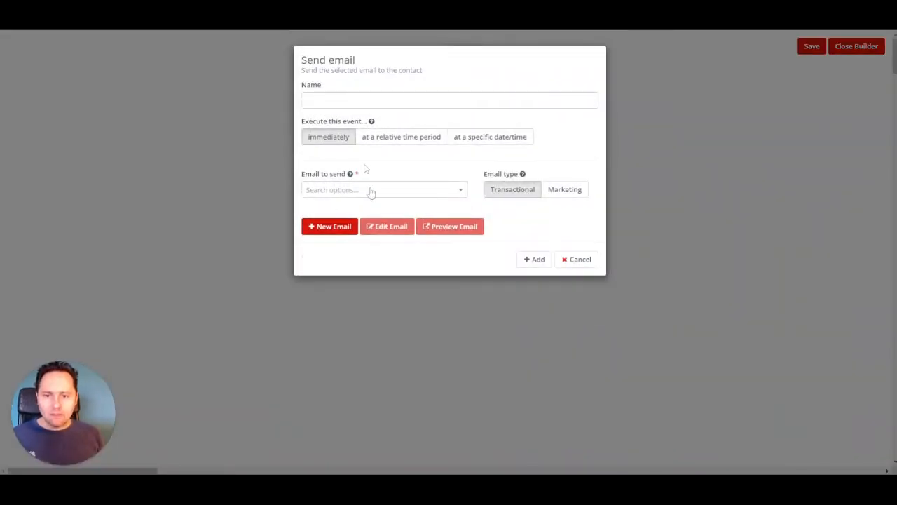
- Add a T1 step sending Tshirt Nurture 1 below M3, then move and delete it
{"action": "left_click", "coordinate": [384, 189]}
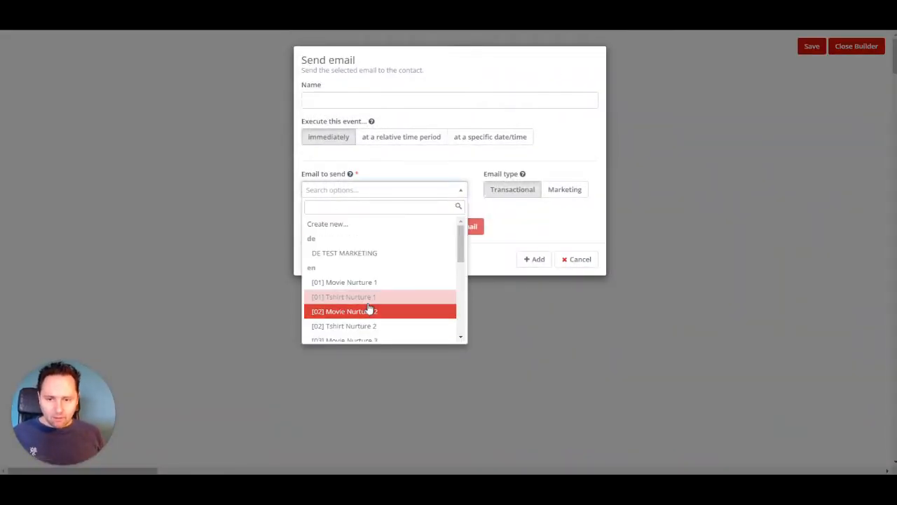
{"action": "left_click", "coordinate": [343, 297]}
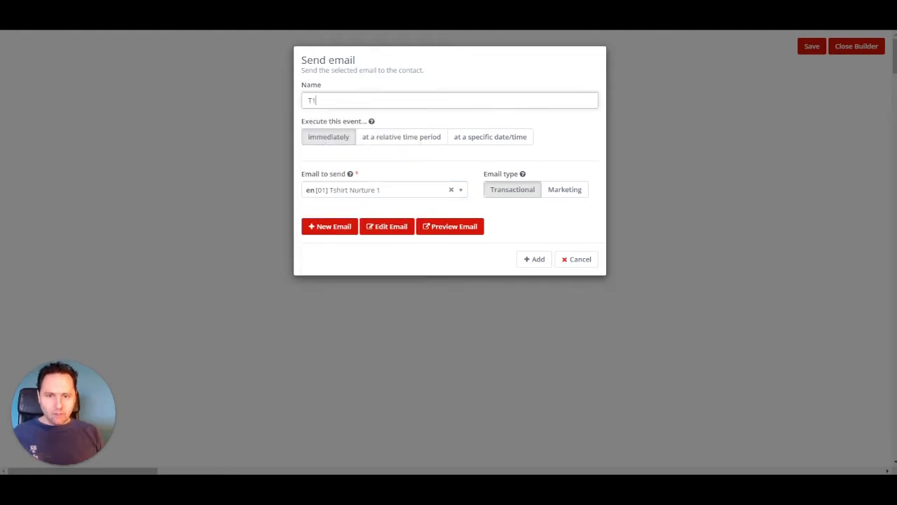
{"action": "left_click", "coordinate": [401, 136]}
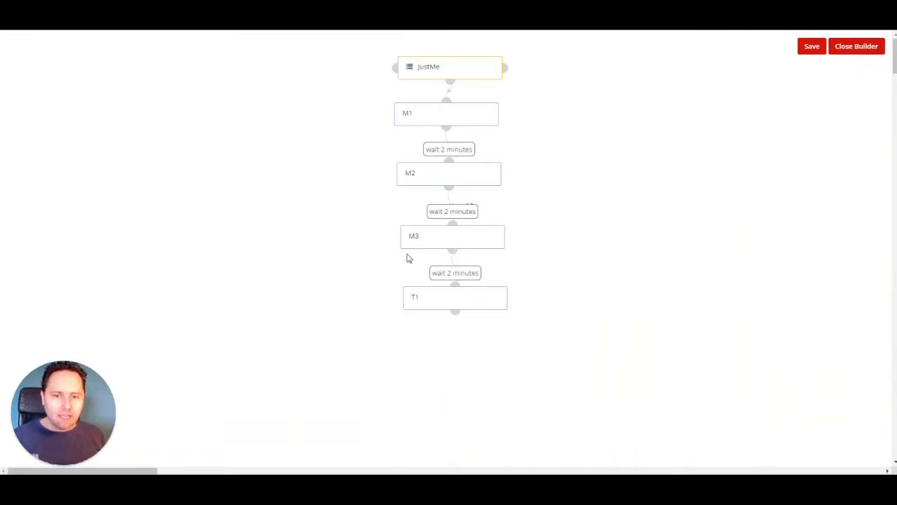
{"action": "mouse_move", "coordinate": [430, 300]}
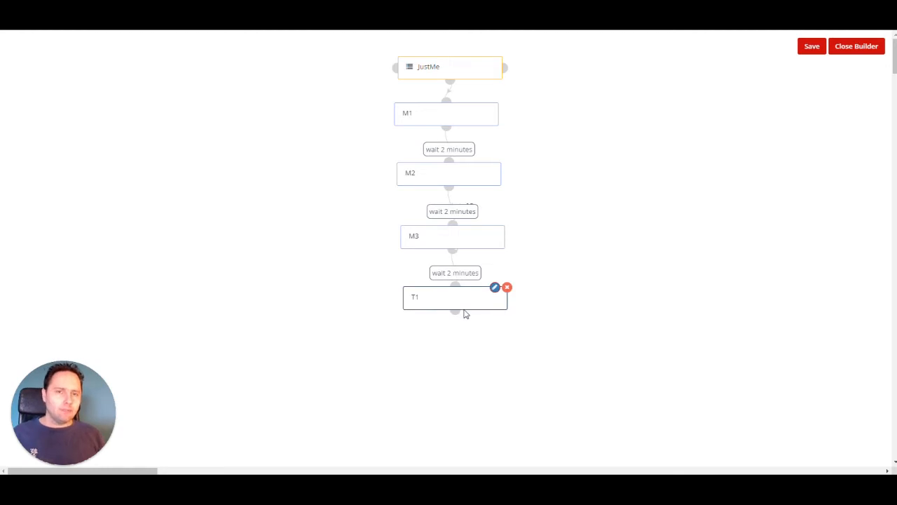
{"action": "mouse_move", "coordinate": [432, 240]}
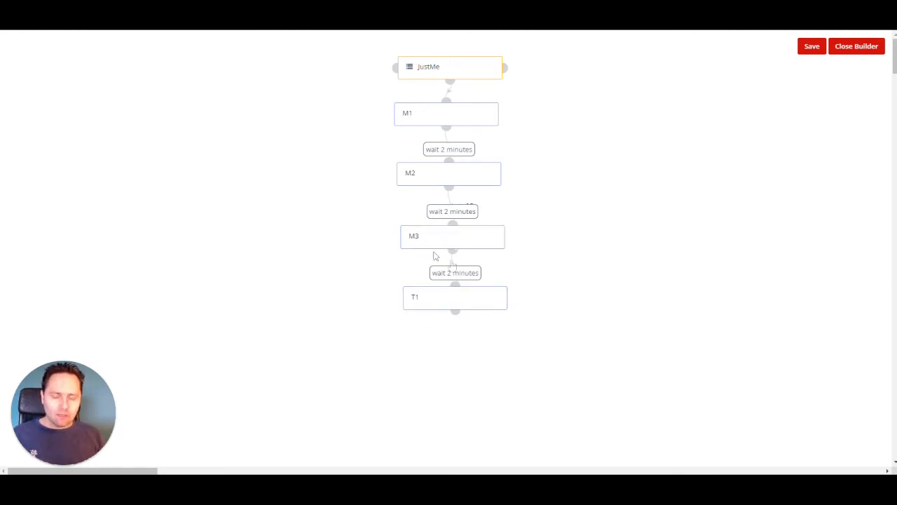
{"action": "mouse_move", "coordinate": [422, 305]}
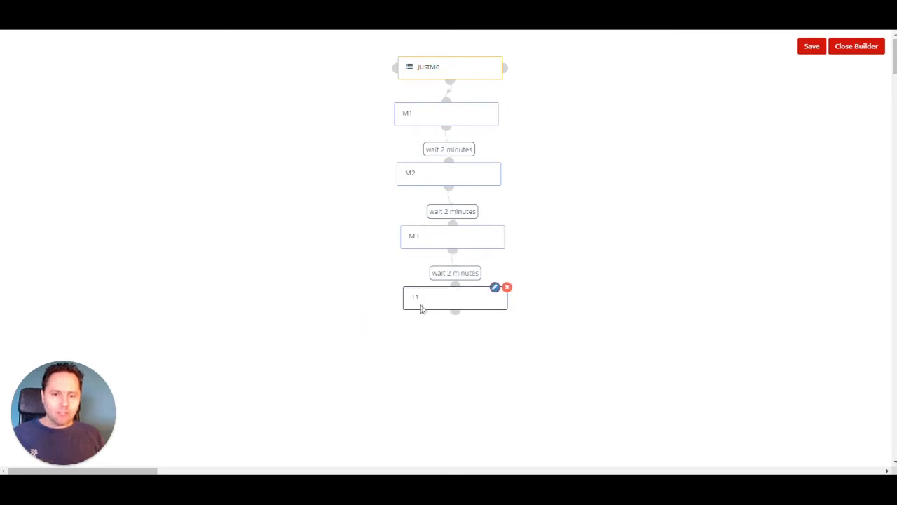
{"action": "left_click_drag", "start_coordinate": [455, 297], "coordinate": [349, 306]}
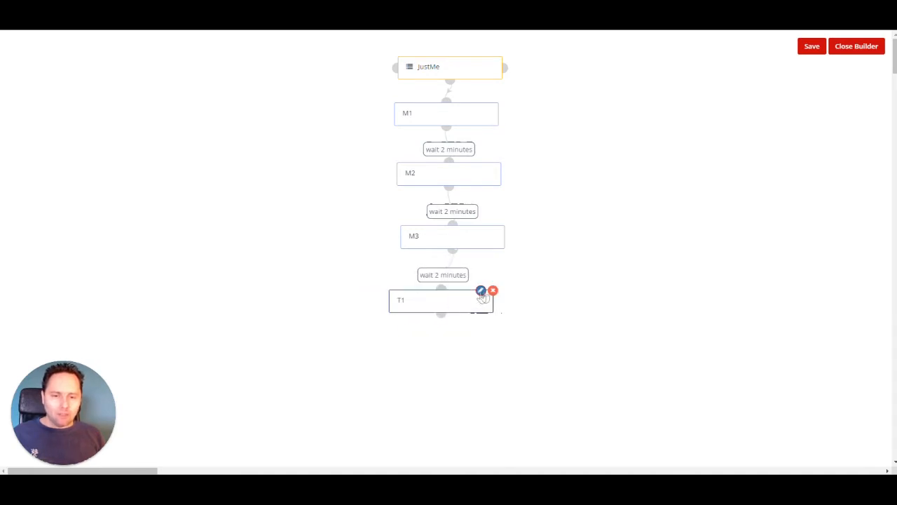
{"action": "left_click", "coordinate": [493, 290]}
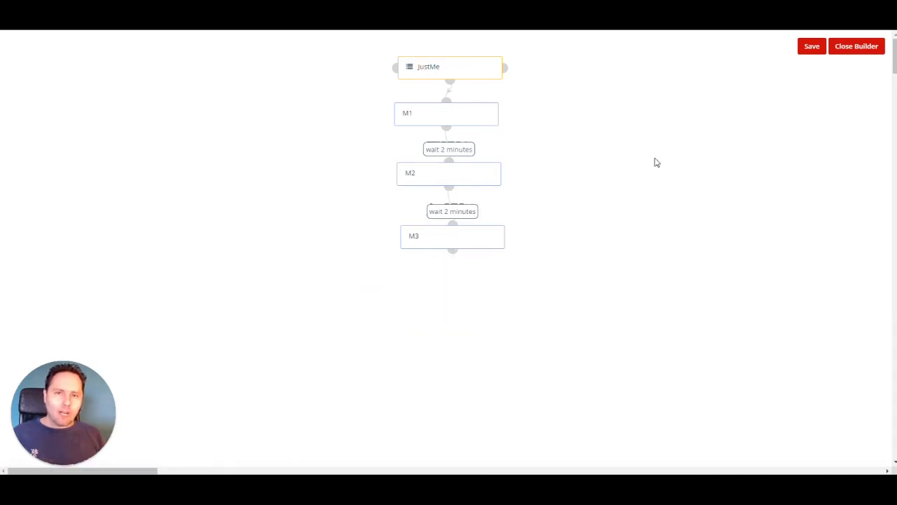
- Below M3, add a Modify contact's tags action that adds the new 'reenter' tag
{"action": "left_click", "coordinate": [452, 251]}
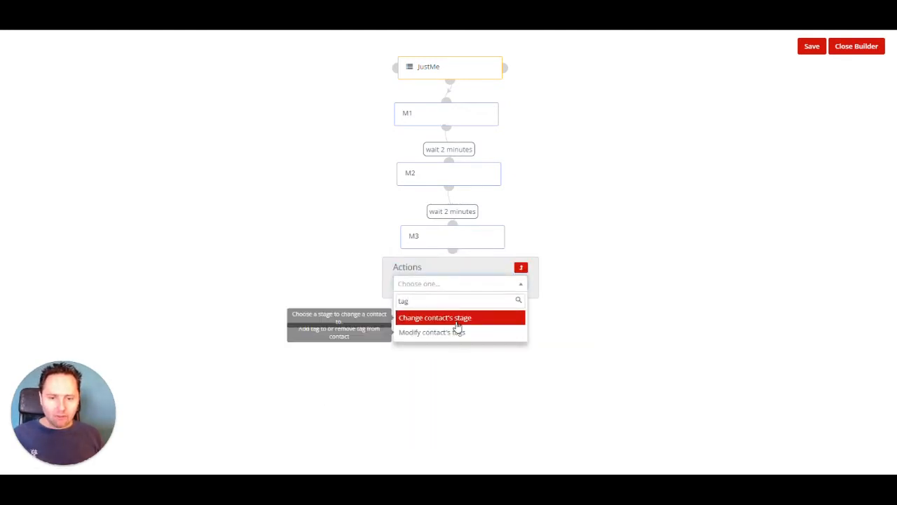
{"action": "left_click", "coordinate": [431, 333]}
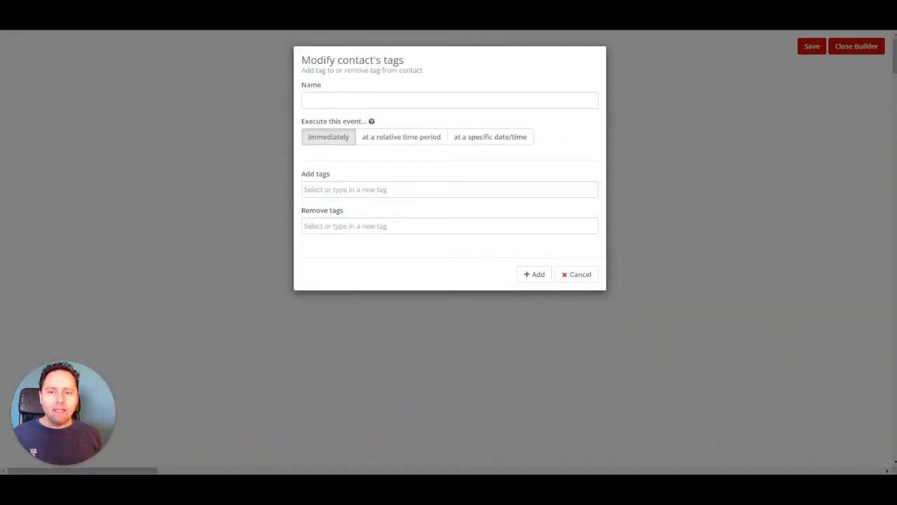
{"action": "left_click", "coordinate": [449, 189]}
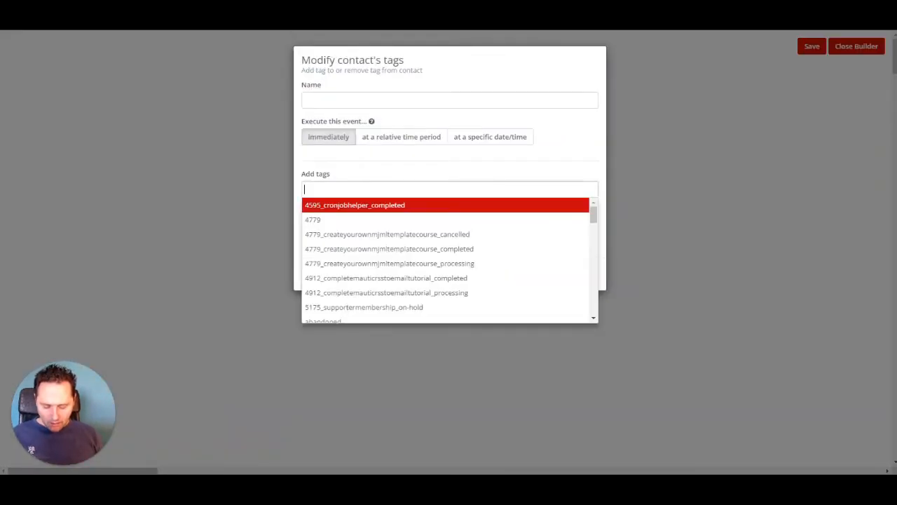
{"action": "type", "text": "fini"}
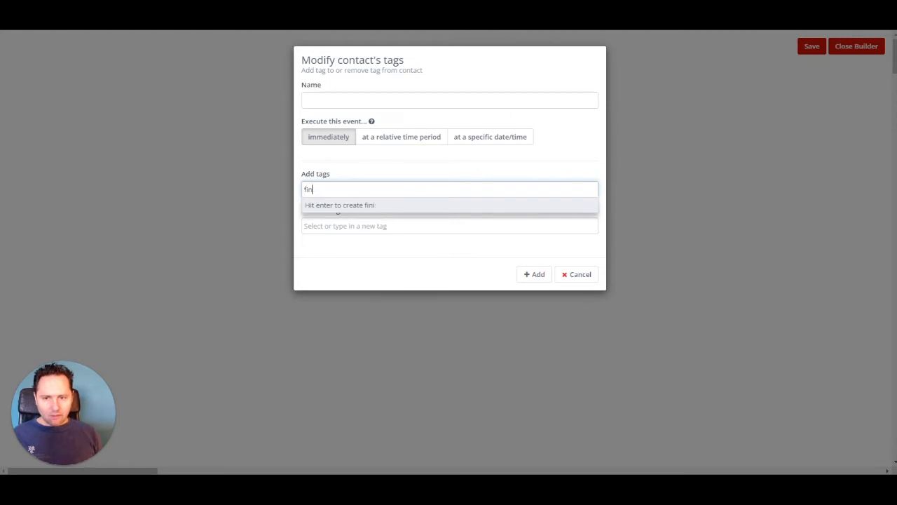
{"action": "type", "text": "reenter"}
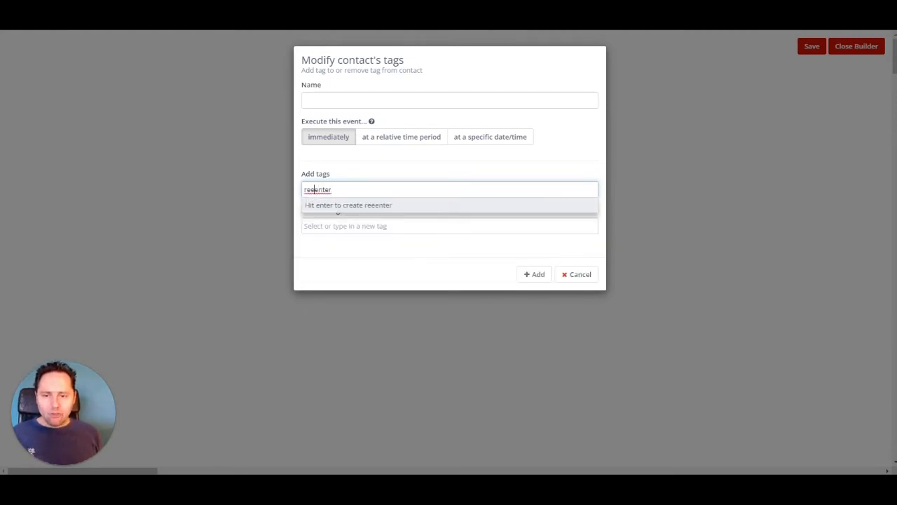
{"action": "key", "text": "Enter"}
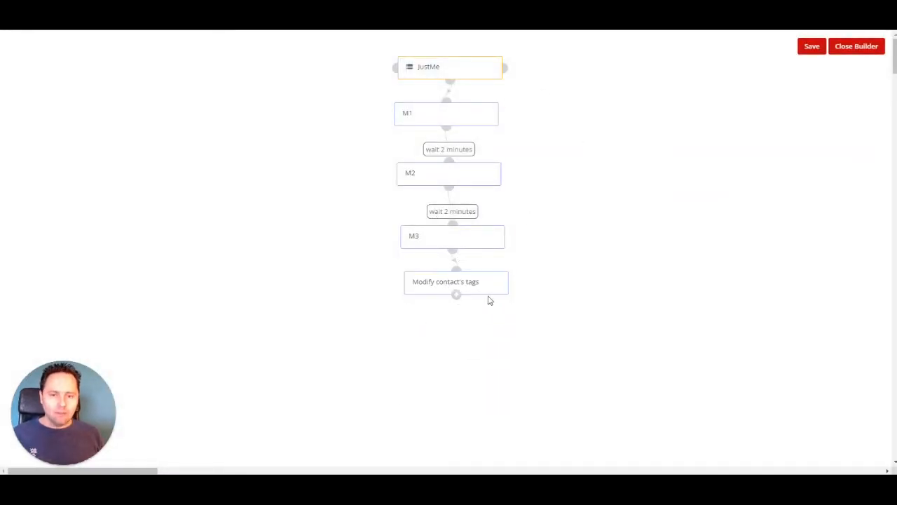
{"action": "mouse_move", "coordinate": [645, 363]}
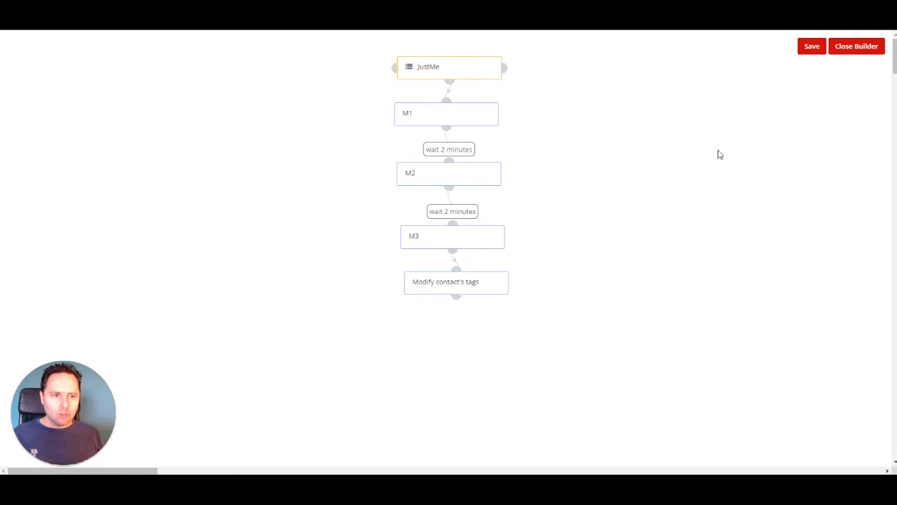
- Close the builder, publish Movie Nurture Test, and save and close it
{"action": "left_click", "coordinate": [857, 45]}
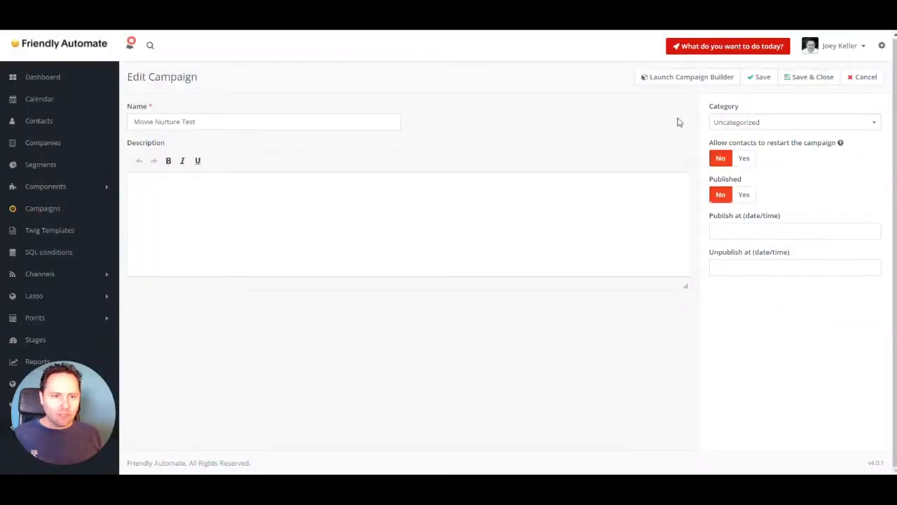
{"action": "left_click", "coordinate": [743, 194]}
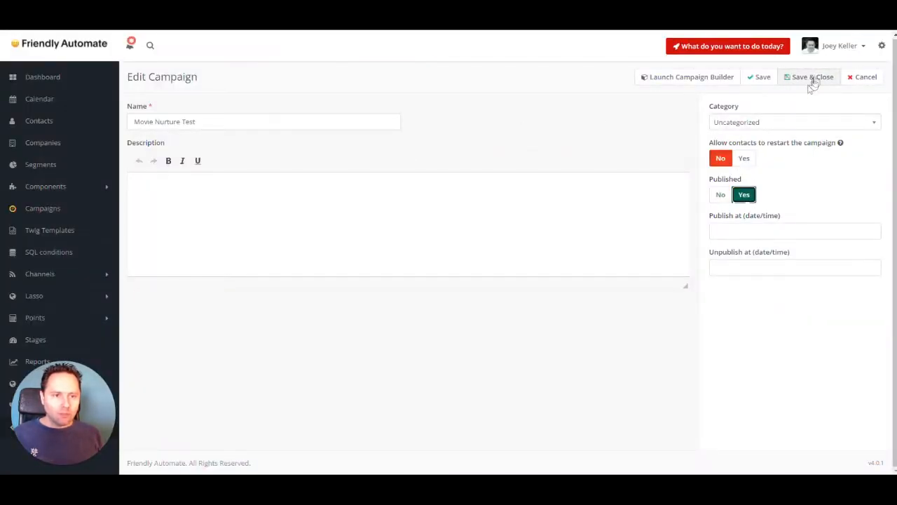
{"action": "left_click", "coordinate": [810, 77]}
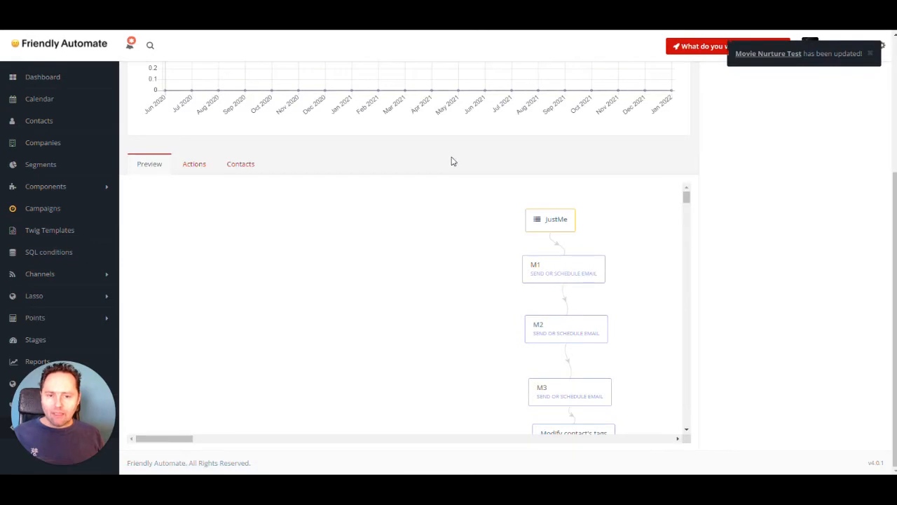
{"action": "mouse_move", "coordinate": [476, 224]}
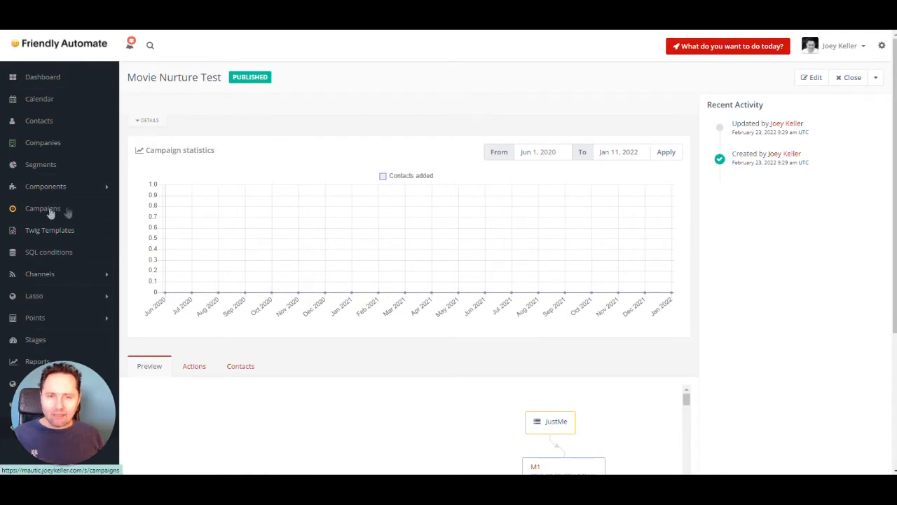
- Start the new Movie Nurture Test 2 campaign, dismissing the contact-source prompt
{"action": "left_click", "coordinate": [42, 208]}
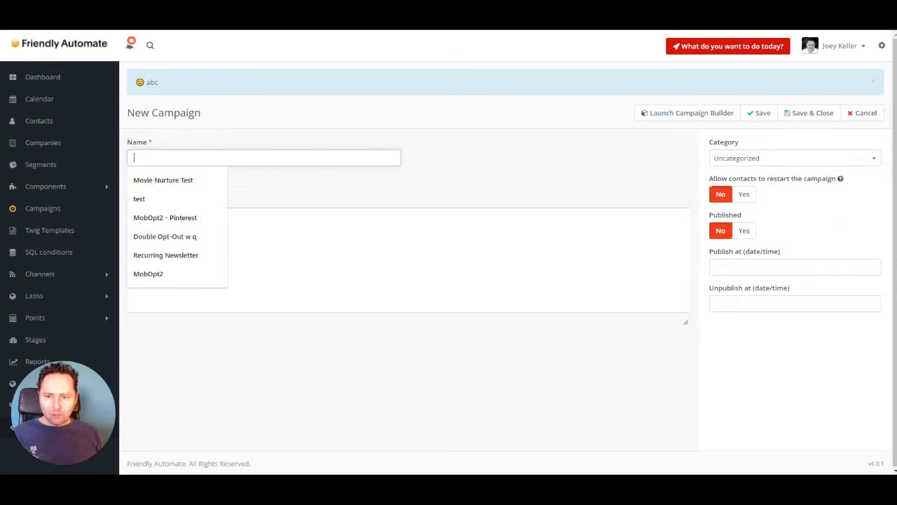
{"action": "left_click", "coordinate": [162, 180]}
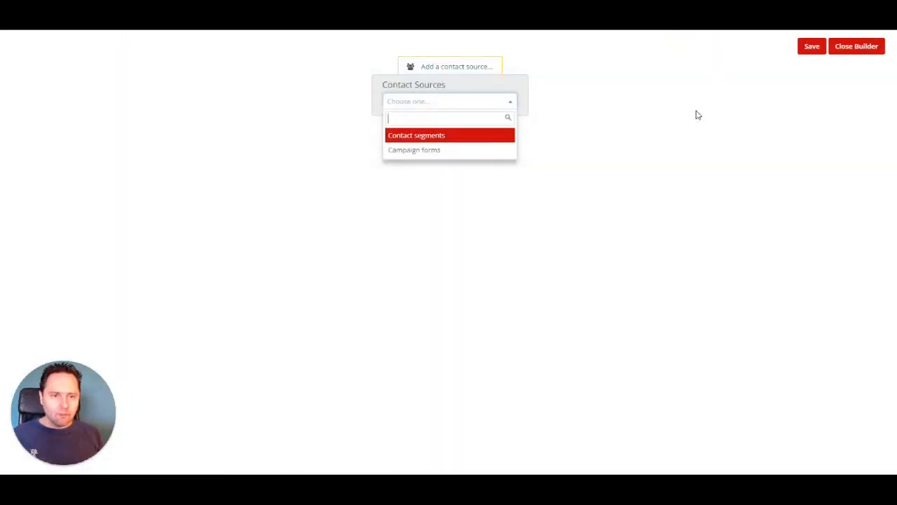
{"action": "left_click", "coordinate": [415, 135]}
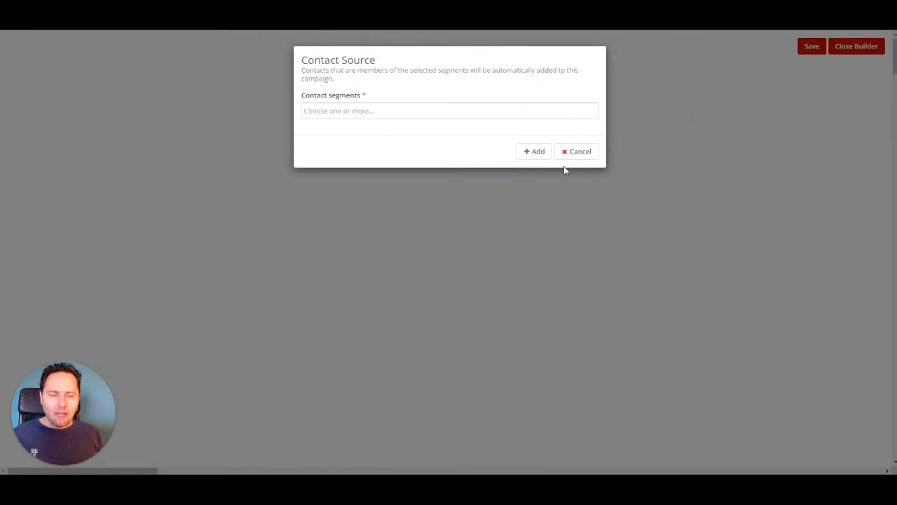
{"action": "left_click", "coordinate": [576, 150]}
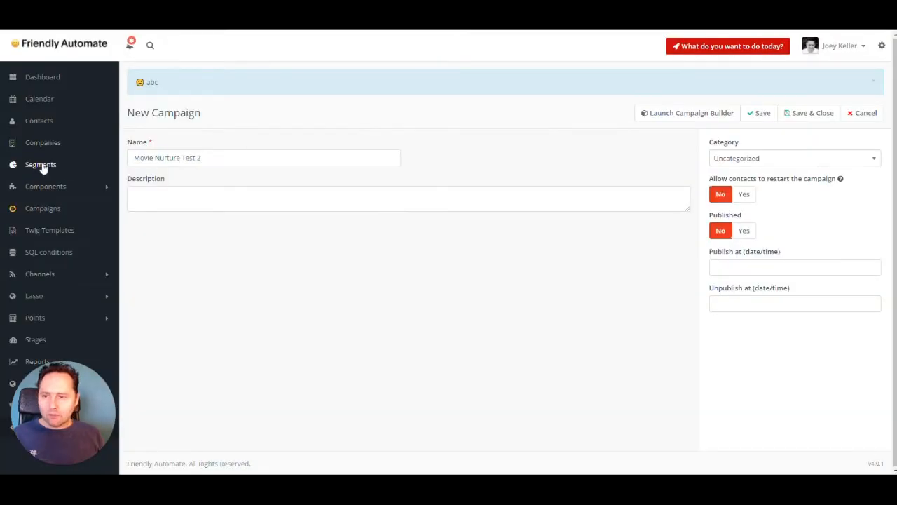
- Create segment JustMe Phase 2 with a Tags filter including reenter
{"action": "left_click", "coordinate": [40, 164]}
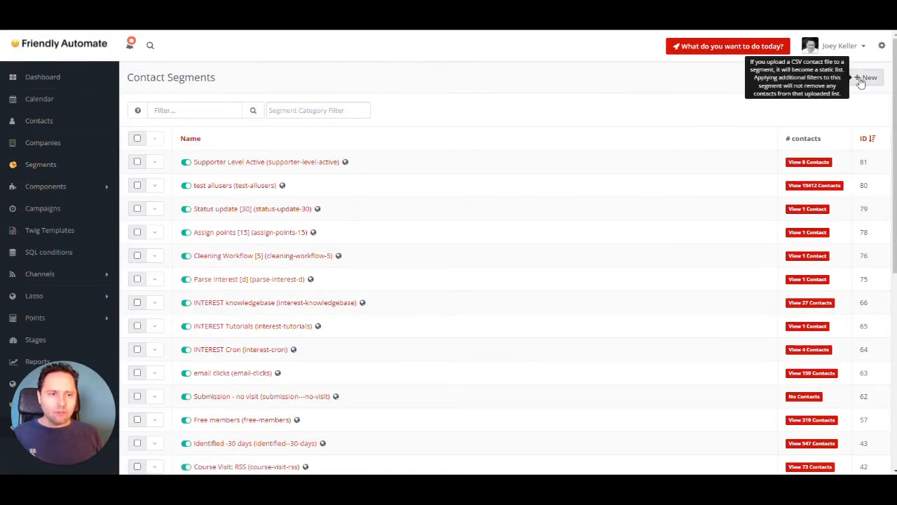
{"action": "left_click", "coordinate": [868, 79]}
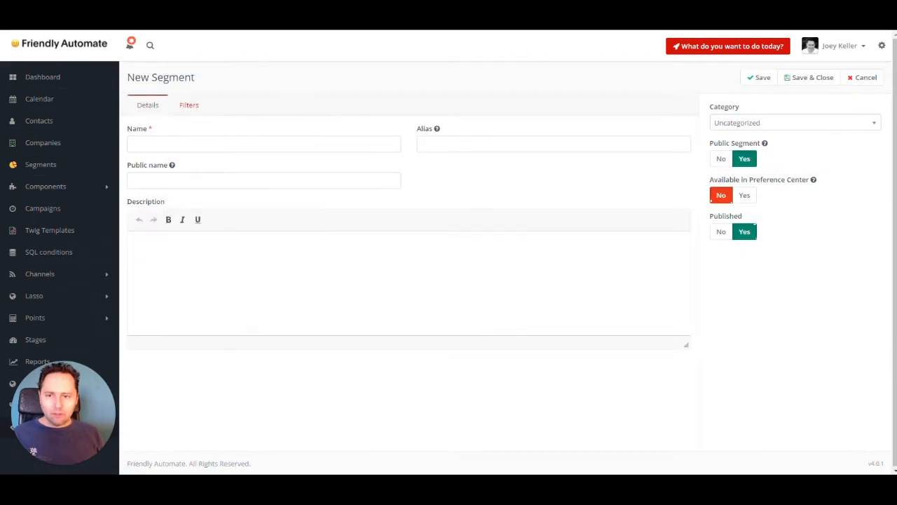
{"action": "type", "text": "JustMe P"}
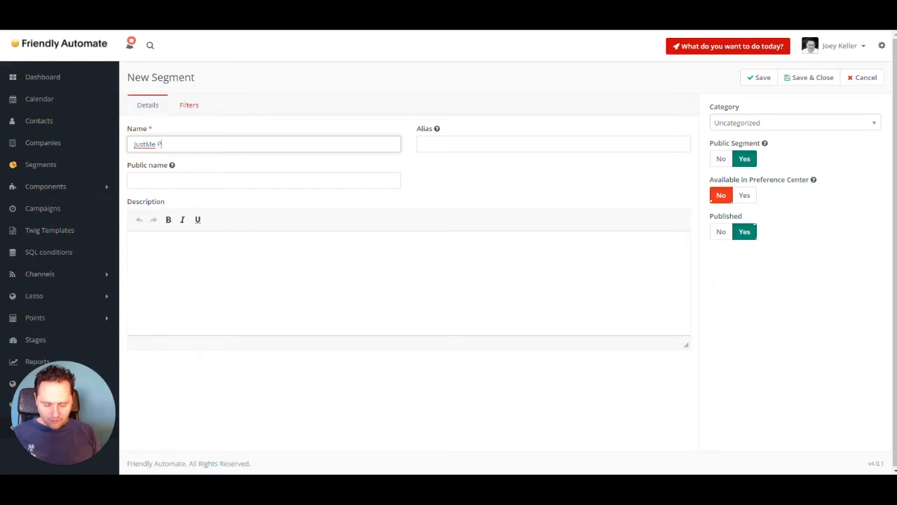
{"action": "left_click", "coordinate": [189, 105]}
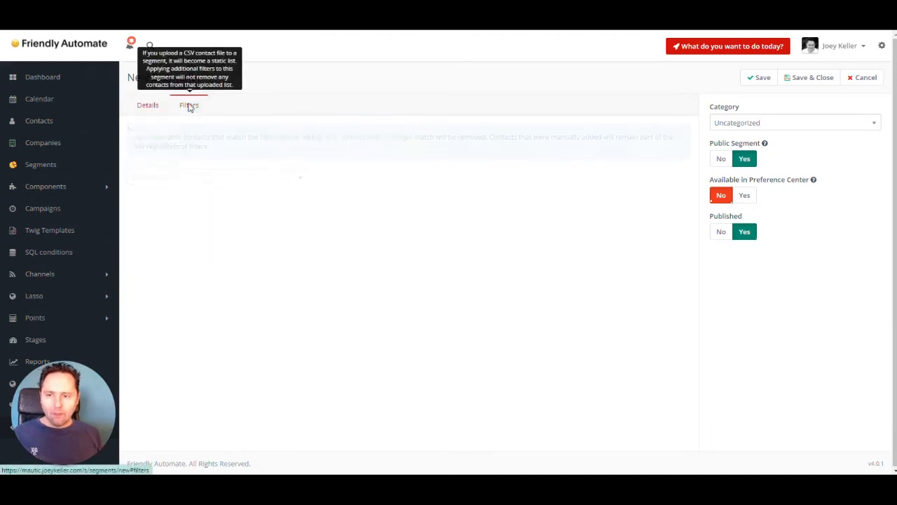
{"action": "left_click", "coordinate": [215, 177]}
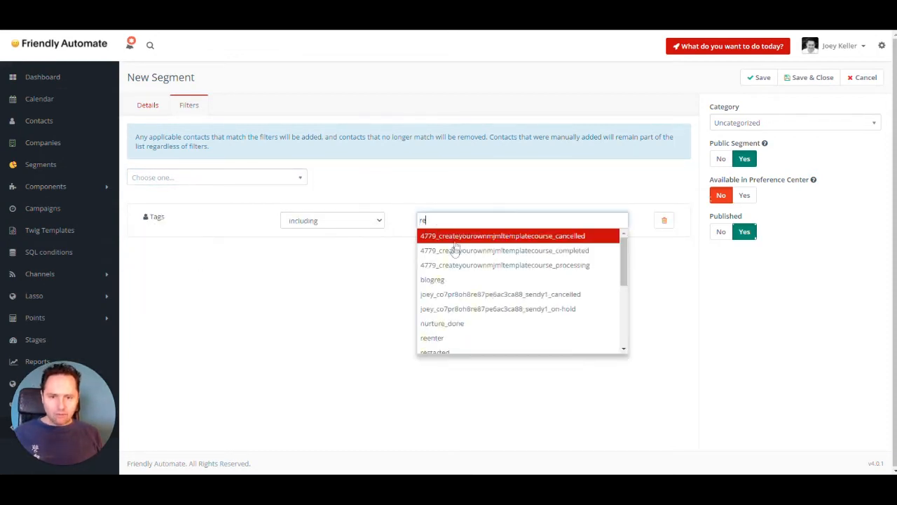
{"action": "left_click", "coordinate": [432, 337]}
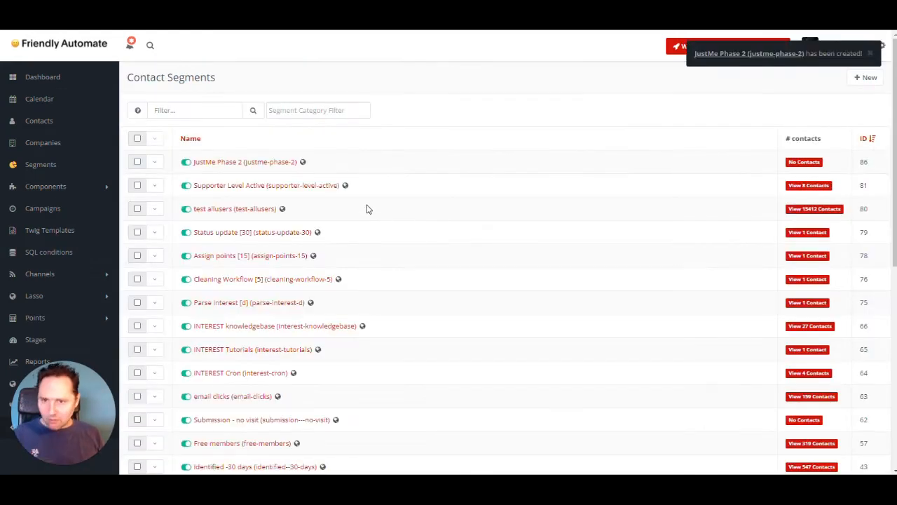
{"action": "mouse_move", "coordinate": [243, 168]}
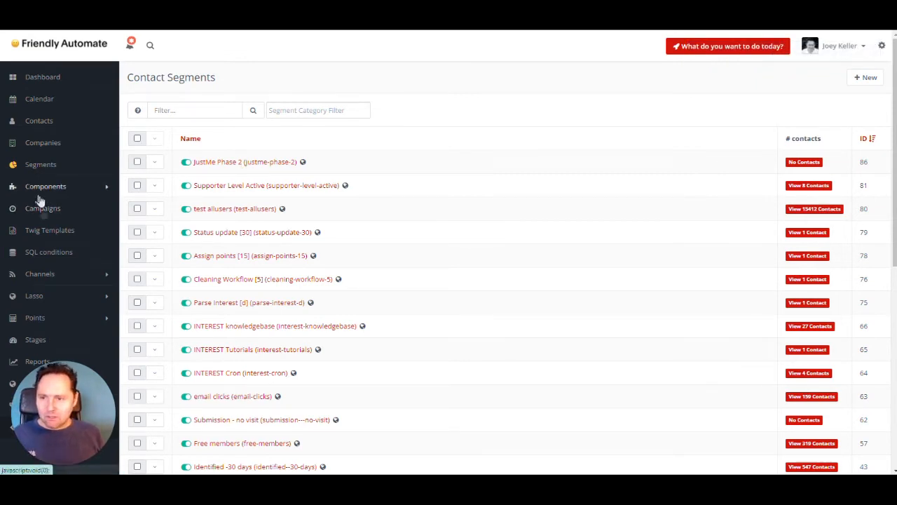
- Start a new campaign named Movie Nurture Test 2 and set Published to Yes
{"action": "left_click", "coordinate": [42, 209]}
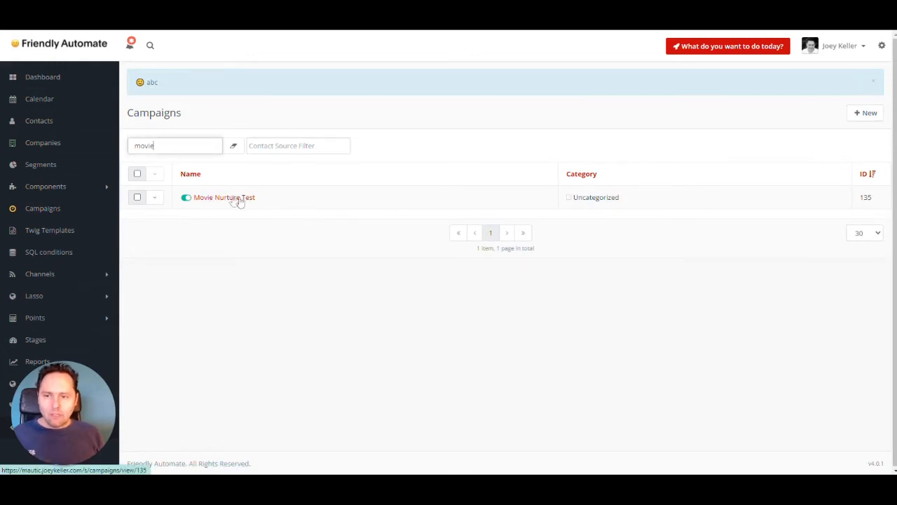
{"action": "left_click", "coordinate": [40, 164]}
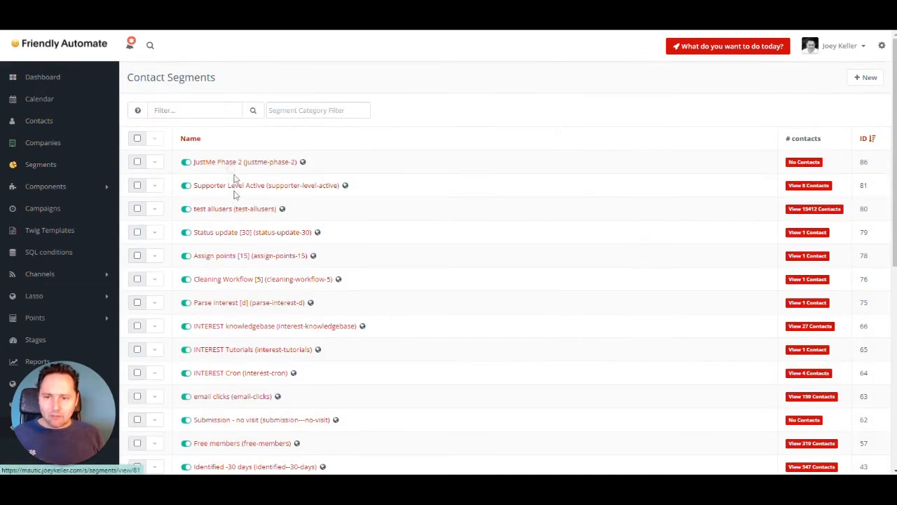
{"action": "left_click", "coordinate": [42, 208]}
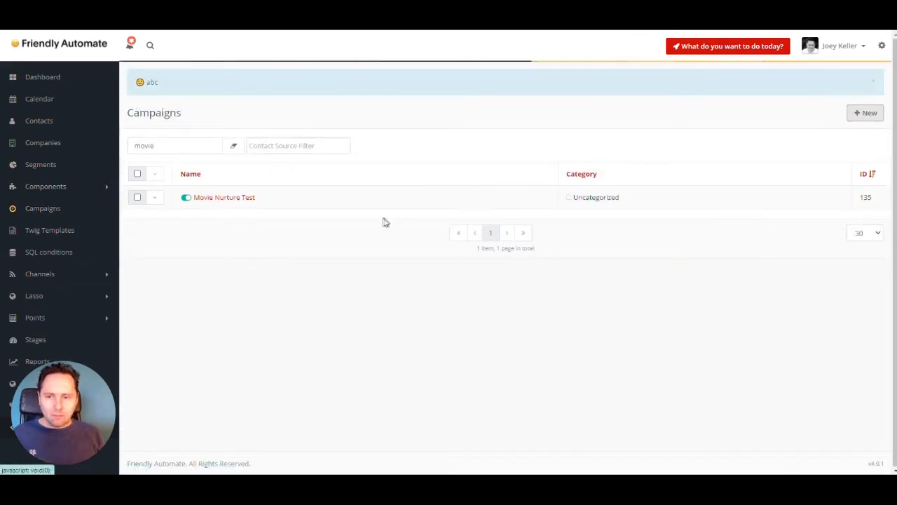
{"action": "left_click", "coordinate": [865, 112]}
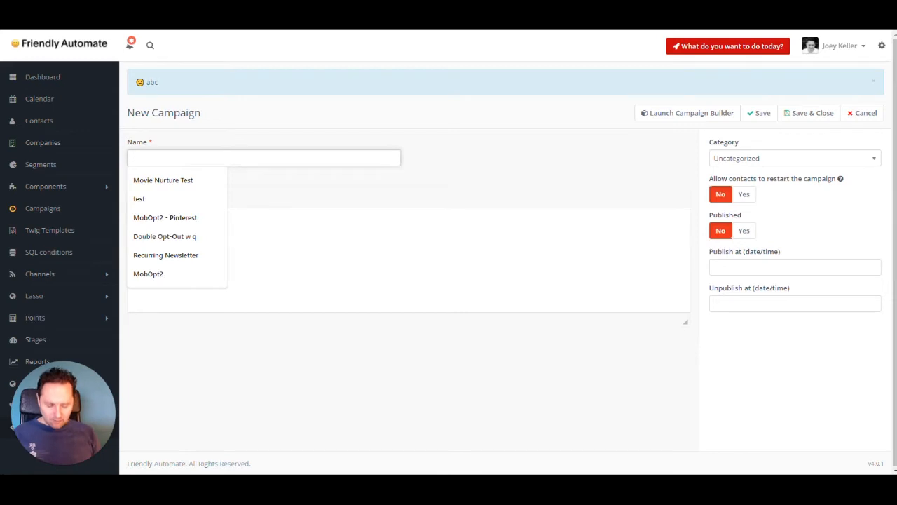
{"action": "left_click", "coordinate": [163, 179]}
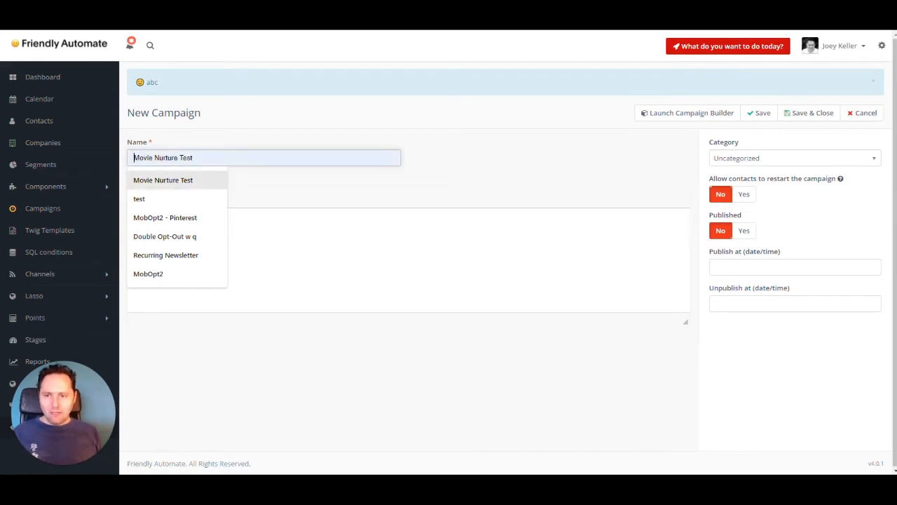
{"action": "type", "text": "Movie Nurture Test 2"}
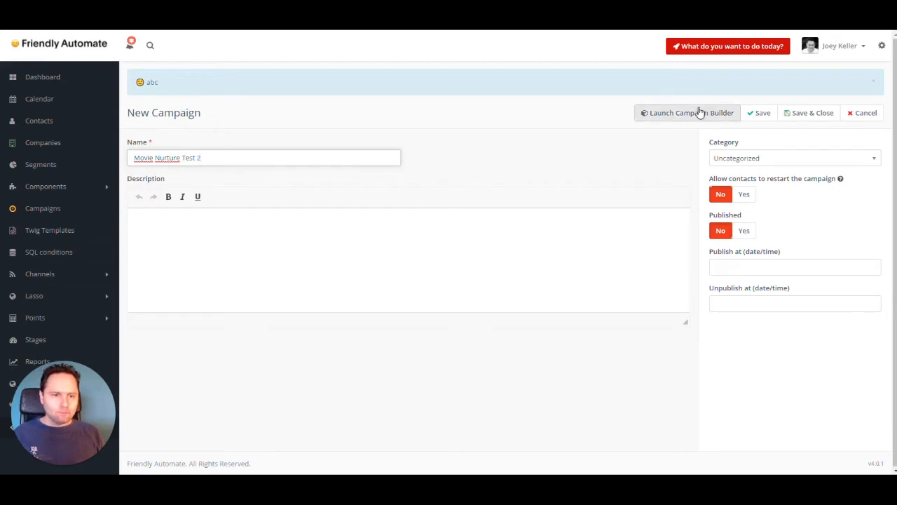
{"action": "left_click", "coordinate": [738, 230]}
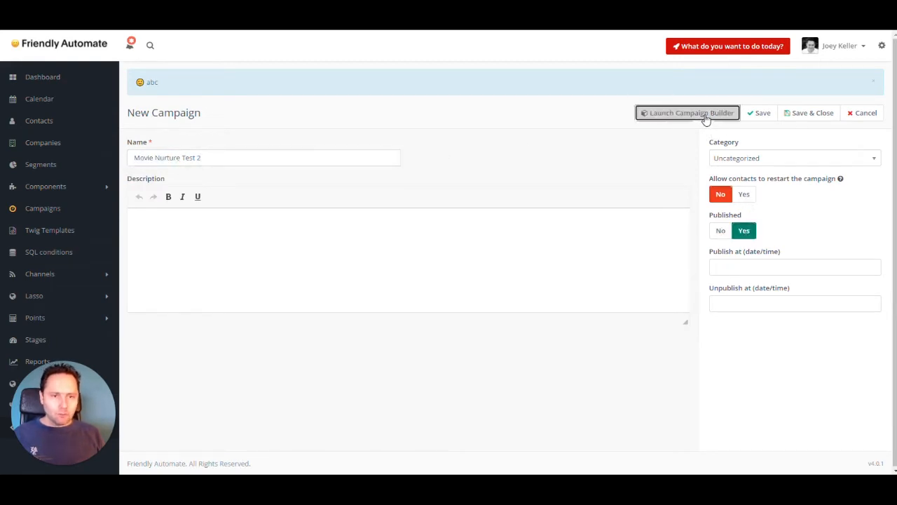
- Build the workflow with the JustMe Phase 2 segment as source, then a T1 send-email action
{"action": "left_click", "coordinate": [687, 112]}
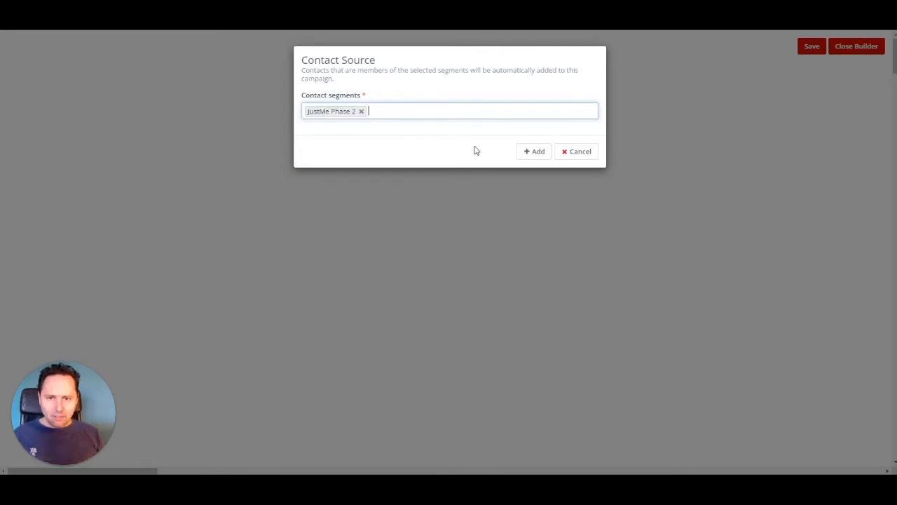
{"action": "left_click", "coordinate": [533, 150]}
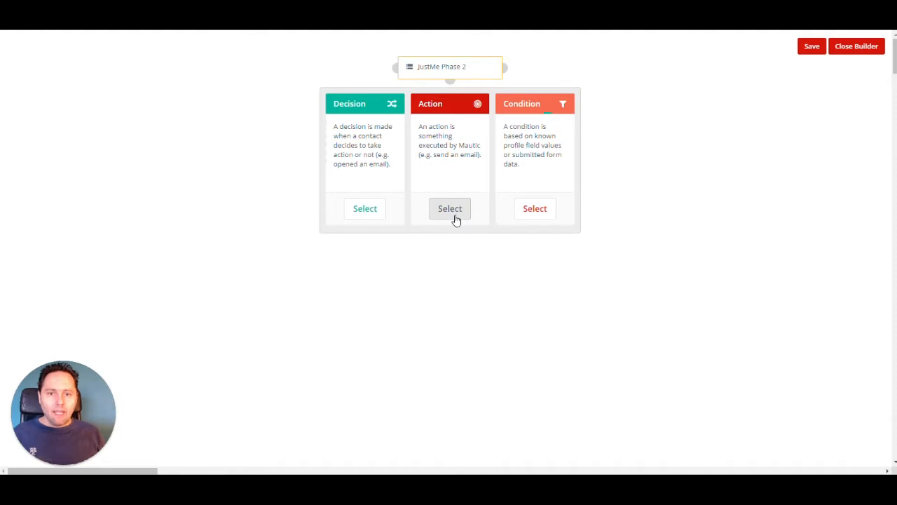
{"action": "left_click", "coordinate": [449, 208]}
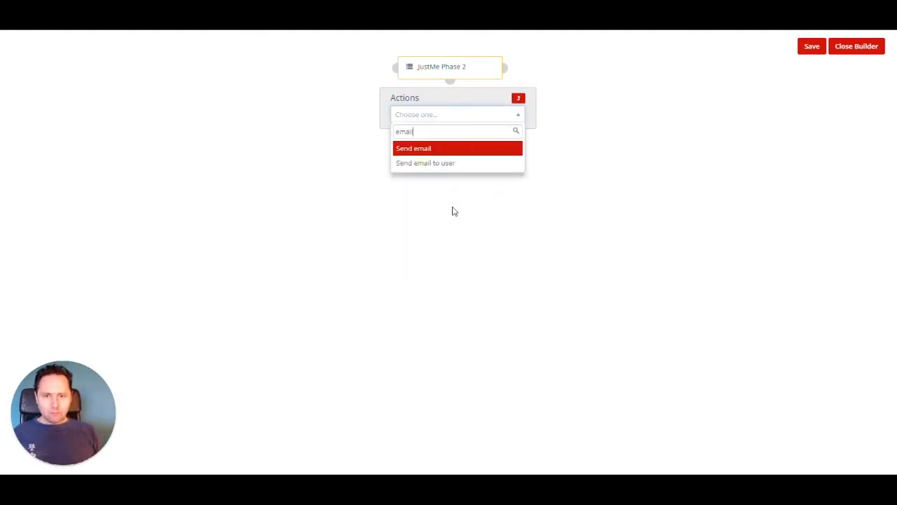
{"action": "left_click", "coordinate": [413, 148]}
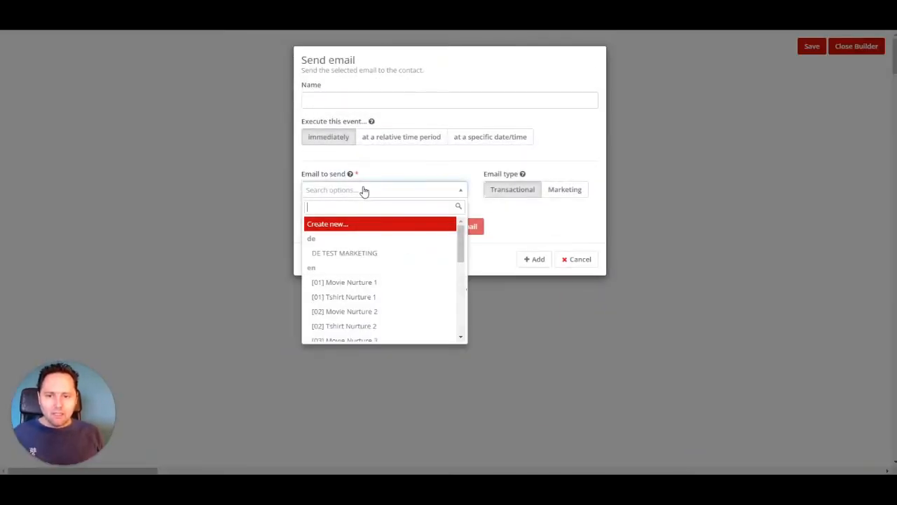
{"action": "left_click", "coordinate": [343, 296]}
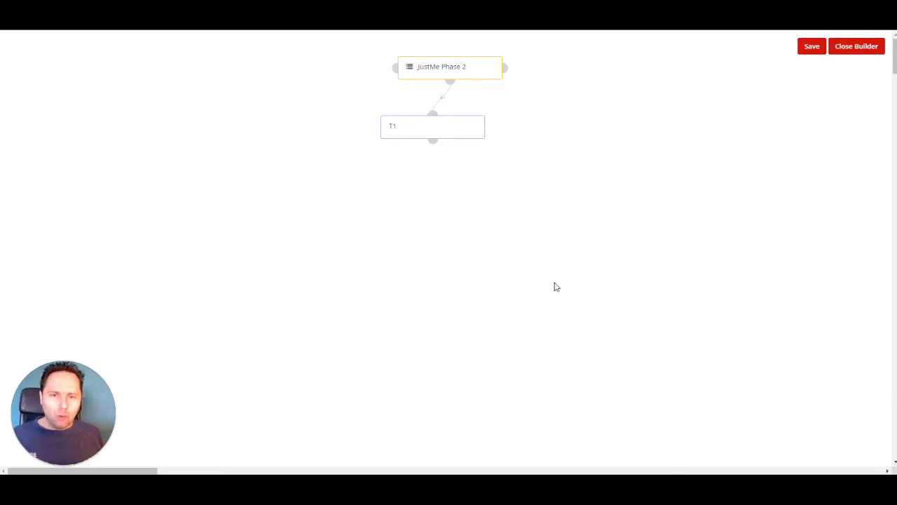
{"action": "mouse_move", "coordinate": [536, 275]}
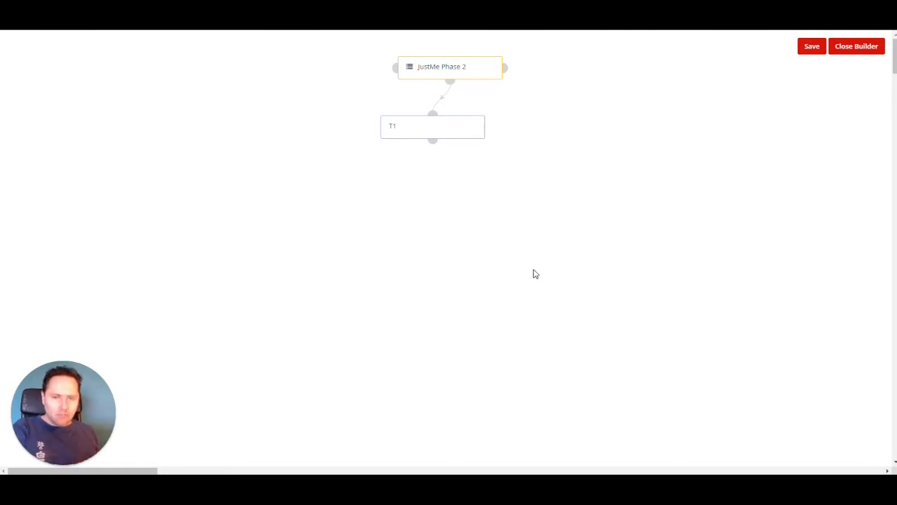
{"action": "left_click", "coordinate": [856, 46]}
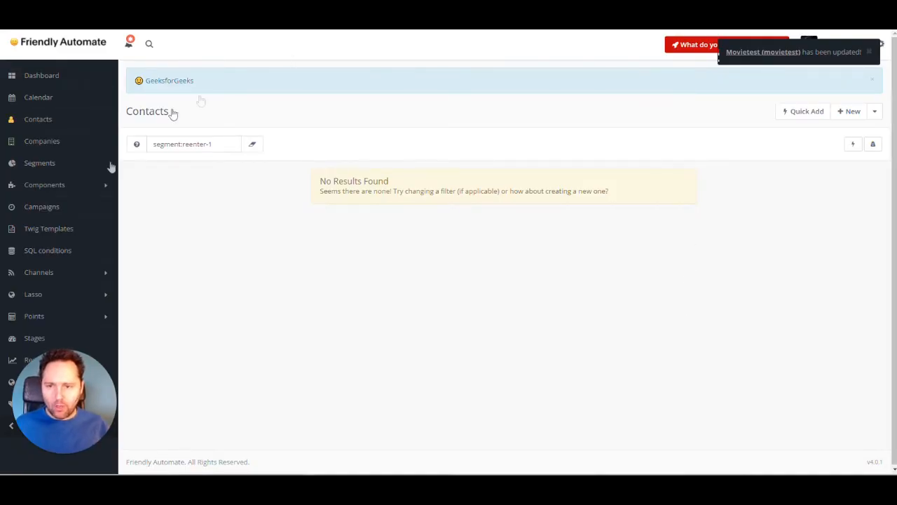
{"action": "mouse_move", "coordinate": [853, 116]}
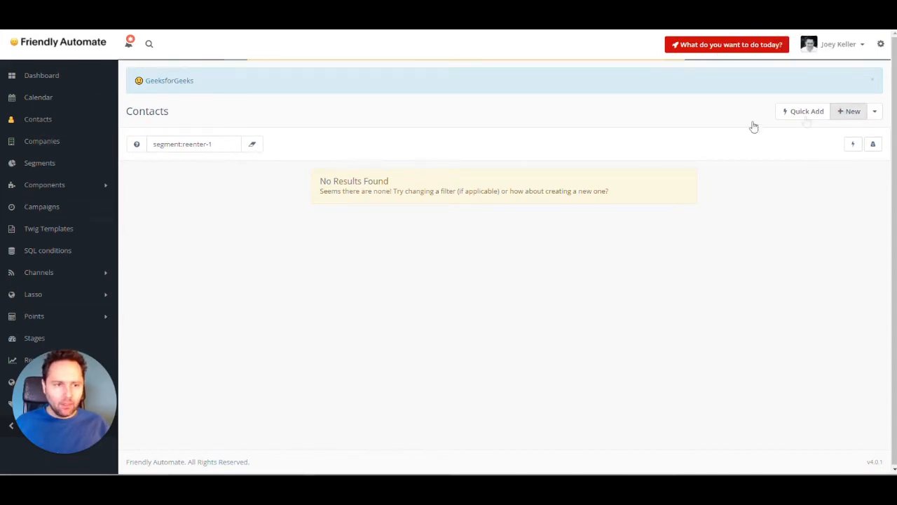
{"action": "left_click", "coordinate": [853, 111]}
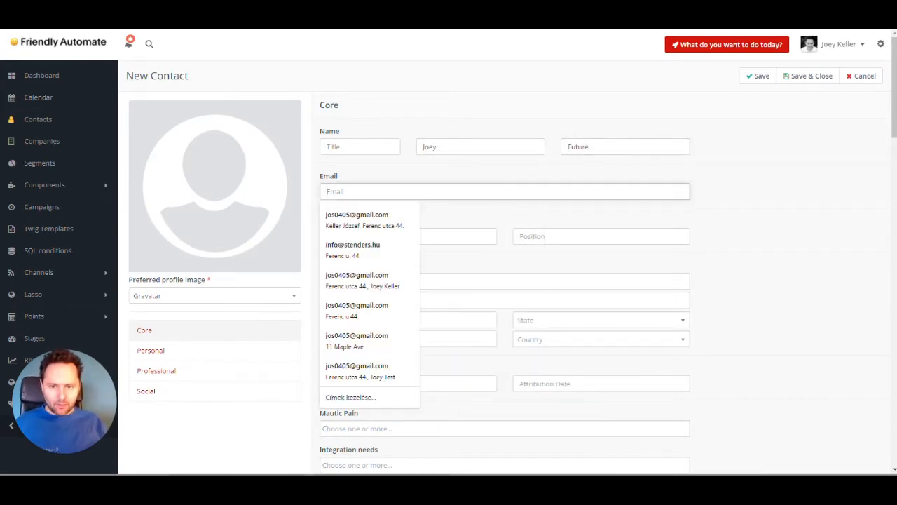
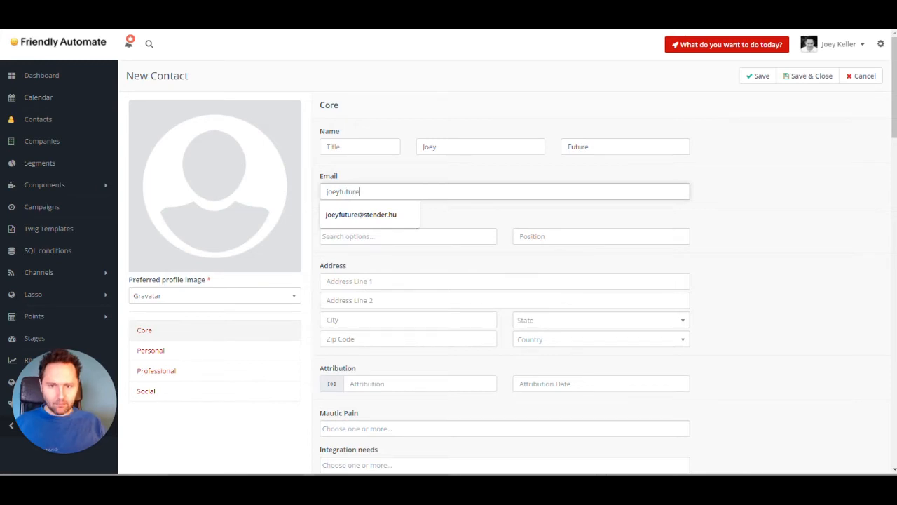
{"action": "left_click", "coordinate": [362, 214]}
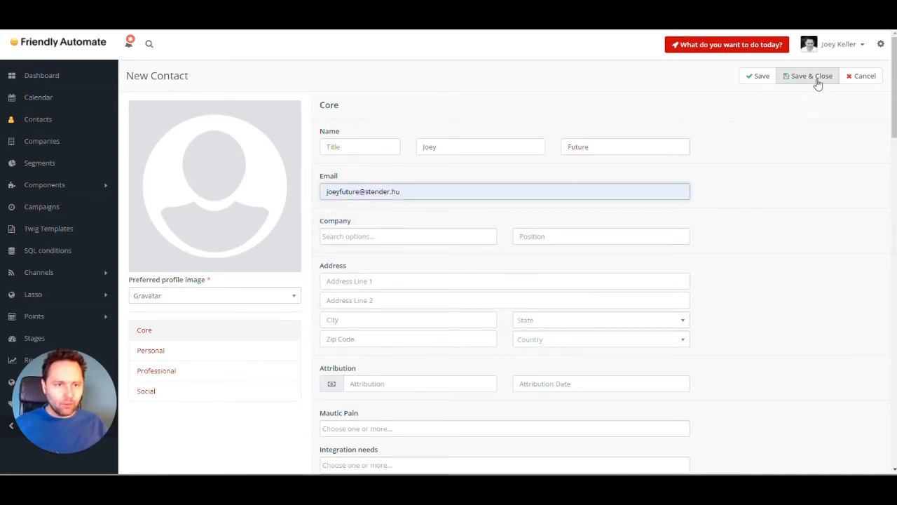
{"action": "left_click", "coordinate": [815, 76]}
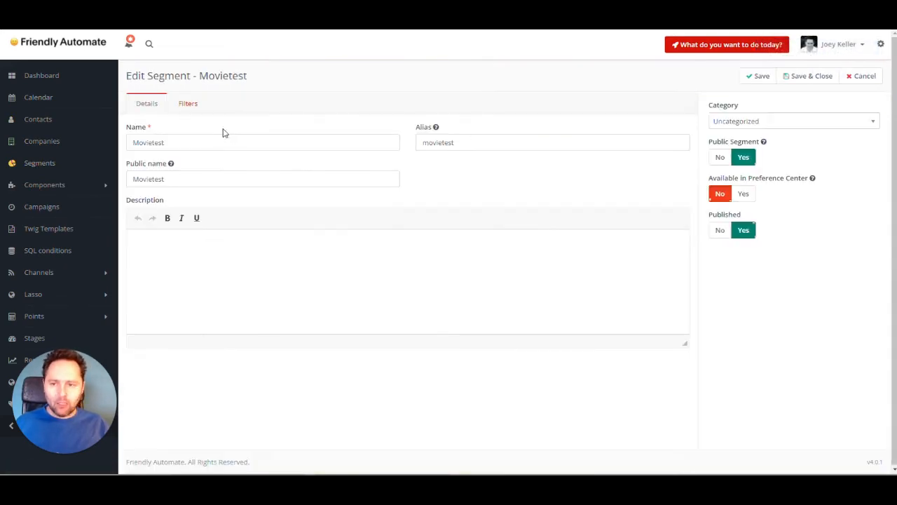
{"action": "left_click", "coordinate": [188, 103]}
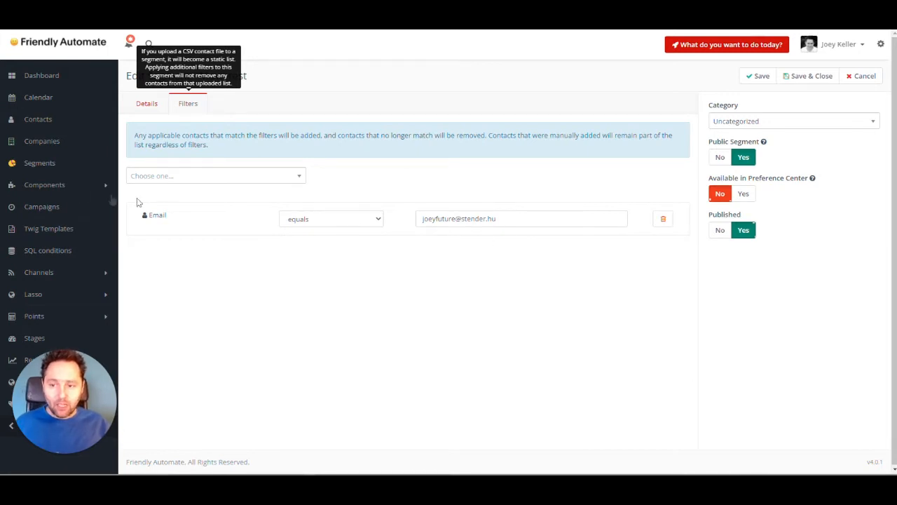
{"action": "mouse_move", "coordinate": [39, 163]}
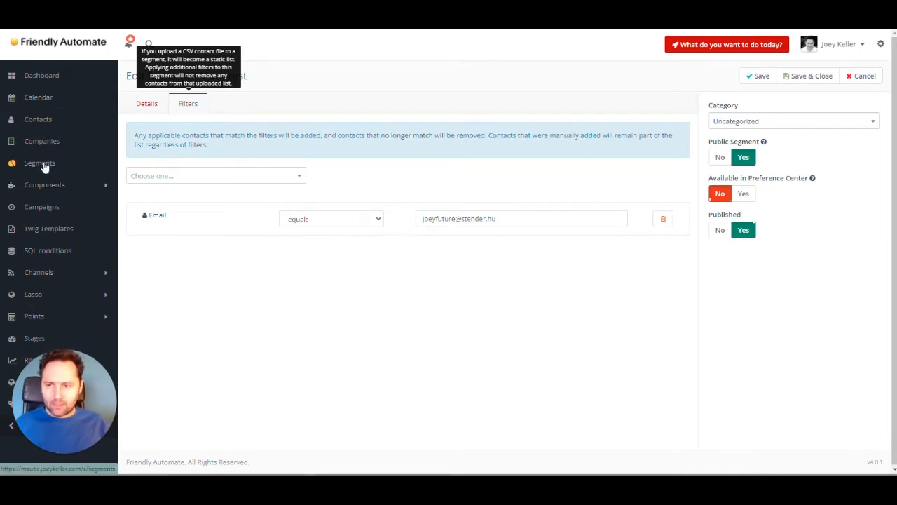
{"action": "mouse_move", "coordinate": [42, 206]}
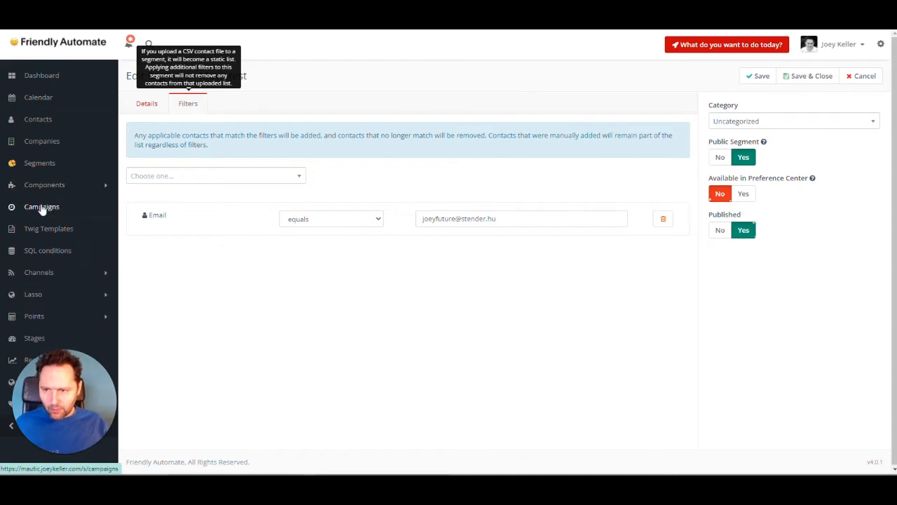
{"action": "left_click", "coordinate": [41, 206]}
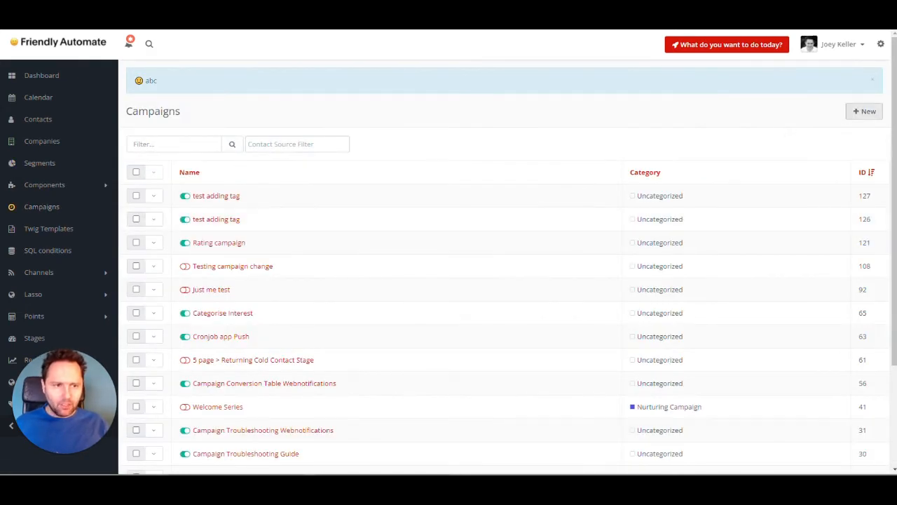
- Create a Movie campaign sourcing the Movietest segment and adding the M1 send-email action
{"action": "left_click", "coordinate": [865, 111]}
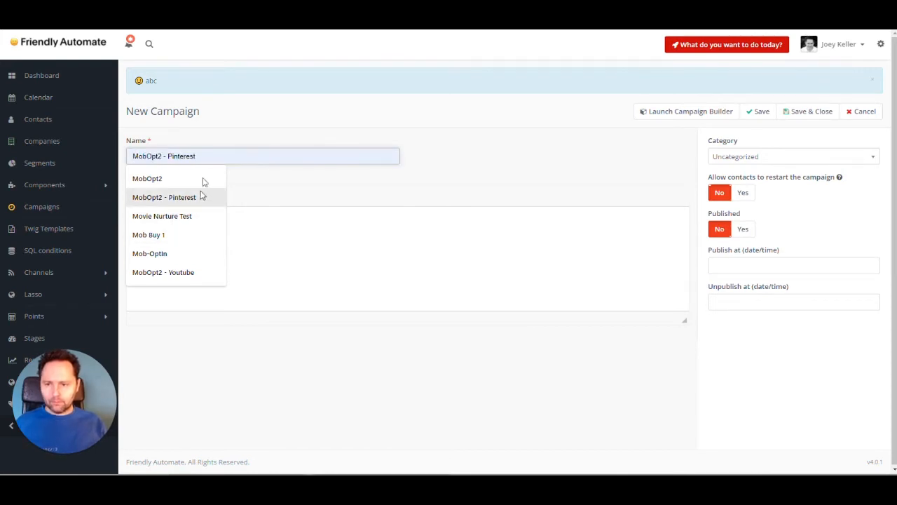
{"action": "type", "text": "Movie"}
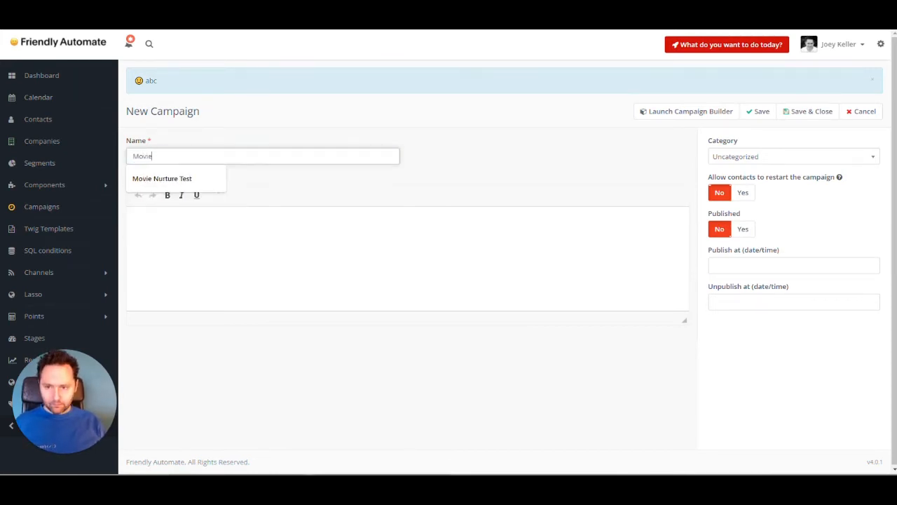
{"action": "left_click", "coordinate": [162, 178]}
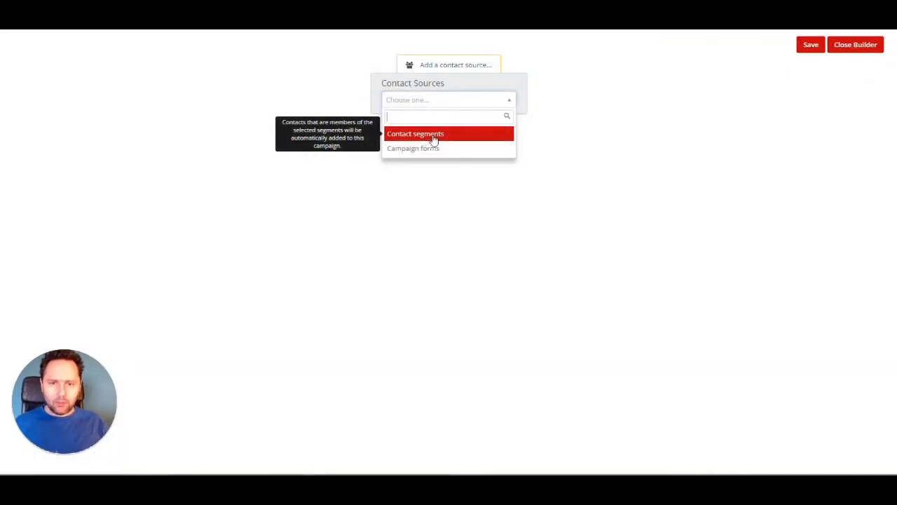
{"action": "left_click", "coordinate": [415, 134]}
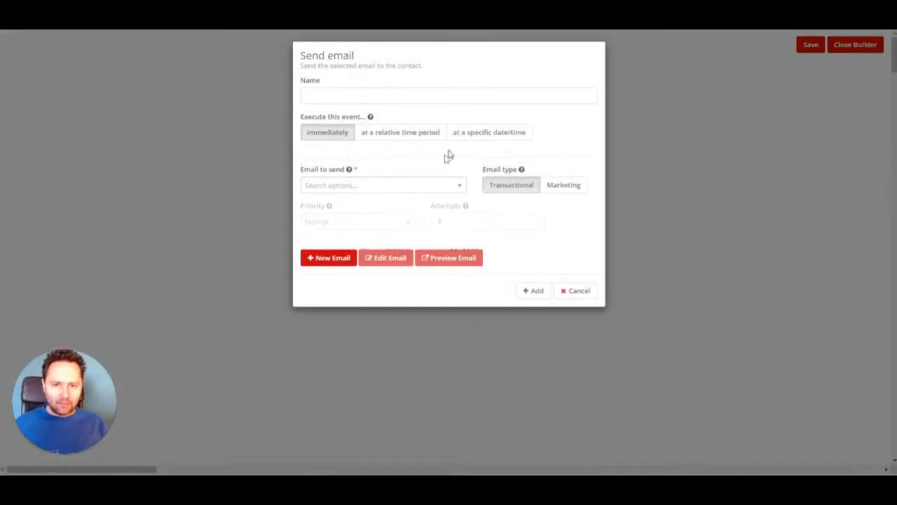
{"action": "type", "text": "M1"}
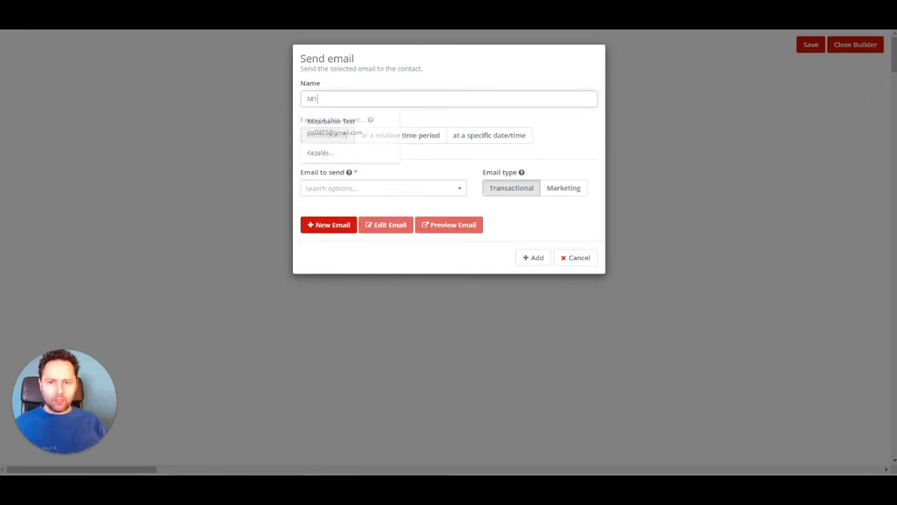
{"action": "left_click", "coordinate": [382, 187]}
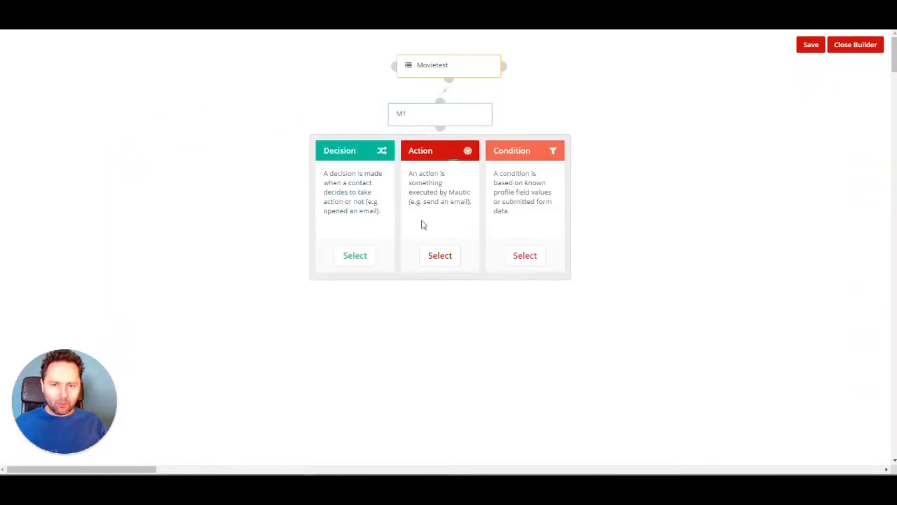
- Add a send-email action following M1
{"action": "left_click", "coordinate": [440, 255]}
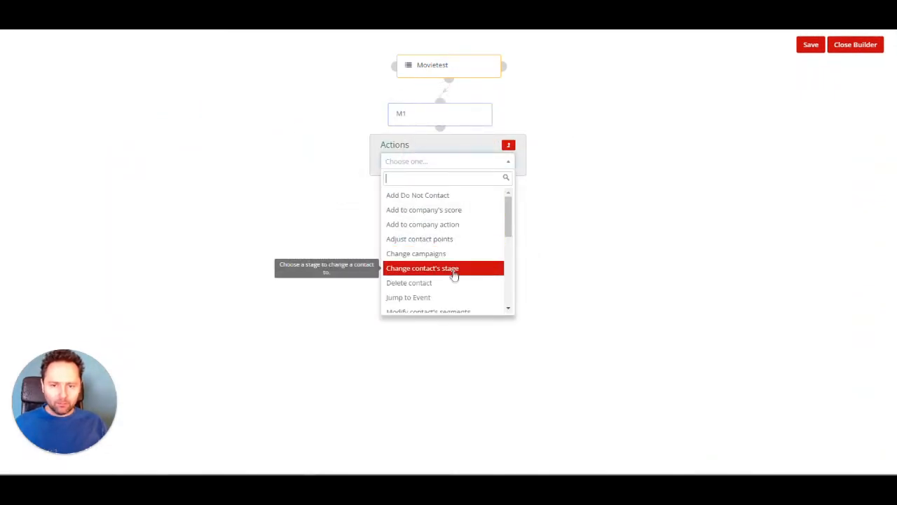
{"action": "type", "text": "email"}
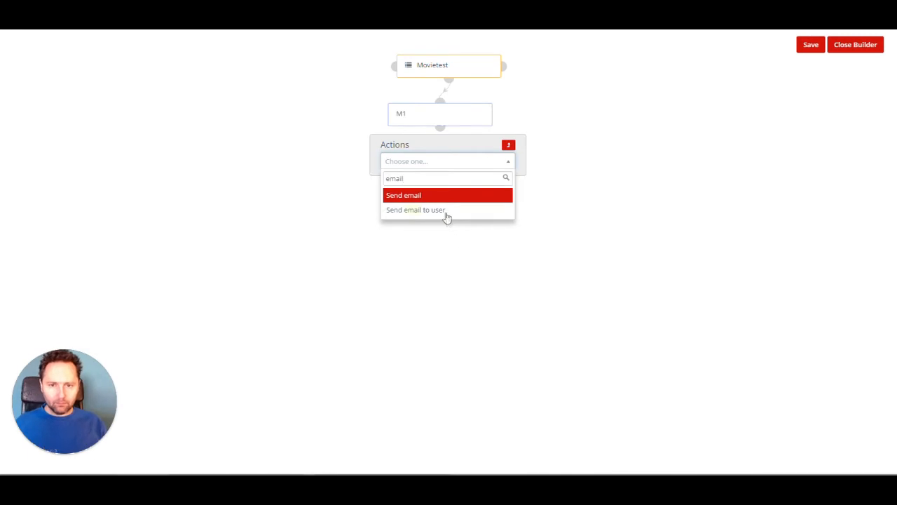
{"action": "left_click", "coordinate": [405, 195]}
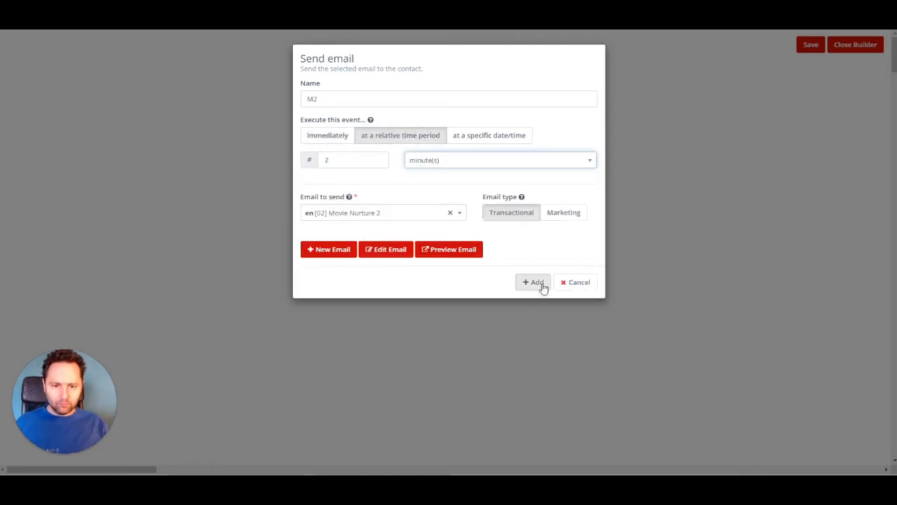
- Add an M3 send-email step two minutes after M2, then close the builder
{"action": "left_click", "coordinate": [533, 282]}
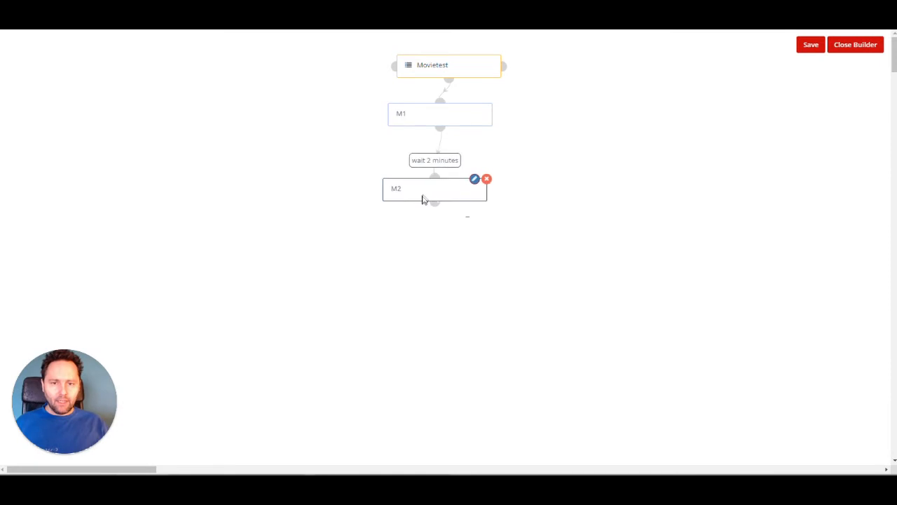
{"action": "left_click", "coordinate": [433, 204]}
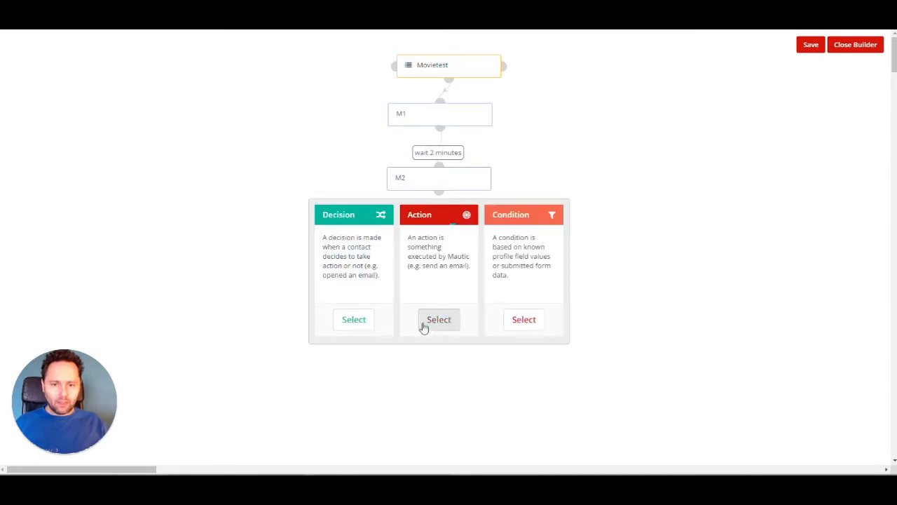
{"action": "left_click", "coordinate": [438, 319]}
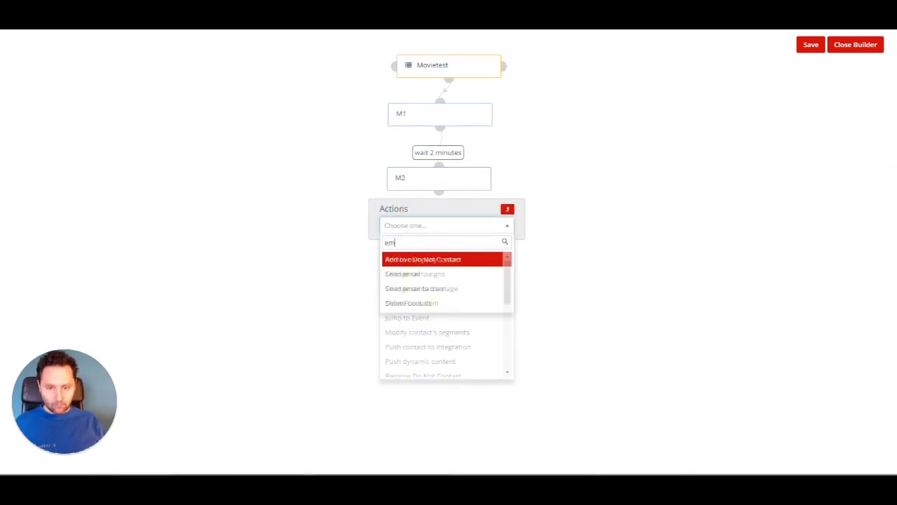
{"action": "left_click", "coordinate": [414, 273]}
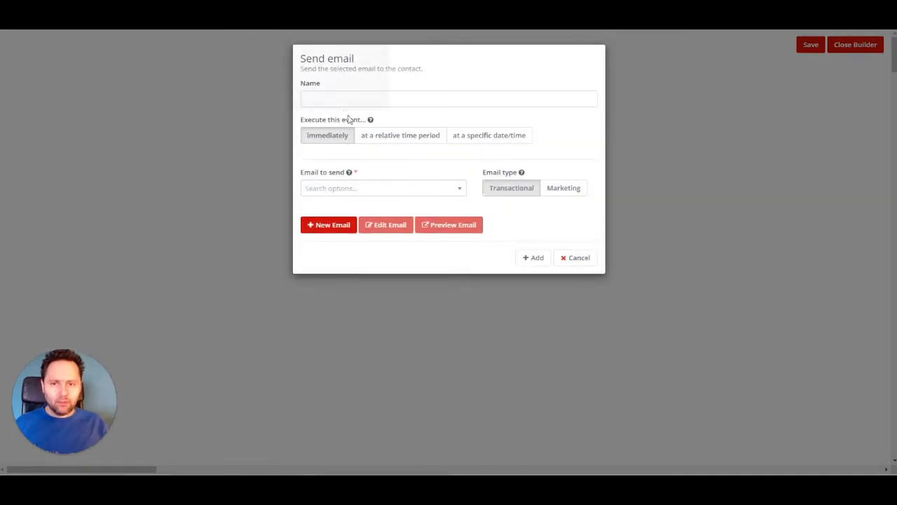
{"action": "left_click", "coordinate": [383, 187]}
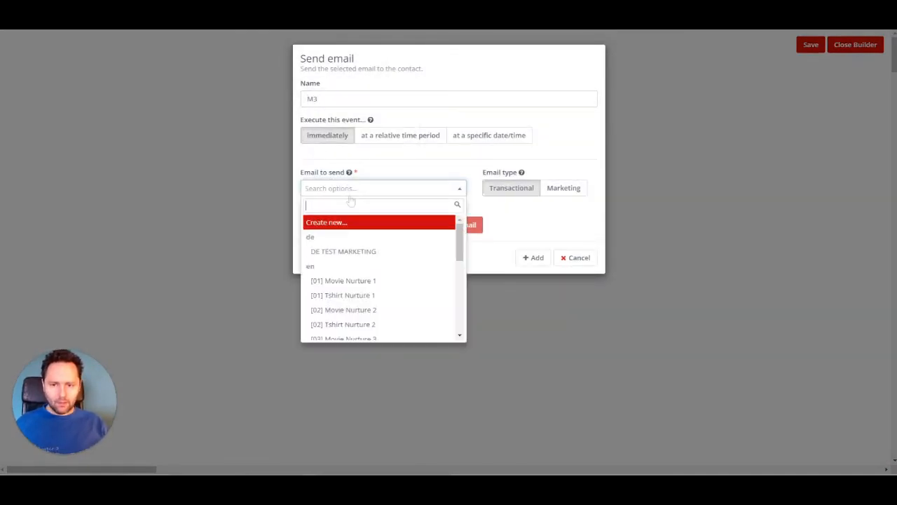
{"action": "scroll", "scroll_direction": "down", "scroll_amount": 3}
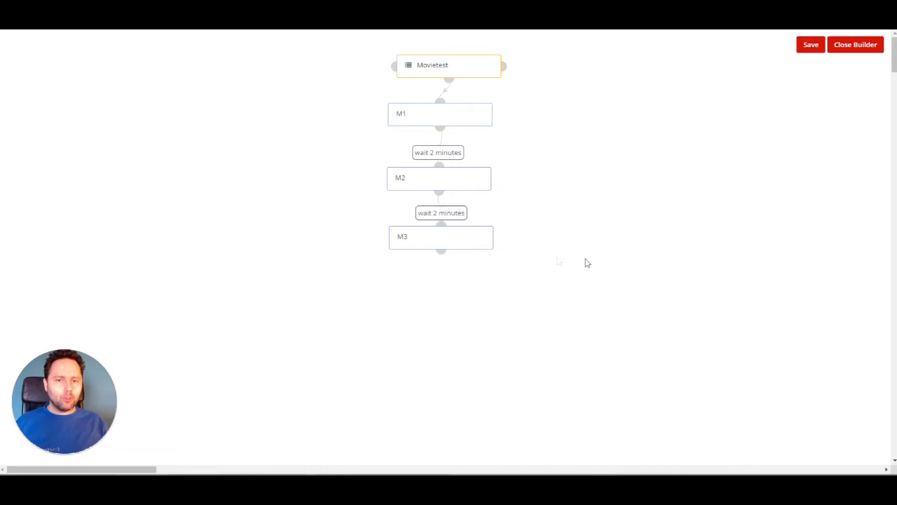
{"action": "mouse_move", "coordinate": [592, 265]}
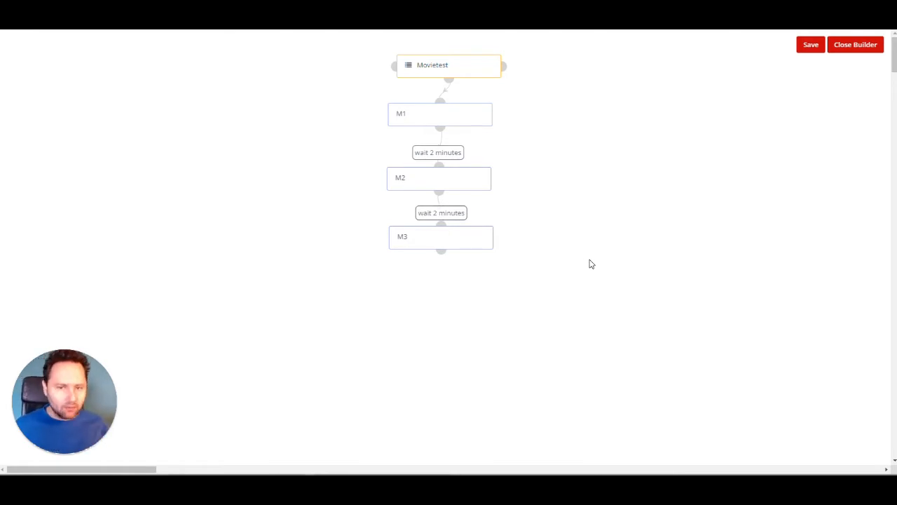
{"action": "mouse_move", "coordinate": [766, 84]}
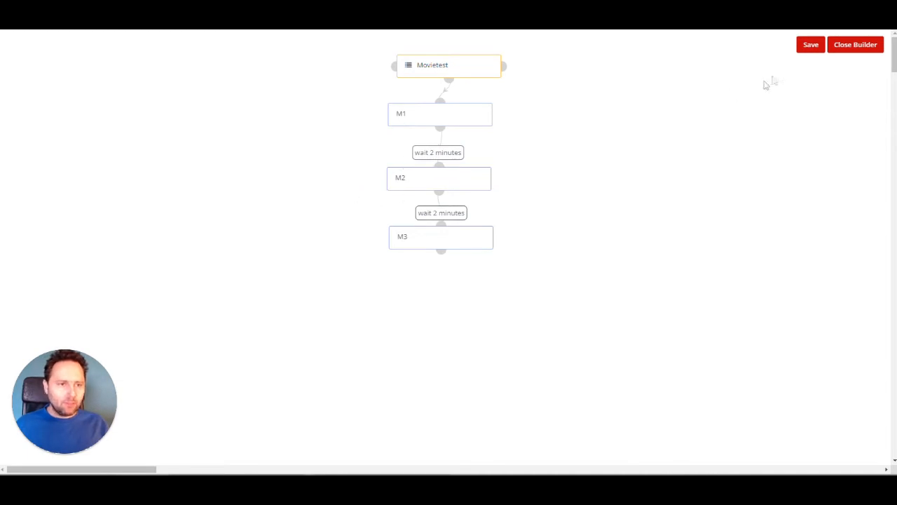
{"action": "mouse_move", "coordinate": [848, 44]}
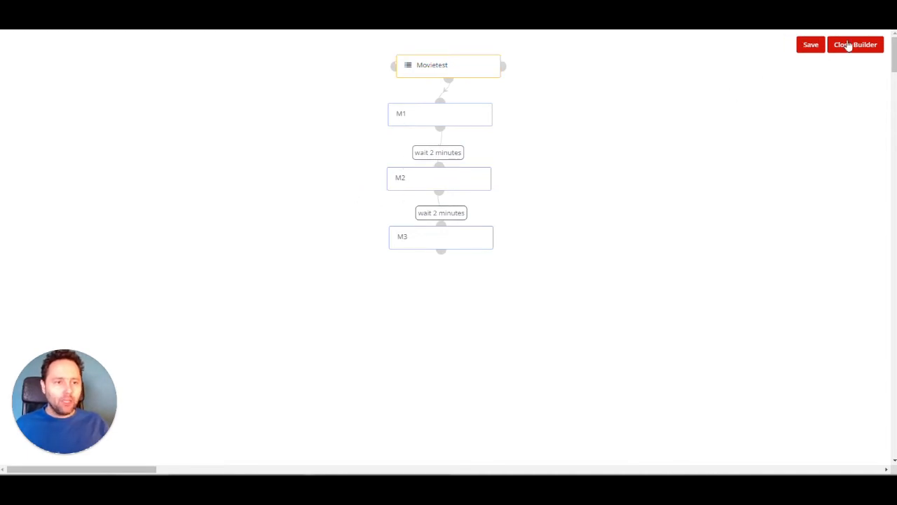
{"action": "left_click", "coordinate": [855, 45]}
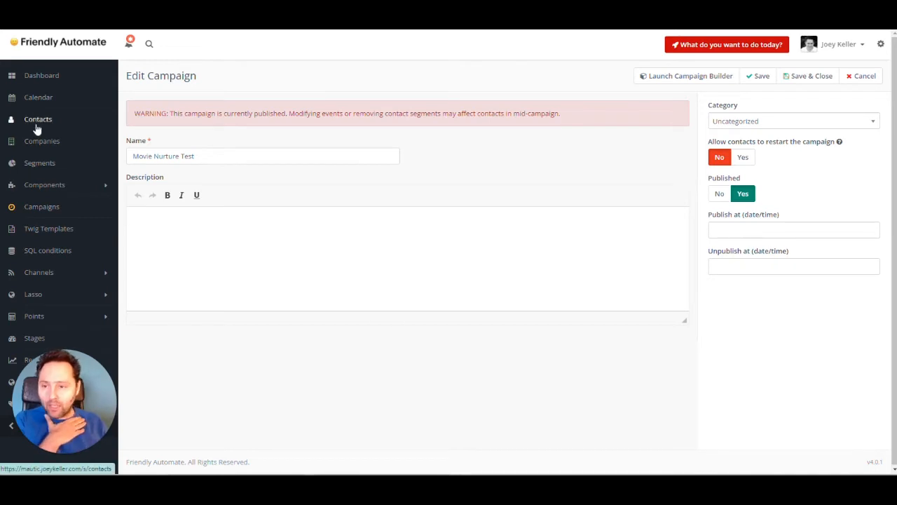
{"action": "left_click", "coordinate": [38, 119]}
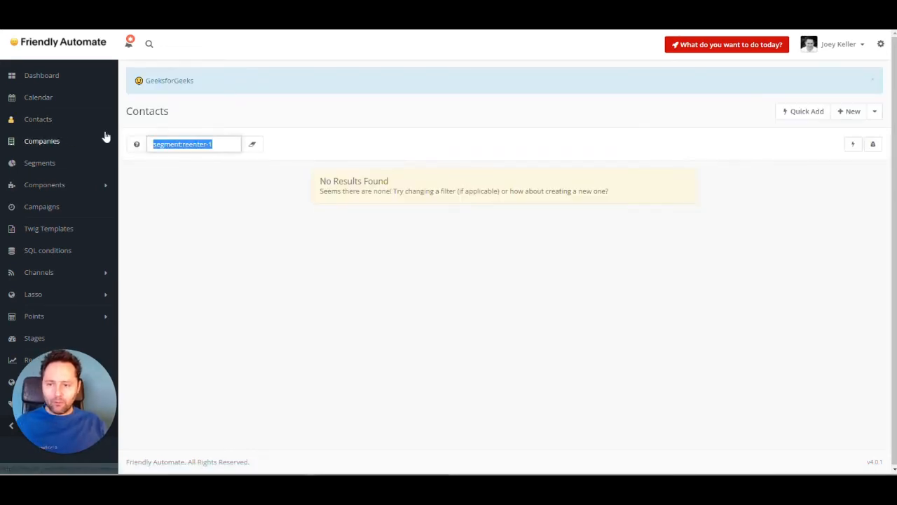
{"action": "type", "text": "Future"}
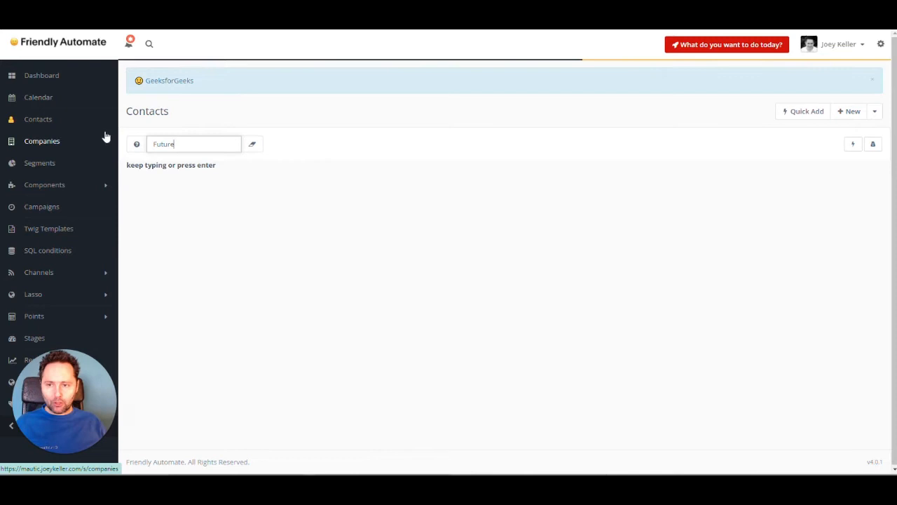
{"action": "left_click", "coordinate": [194, 144]}
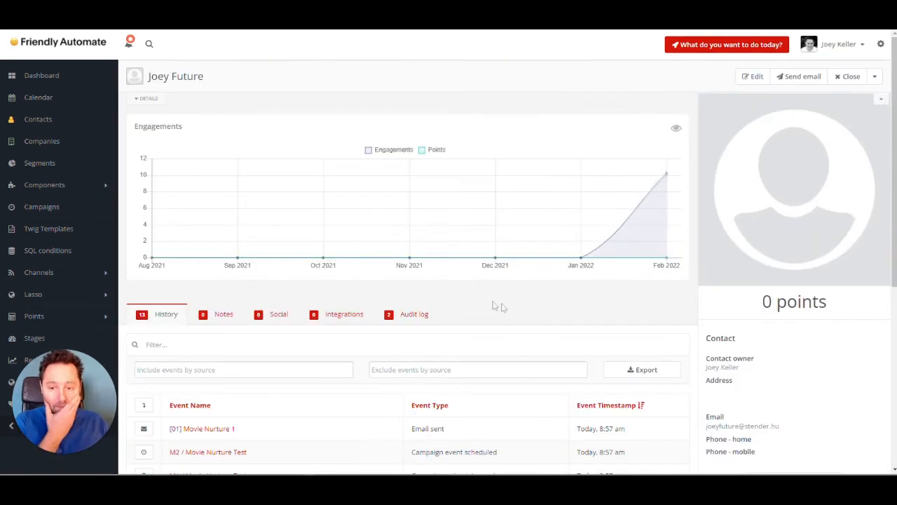
{"action": "scroll", "scroll_direction": "down", "scroll_amount": 3}
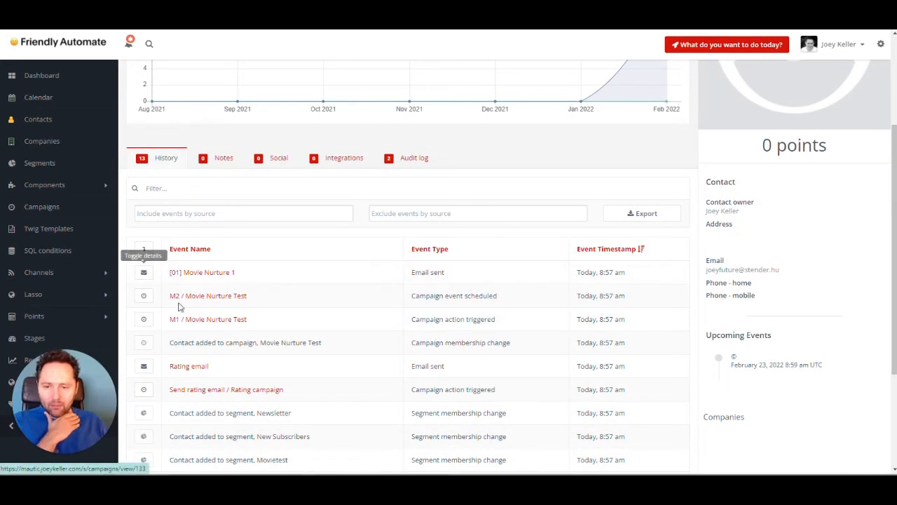
{"action": "left_click", "coordinate": [144, 272]}
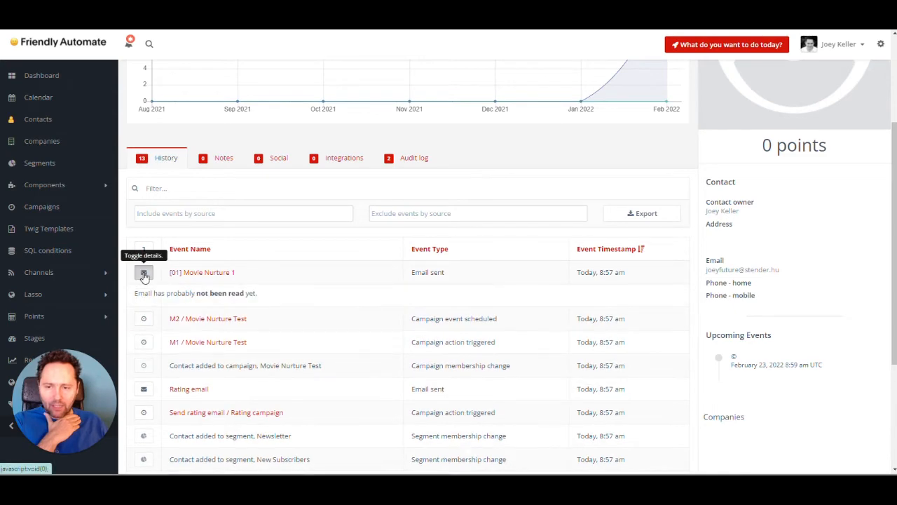
{"action": "left_click", "coordinate": [144, 272]}
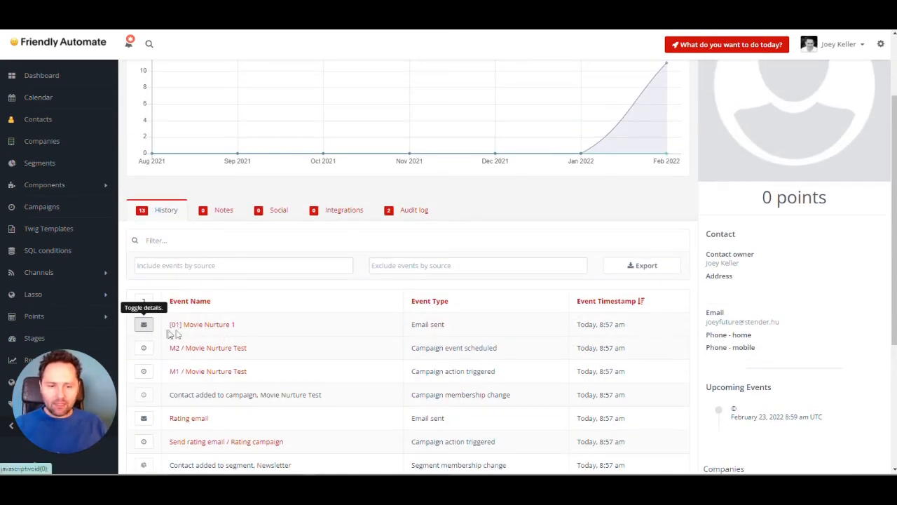
{"action": "left_click", "coordinate": [42, 206]}
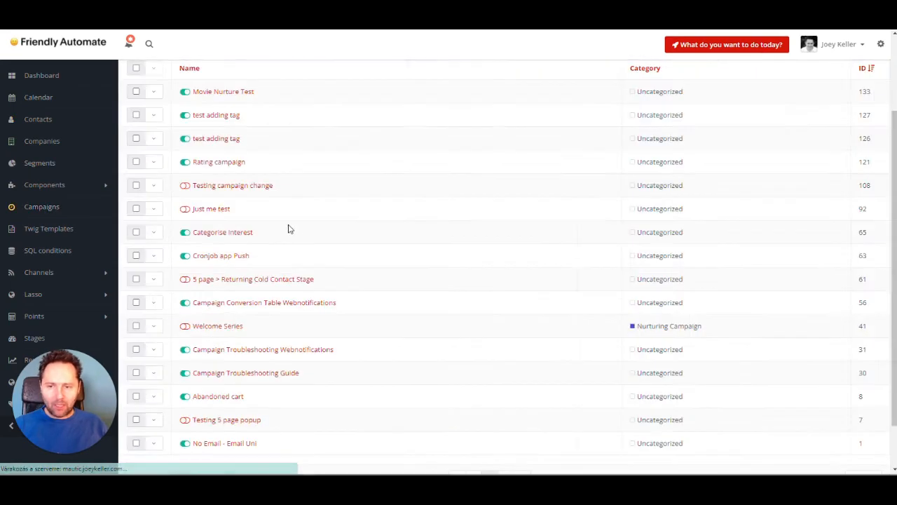
- Open Movie Nurture Test and review per-step statistics for M1, M2 and M3
{"action": "left_click", "coordinate": [223, 91]}
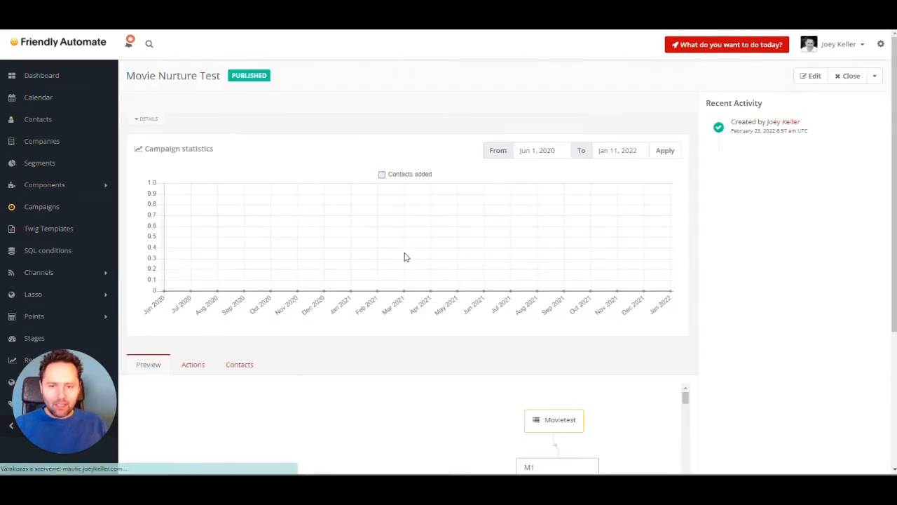
{"action": "scroll", "scroll_direction": "down", "scroll_amount": 3}
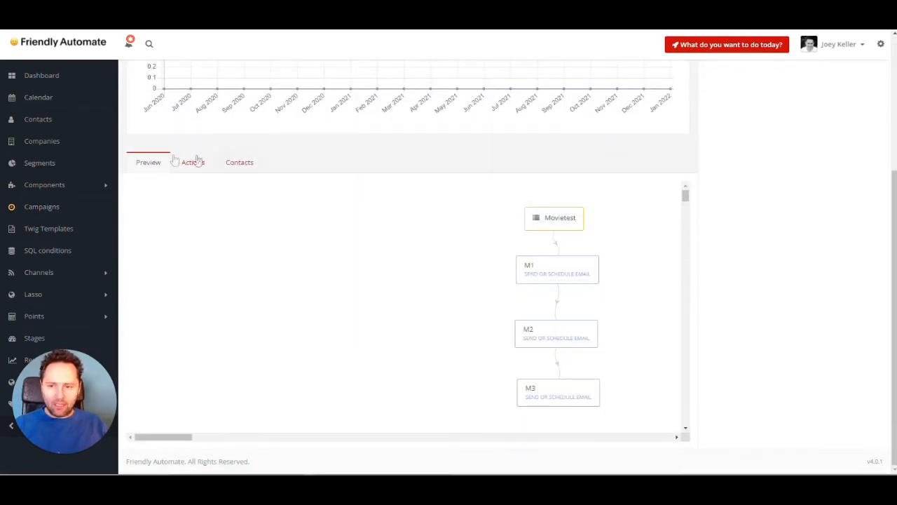
{"action": "left_click", "coordinate": [189, 162]}
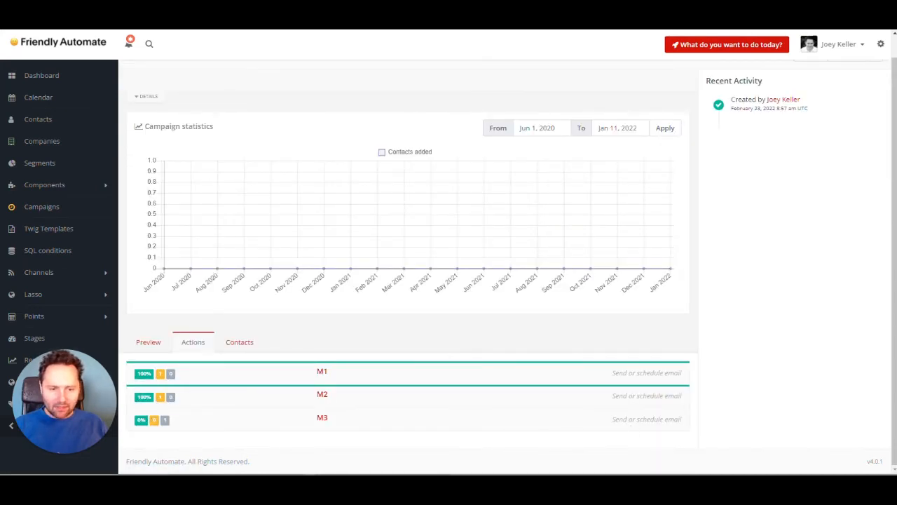
{"action": "mouse_move", "coordinate": [144, 373]}
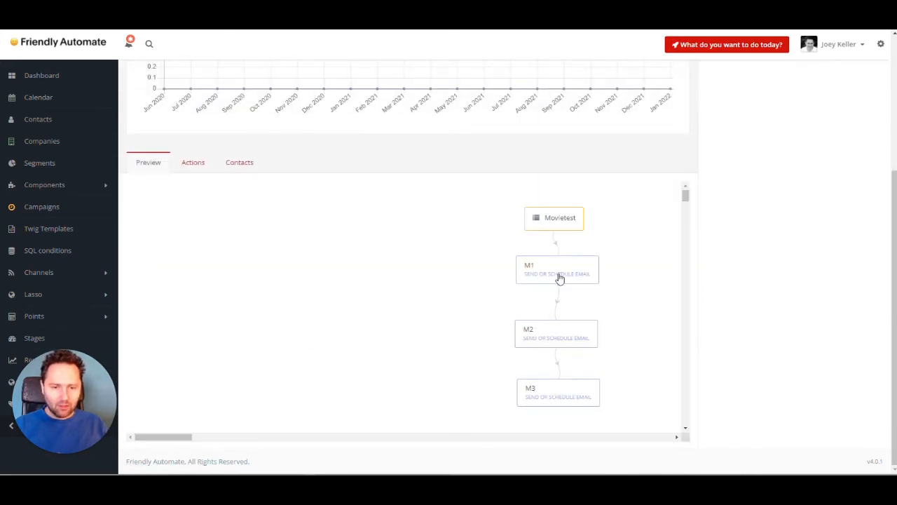
{"action": "mouse_move", "coordinate": [617, 293]}
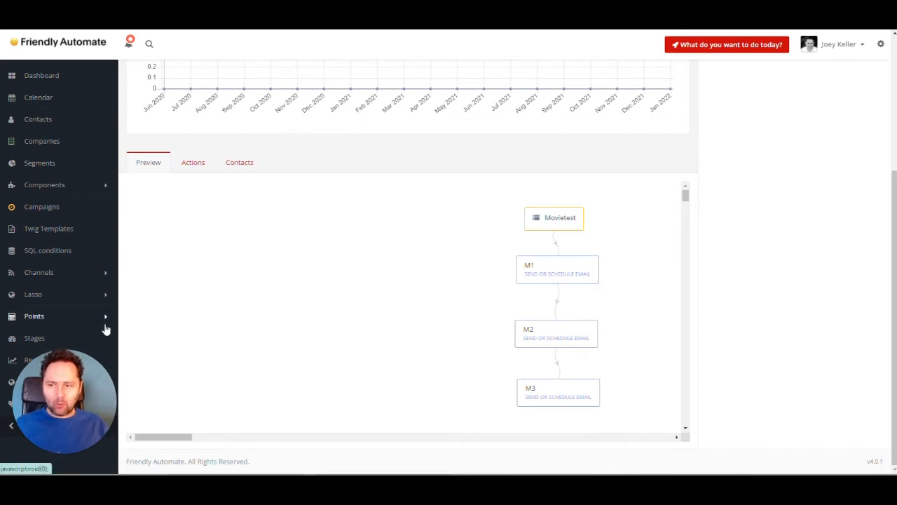
{"action": "mouse_move", "coordinate": [112, 323]}
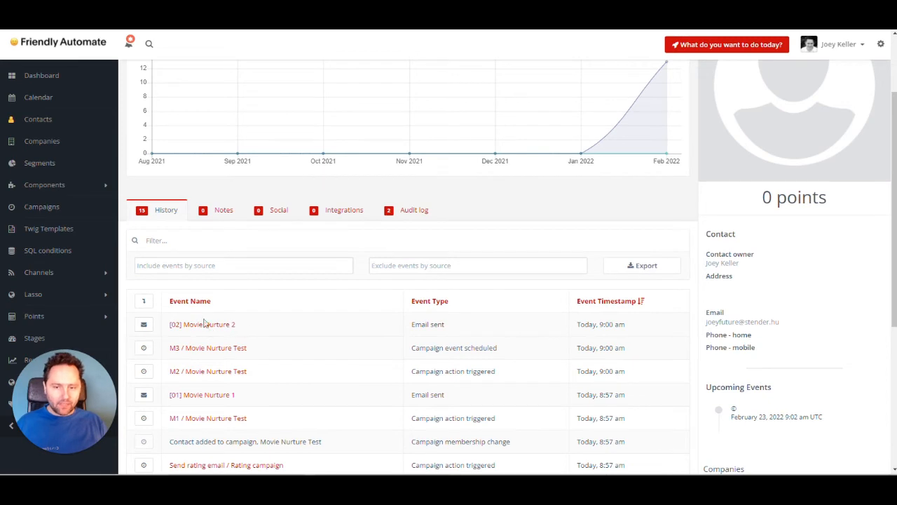
{"action": "mouse_move", "coordinate": [577, 356]}
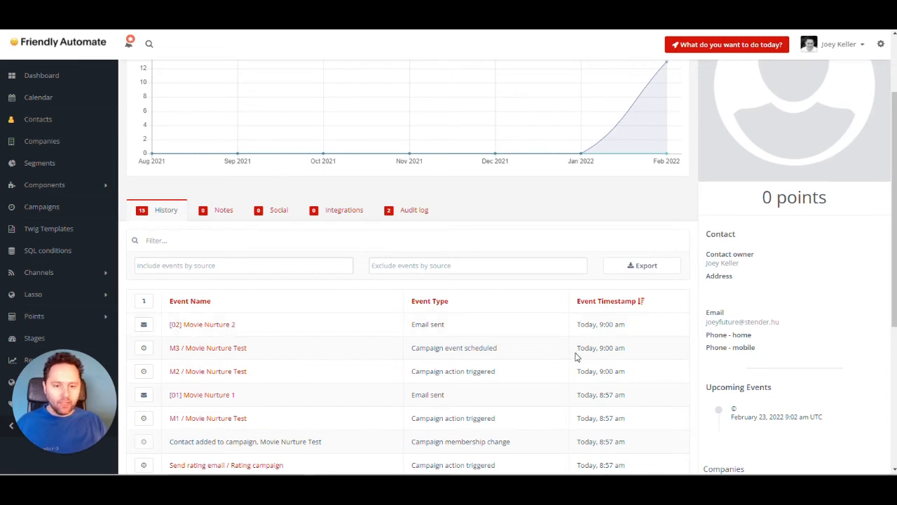
{"action": "mouse_move", "coordinate": [316, 331]}
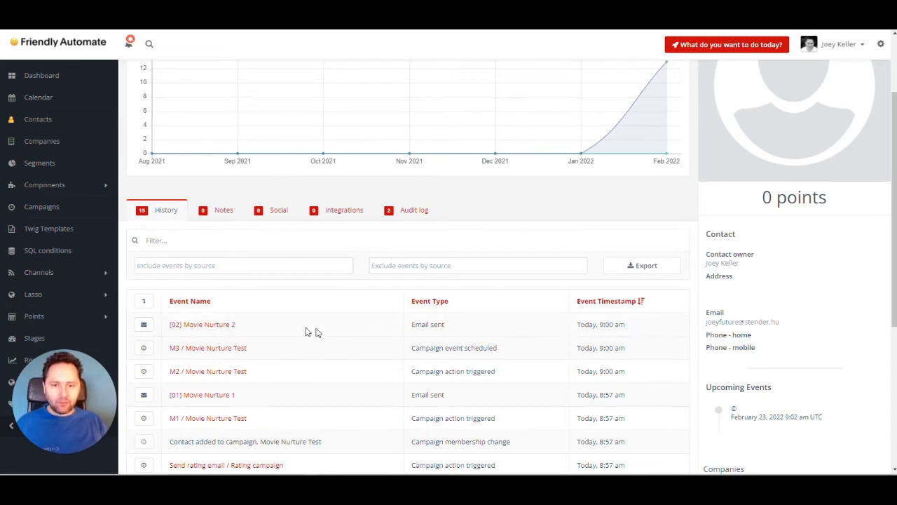
{"action": "mouse_move", "coordinate": [318, 331]}
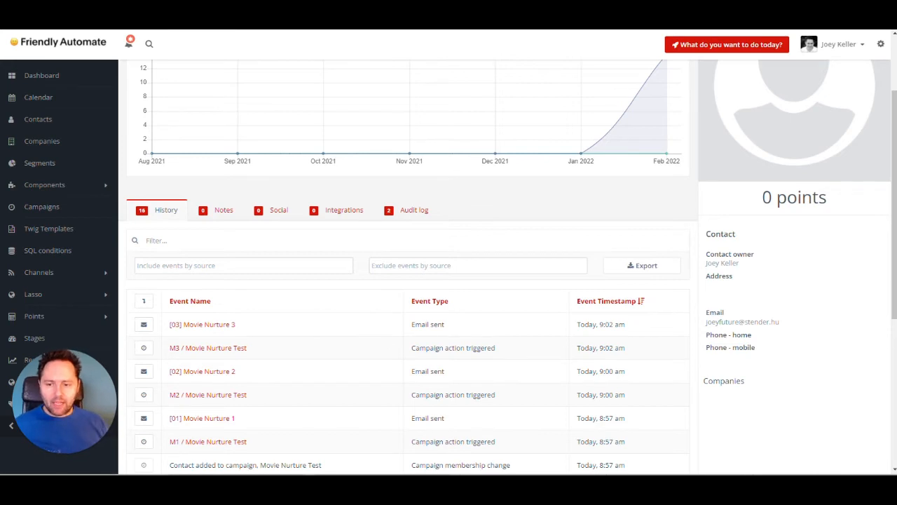
{"action": "mouse_move", "coordinate": [373, 334]}
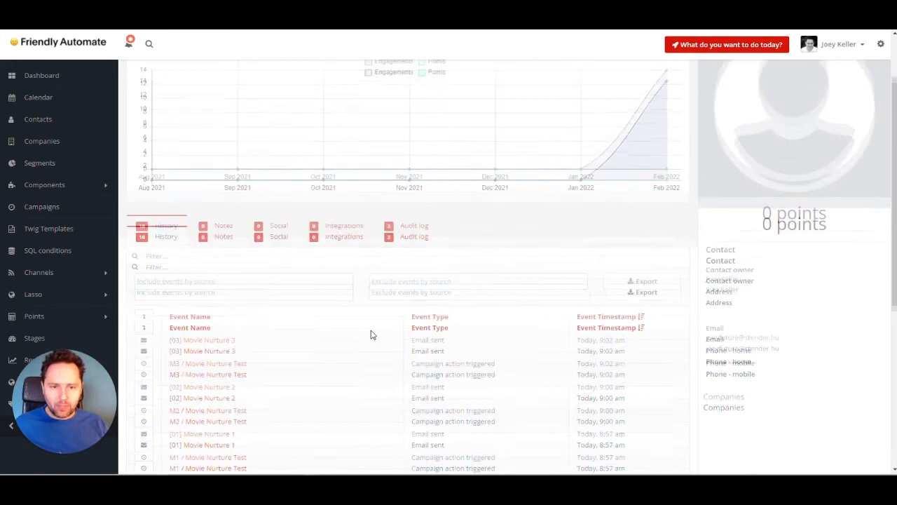
- Return to the Campaigns list after confirming Movie Nurture 2 and 3 were sent
{"action": "left_click", "coordinate": [42, 206]}
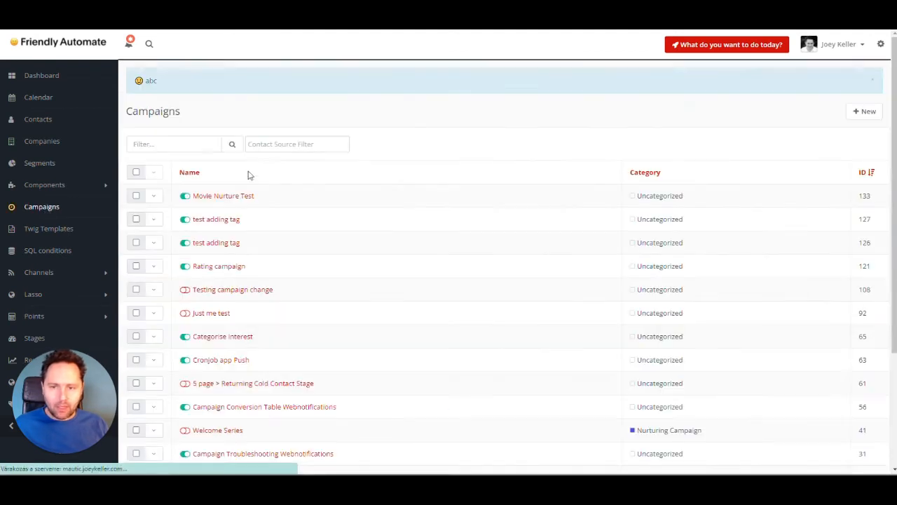
- Add a T1 step sending Tshirt Nurture 1 after M3's 2-minute wait, then save the campaign
{"action": "left_click", "coordinate": [223, 195]}
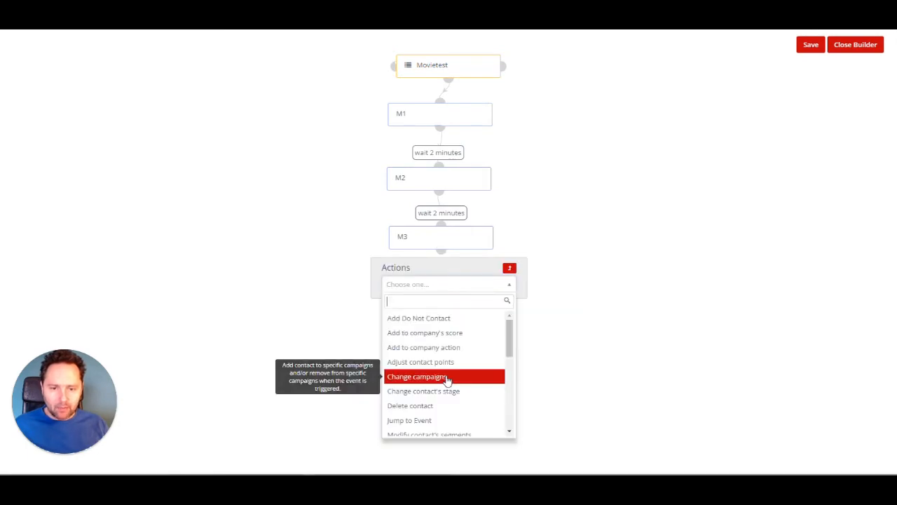
{"action": "type", "text": "email"}
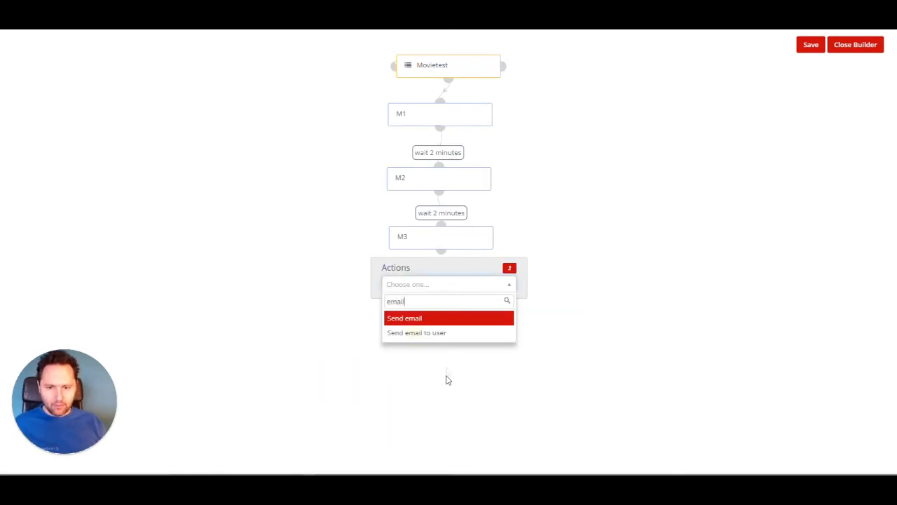
{"action": "left_click", "coordinate": [404, 317]}
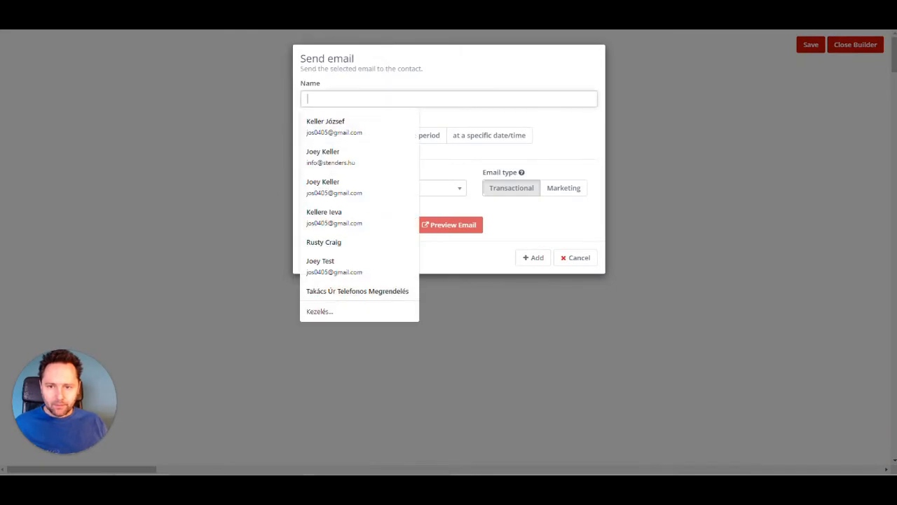
{"action": "type", "text": "T1"}
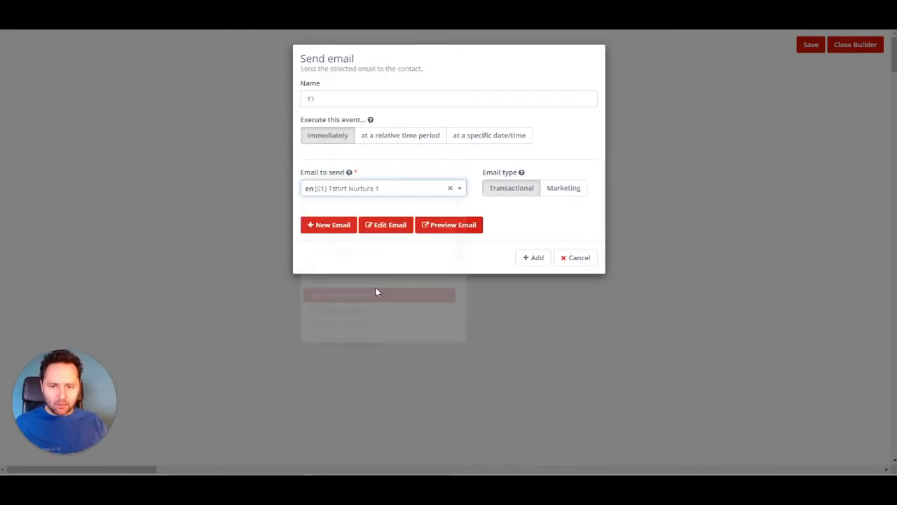
{"action": "left_click", "coordinate": [399, 134]}
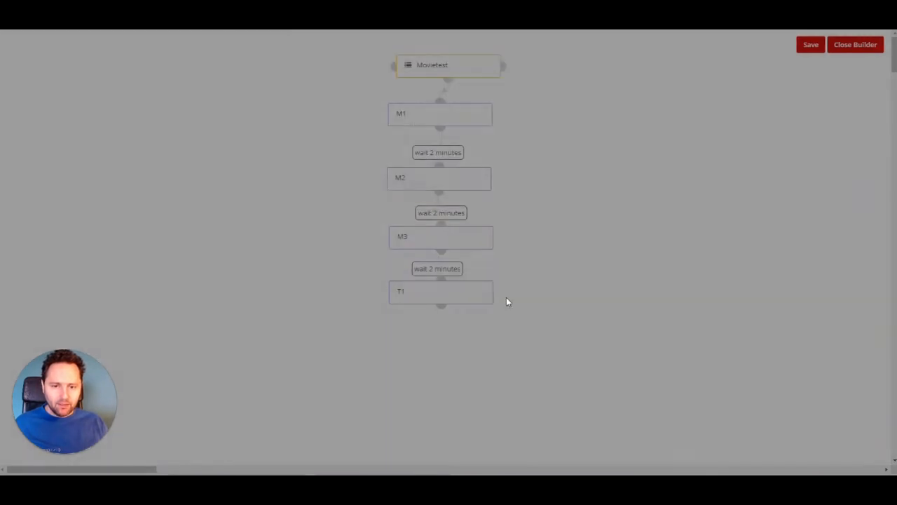
{"action": "mouse_move", "coordinate": [454, 303]}
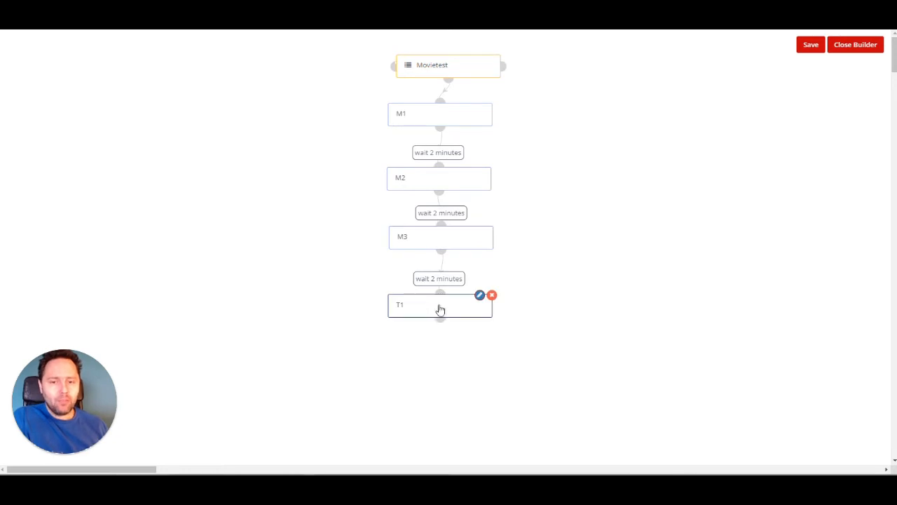
{"action": "mouse_move", "coordinate": [436, 311]}
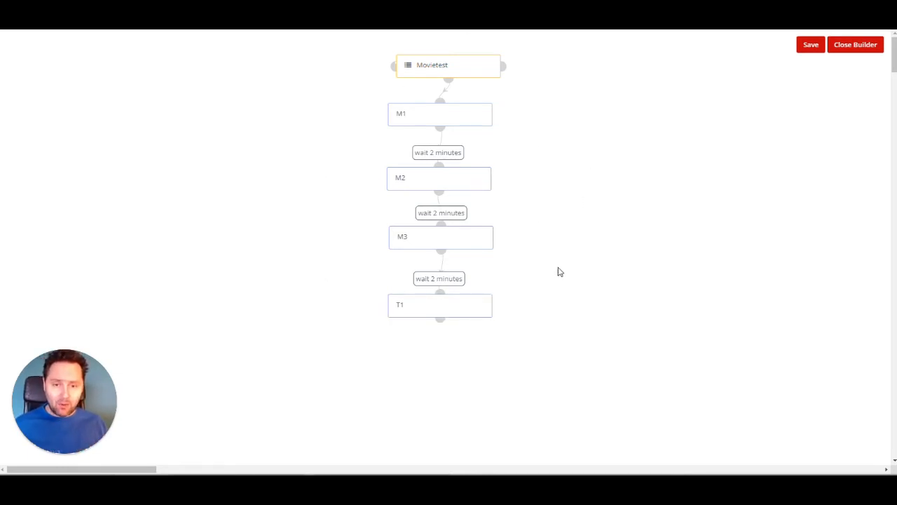
{"action": "mouse_move", "coordinate": [544, 318]}
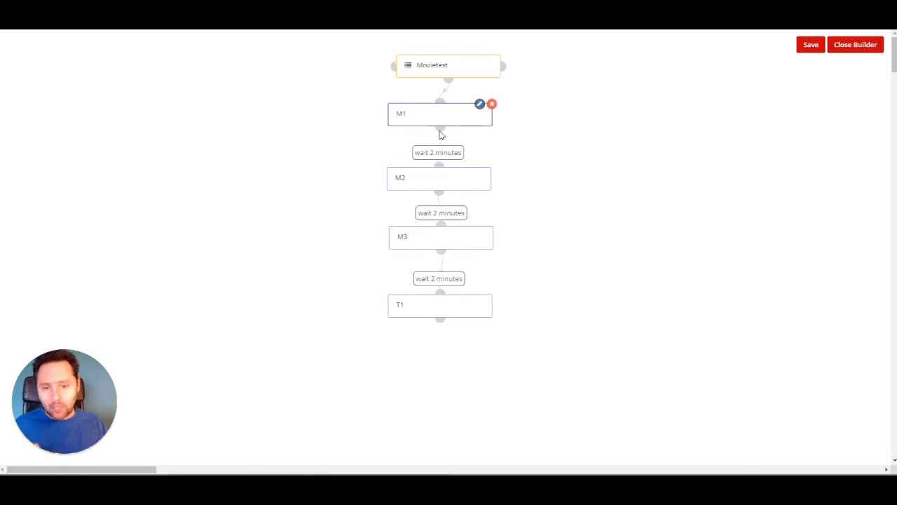
{"action": "mouse_move", "coordinate": [594, 343]}
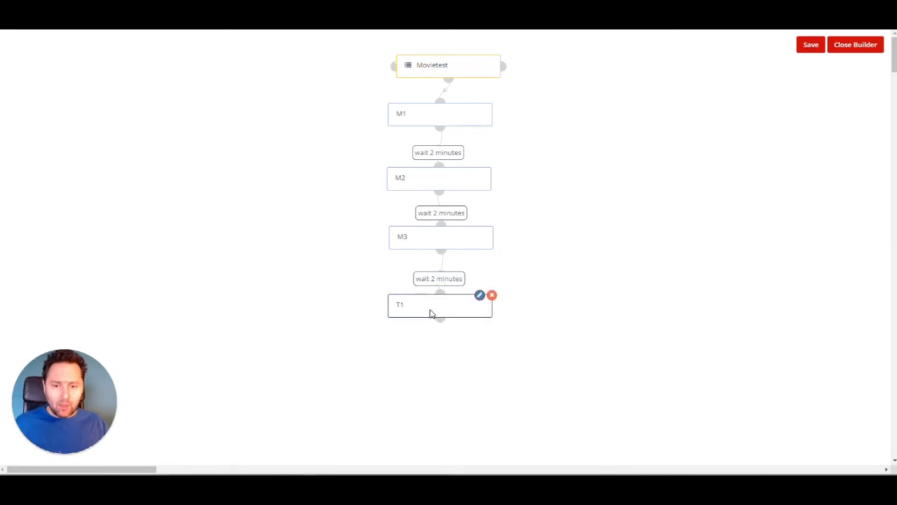
{"action": "left_click", "coordinate": [810, 44]}
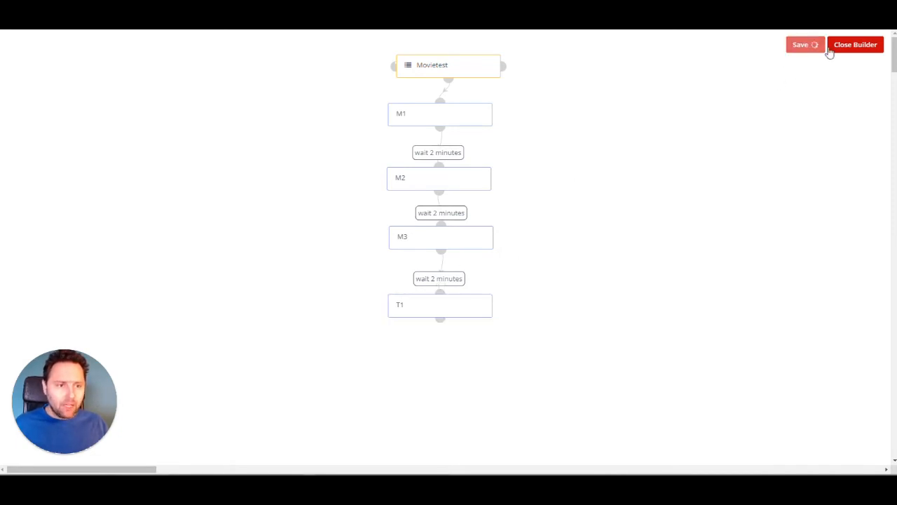
- Leave the builder and start a new segment named Reenter 1
{"action": "left_click", "coordinate": [856, 43]}
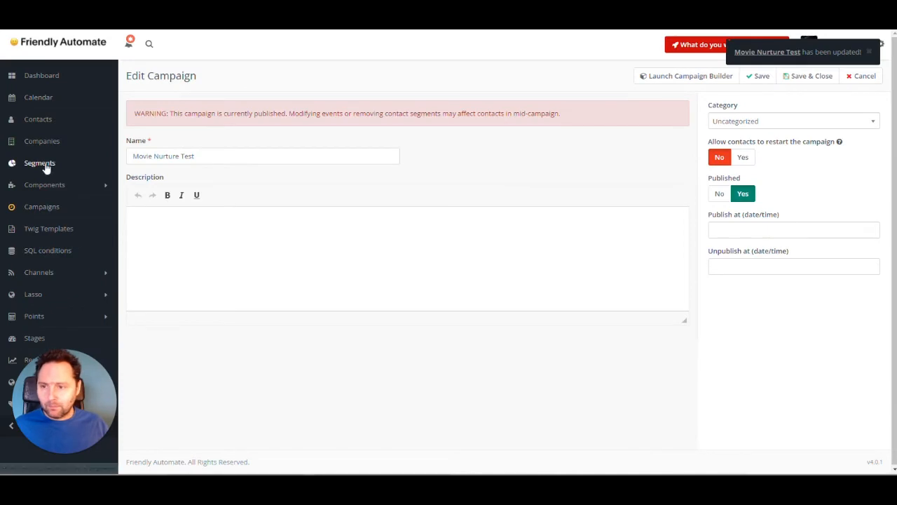
{"action": "left_click", "coordinate": [39, 163]}
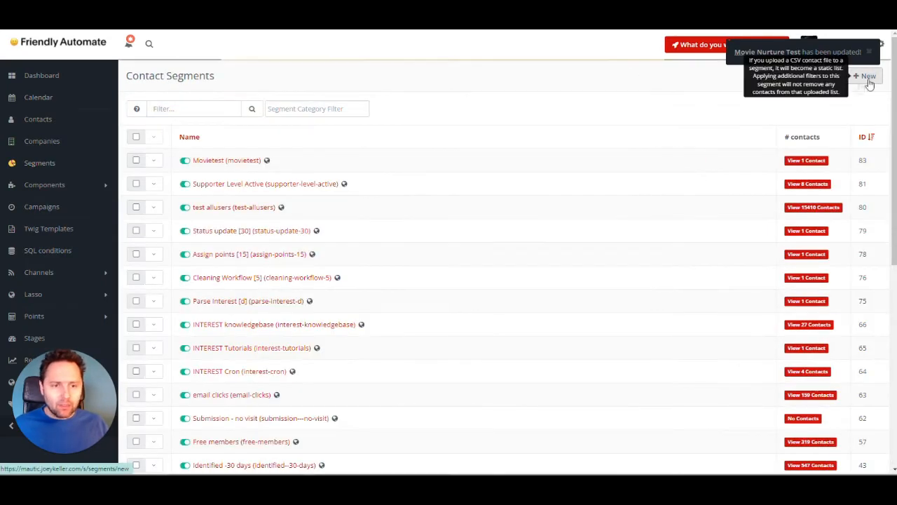
{"action": "left_click", "coordinate": [872, 76]}
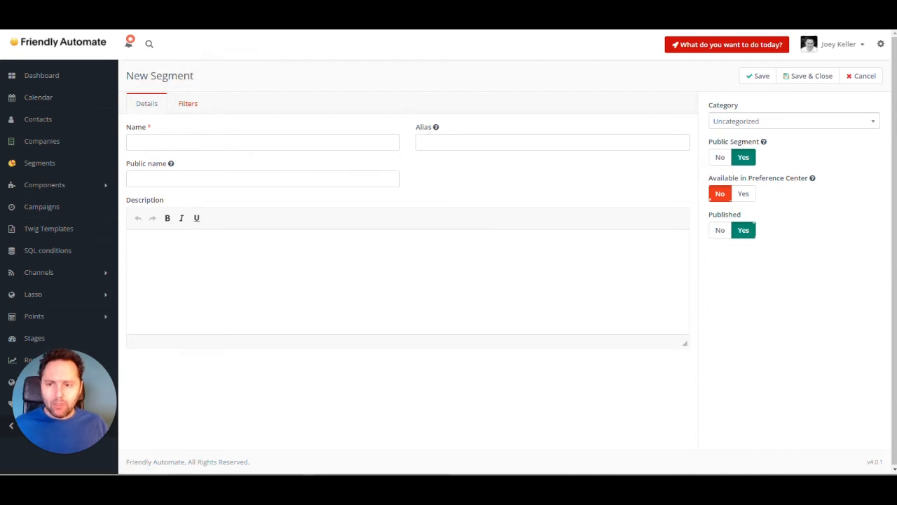
{"action": "type", "text": "Reenter 1"}
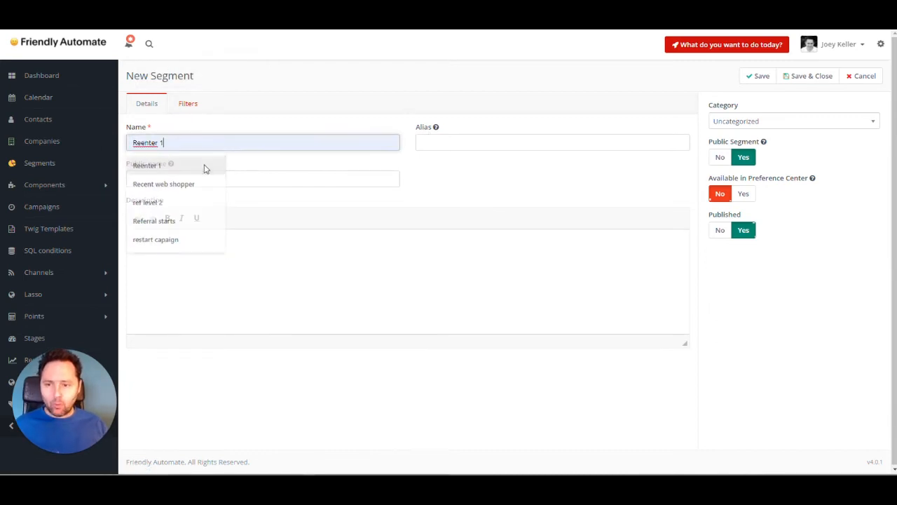
{"action": "left_click", "coordinate": [188, 103]}
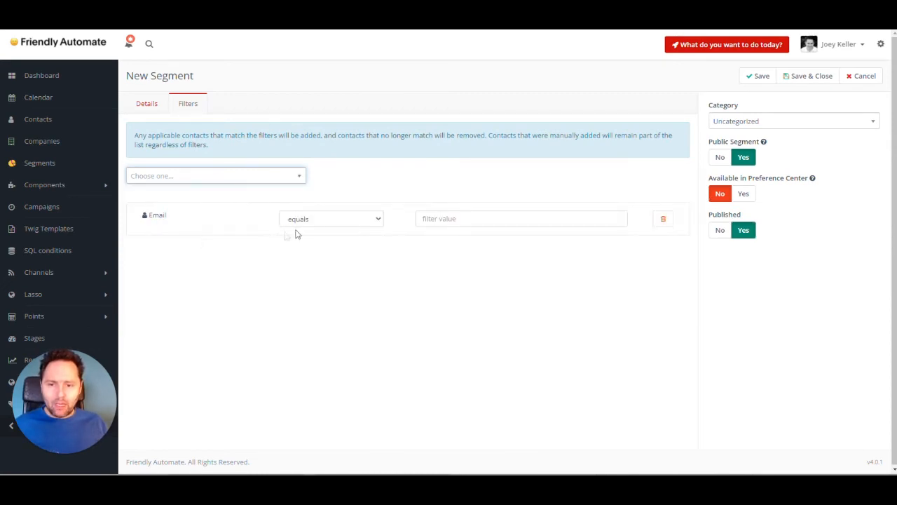
- Add an Email Sent filter matching contacts sent Movie Nurture 3
{"action": "left_click", "coordinate": [662, 218]}
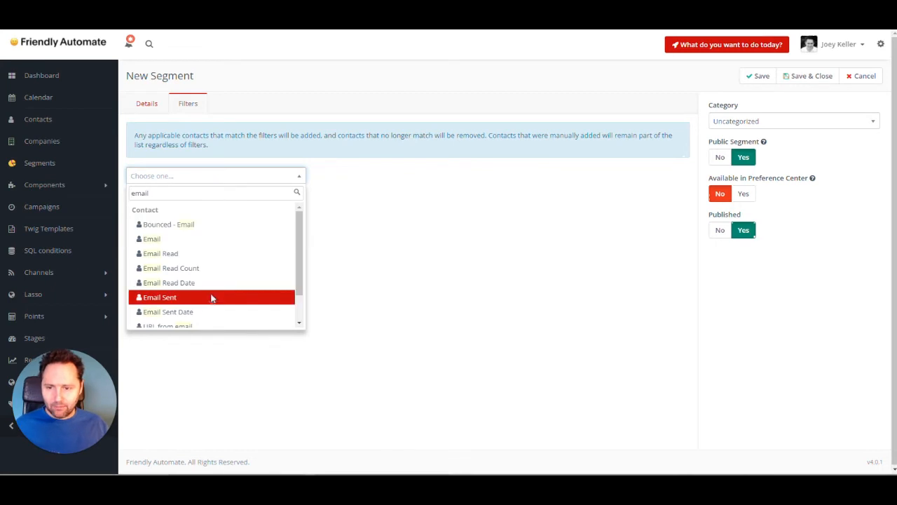
{"action": "left_click", "coordinate": [159, 297]}
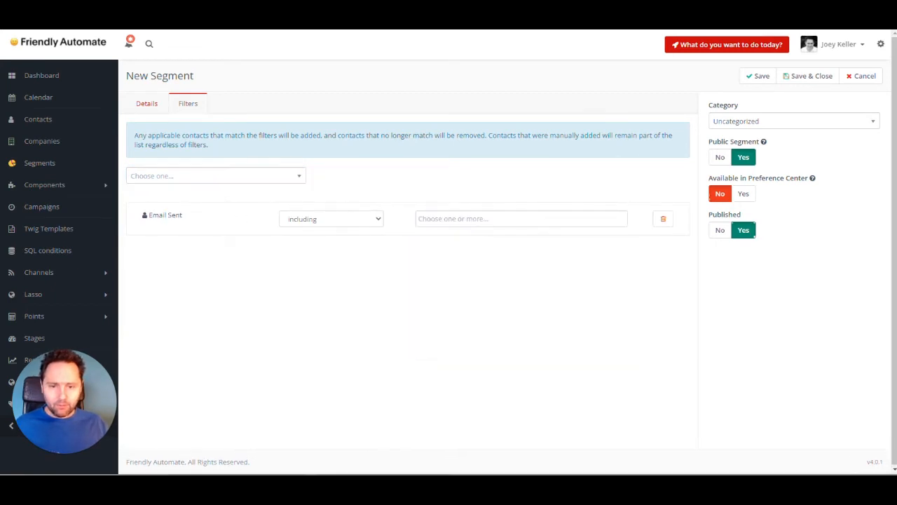
{"action": "left_click", "coordinate": [520, 218]}
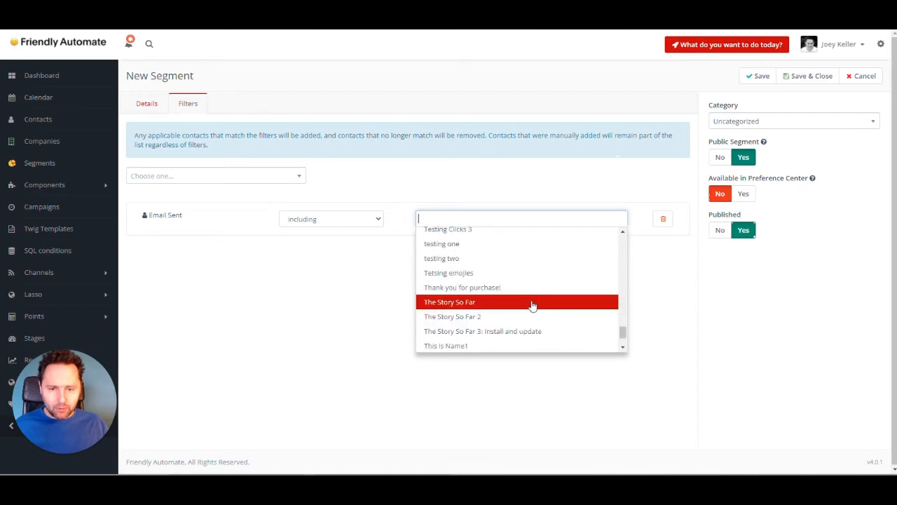
{"action": "type", "text": "3"}
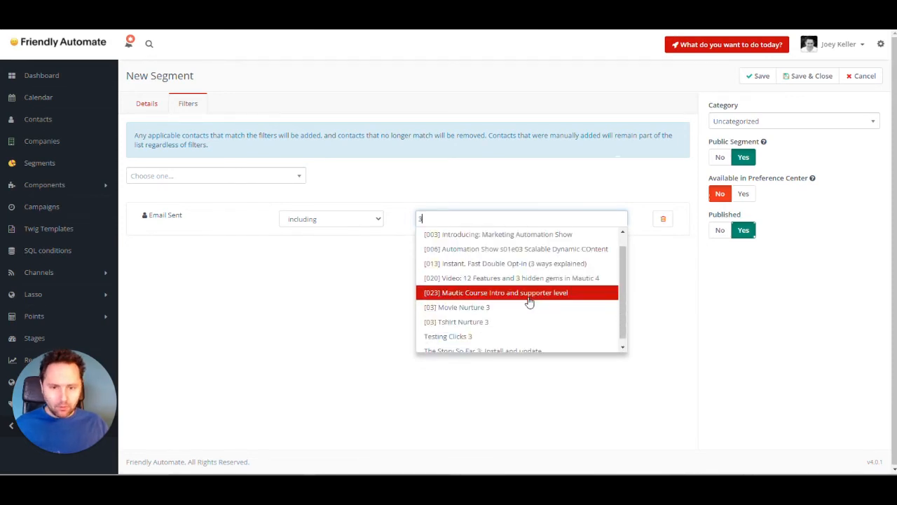
{"action": "left_click", "coordinate": [455, 307]}
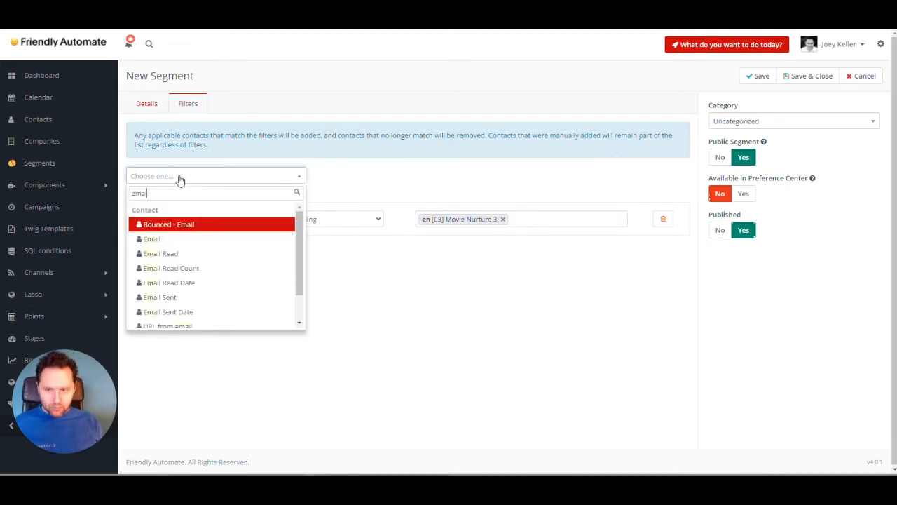
{"action": "left_click", "coordinate": [151, 238]}
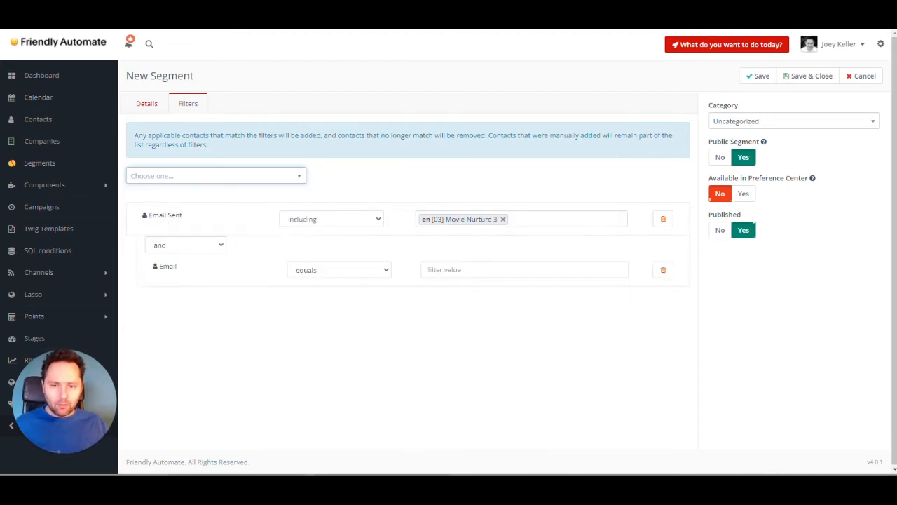
{"action": "type", "text": "future"}
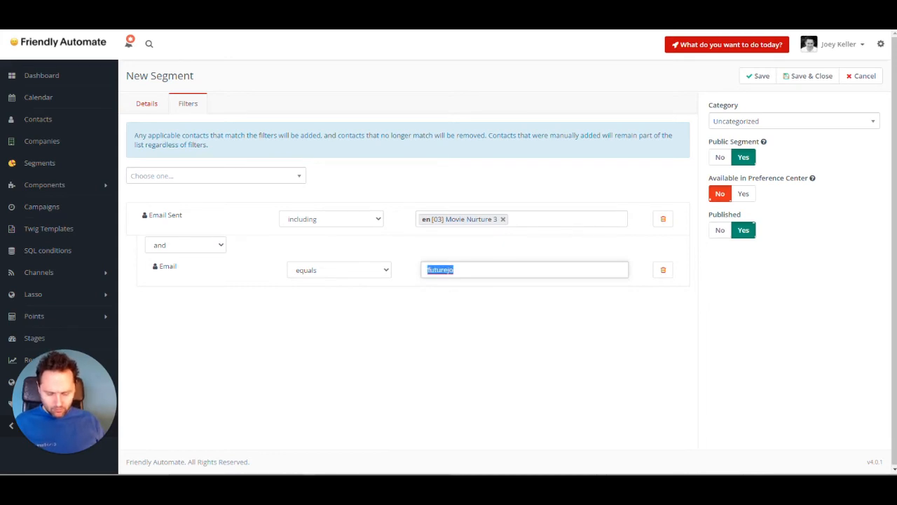
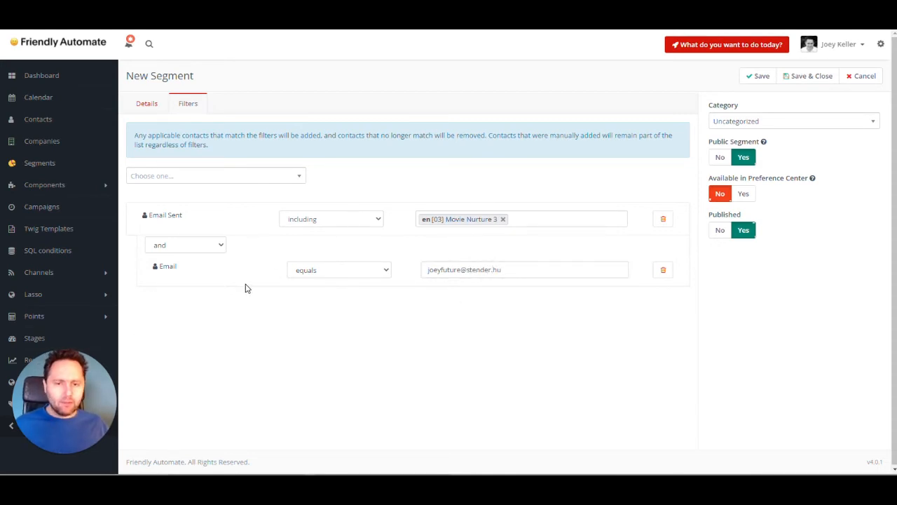
{"action": "mouse_move", "coordinate": [341, 161]}
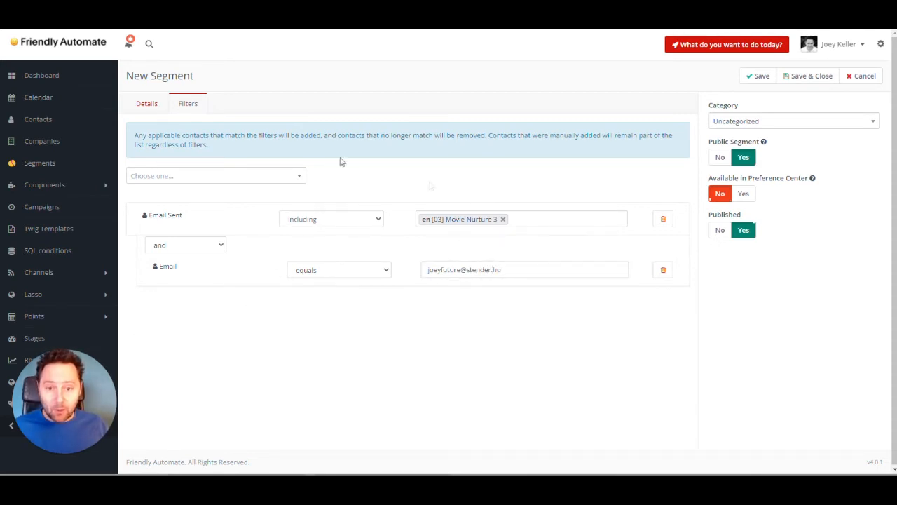
{"action": "mouse_move", "coordinate": [808, 82]}
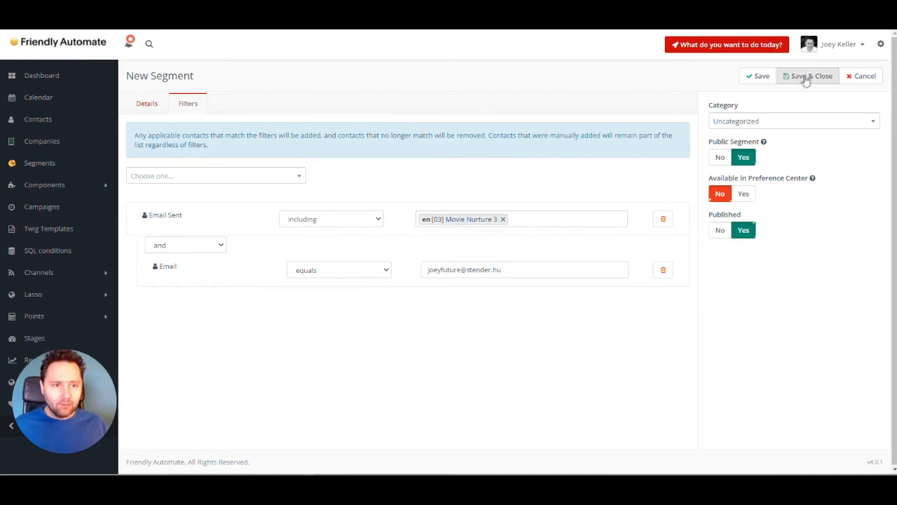
{"action": "left_click", "coordinate": [809, 76]}
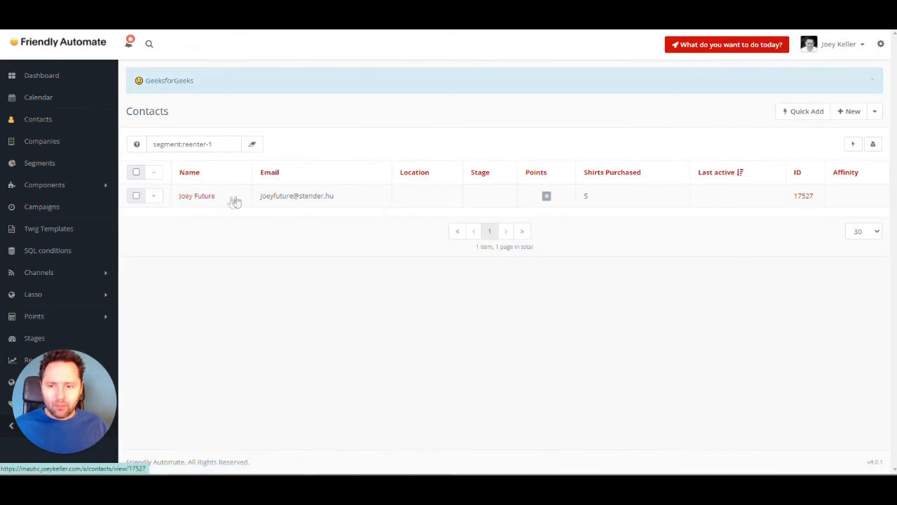
{"action": "mouse_move", "coordinate": [258, 261]}
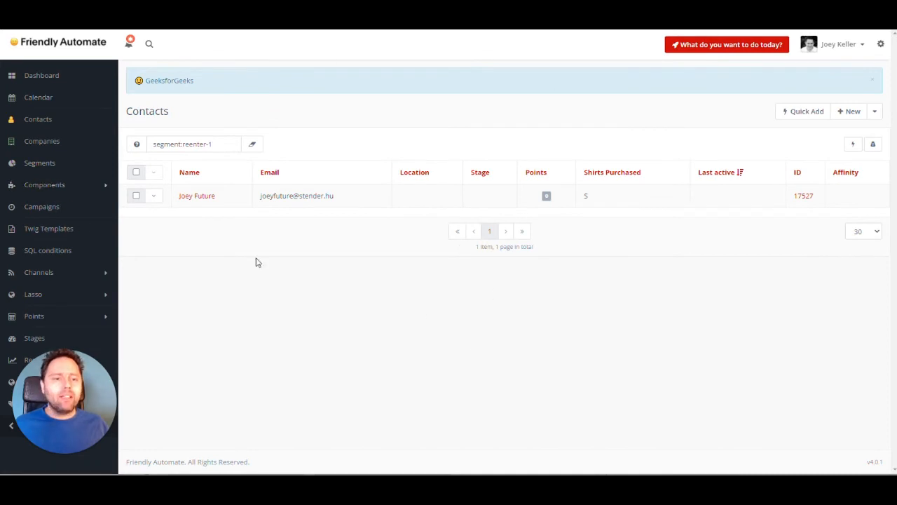
{"action": "mouse_move", "coordinate": [324, 321]}
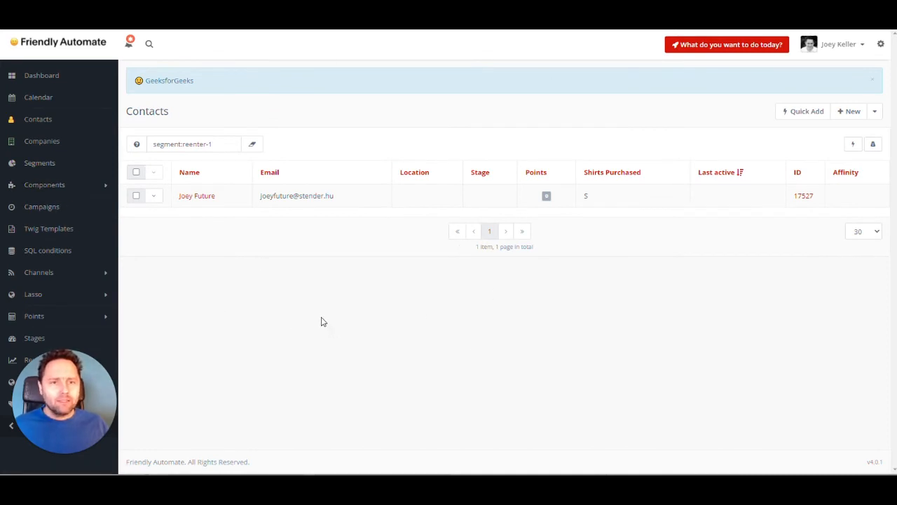
{"action": "left_click", "coordinate": [42, 206]}
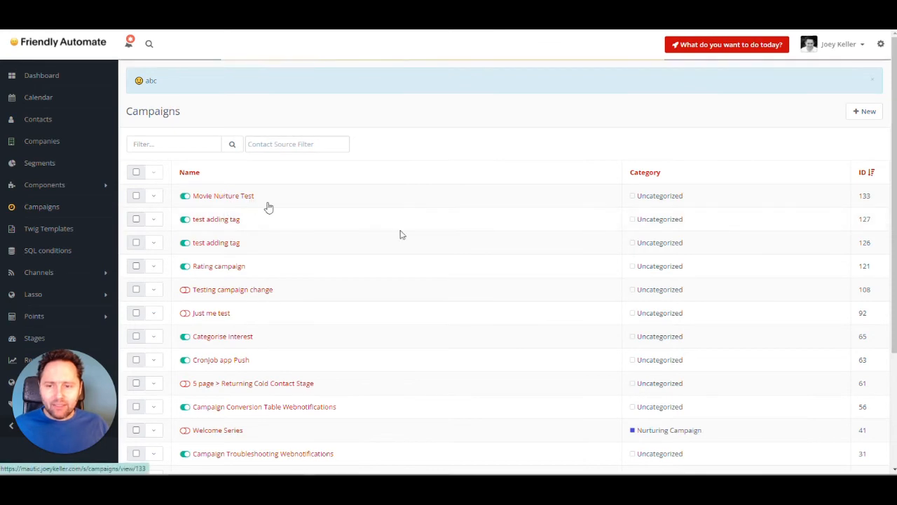
{"action": "left_click", "coordinate": [222, 195]}
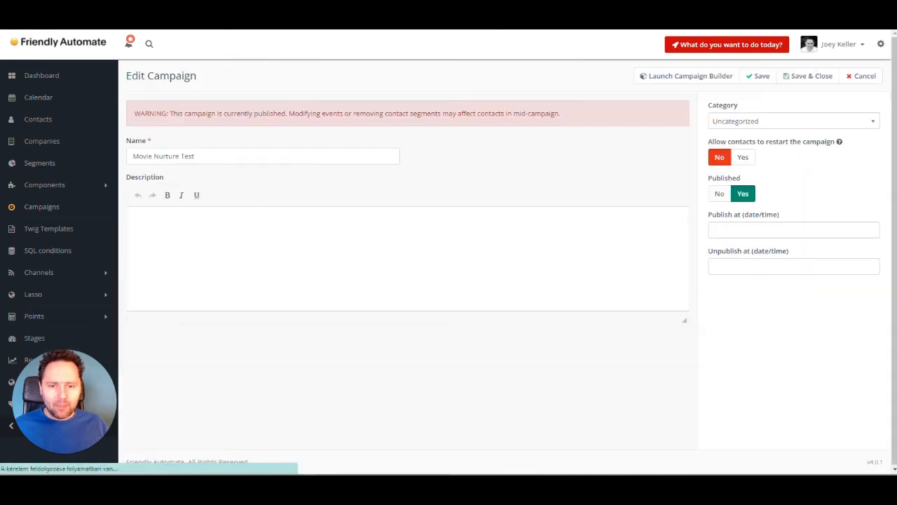
{"action": "left_click", "coordinate": [684, 76]}
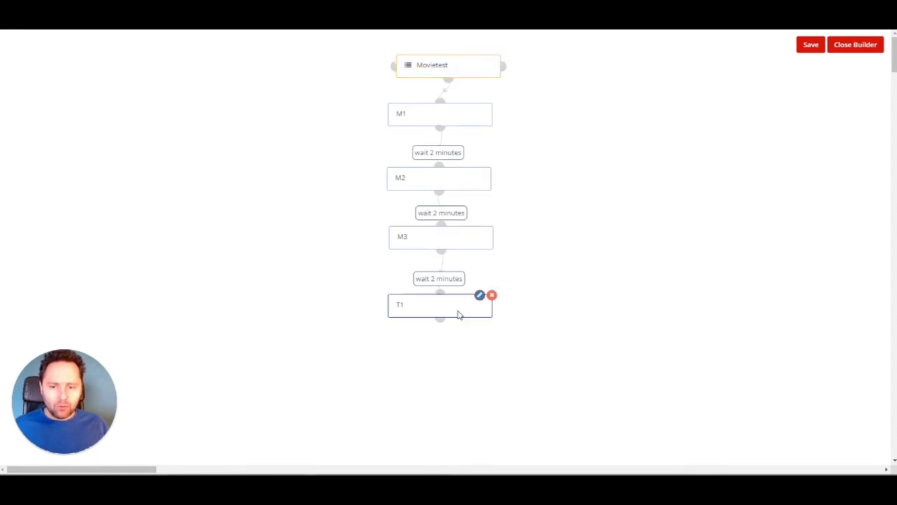
{"action": "mouse_move", "coordinate": [451, 309]}
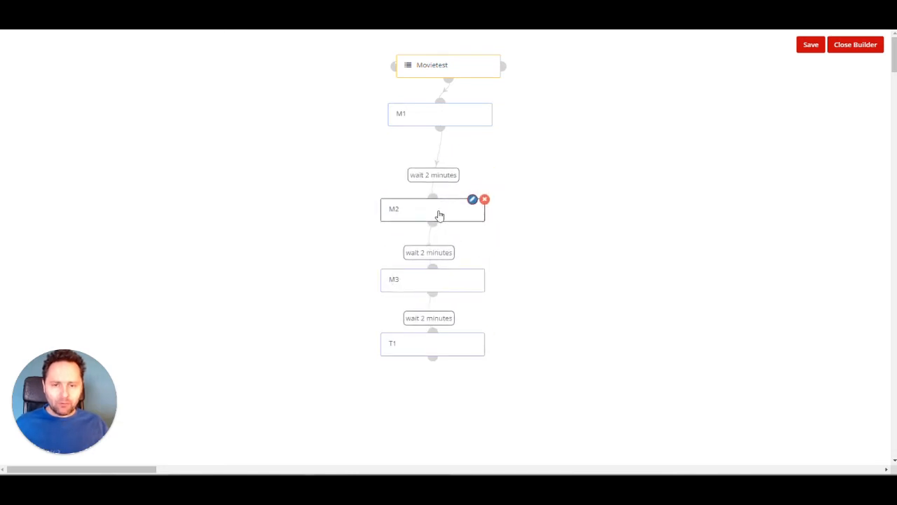
- Insert a Contact segments condition on the Reenter segment after Movietest, routing matches to T1
{"action": "left_click", "coordinate": [449, 79]}
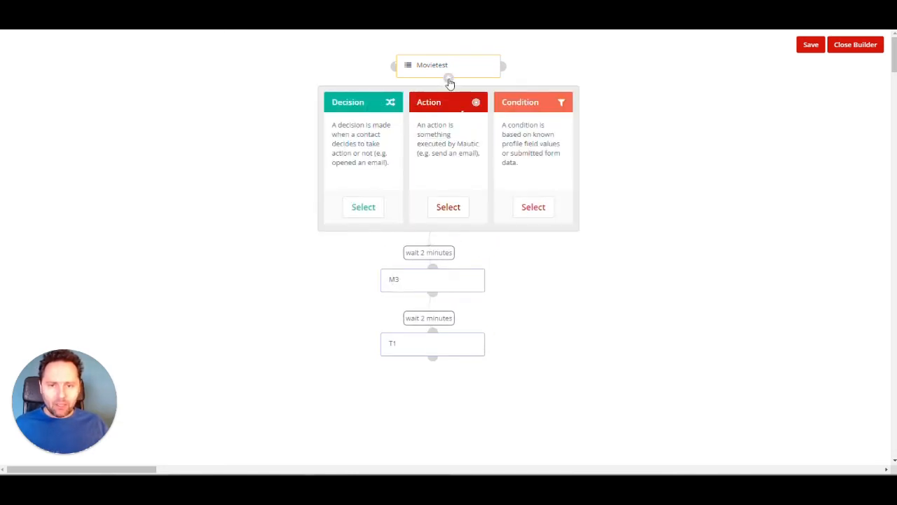
{"action": "left_click", "coordinate": [532, 207]}
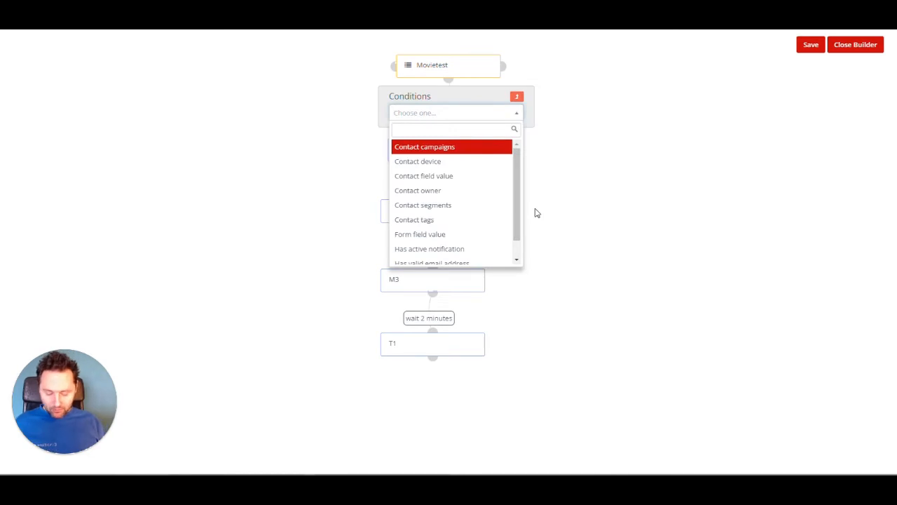
{"action": "left_click", "coordinate": [423, 204]}
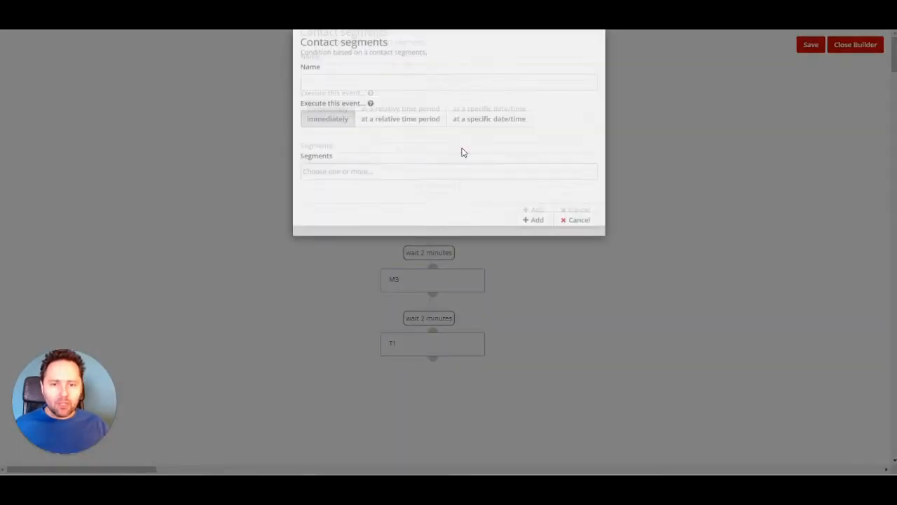
{"action": "type", "text": "re"}
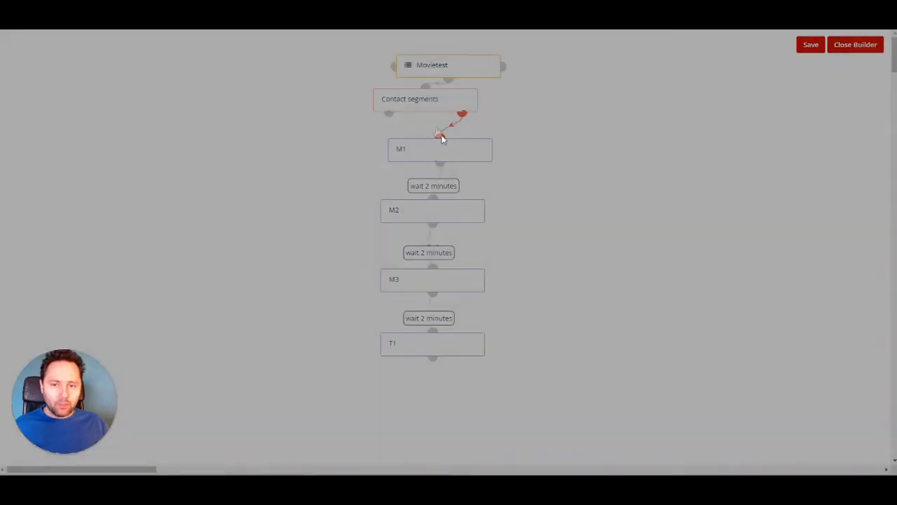
{"action": "left_click", "coordinate": [440, 149]}
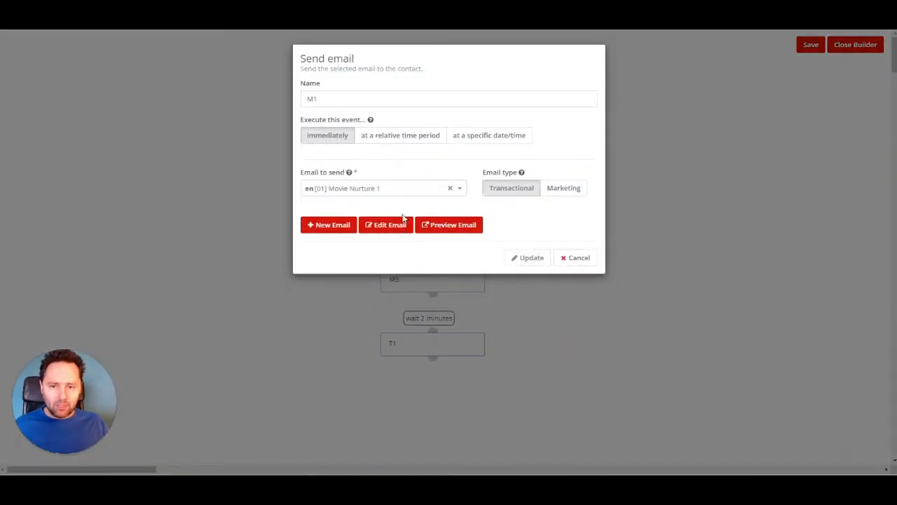
{"action": "left_click", "coordinate": [574, 257]}
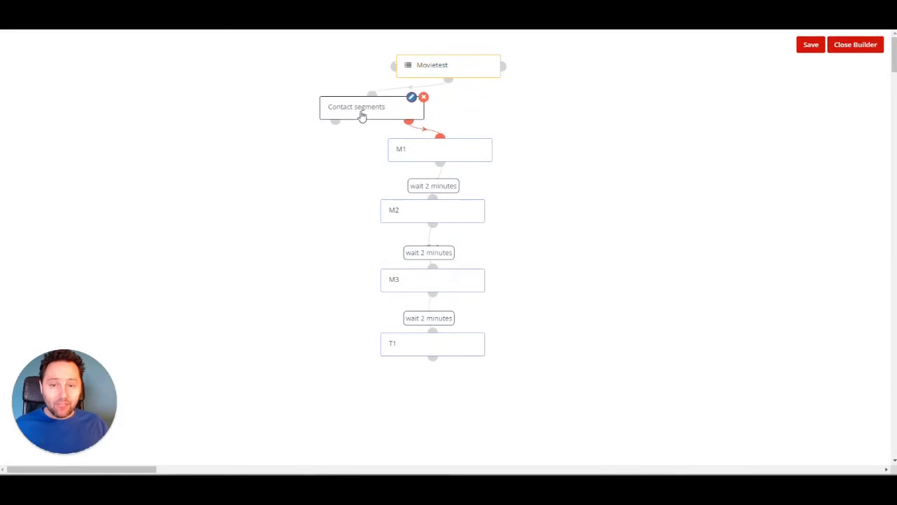
{"action": "left_click_drag", "start_coordinate": [432, 343], "coordinate": [279, 238]}
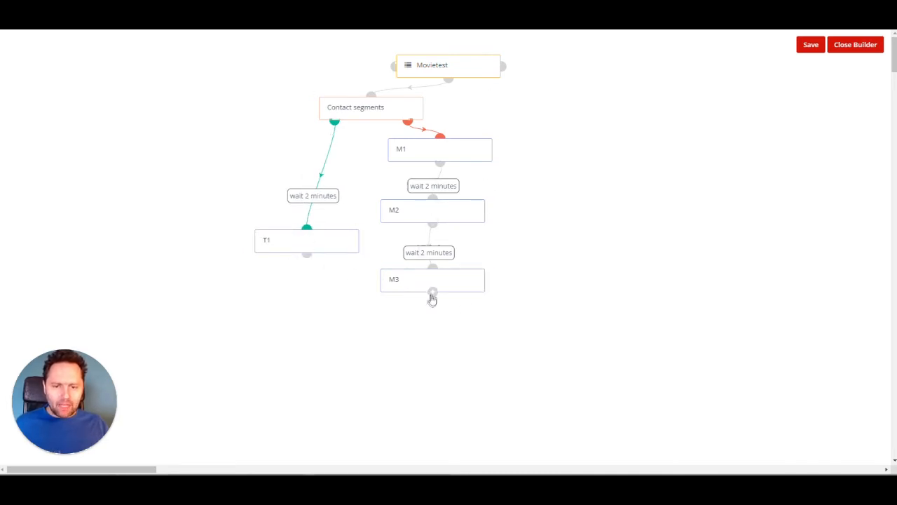
- Append a Jump to Event action after M3
{"action": "left_click", "coordinate": [432, 294]}
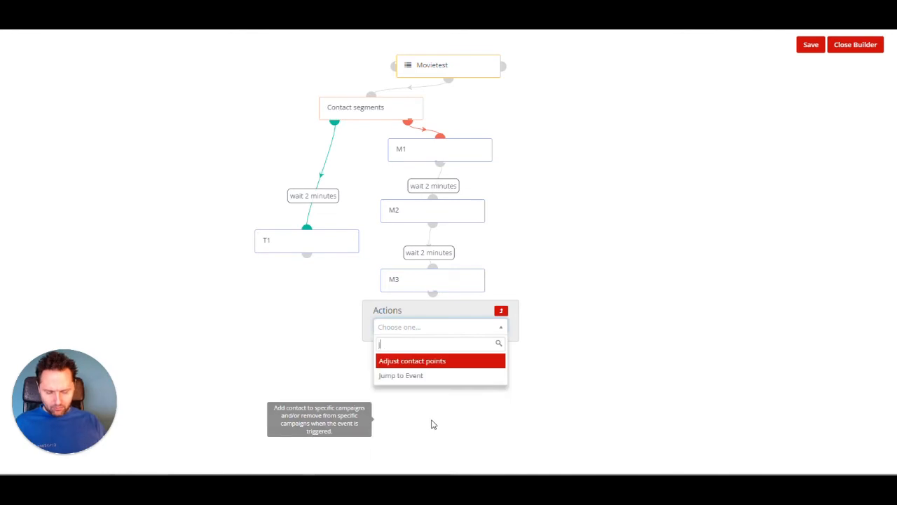
{"action": "left_click", "coordinate": [400, 375]}
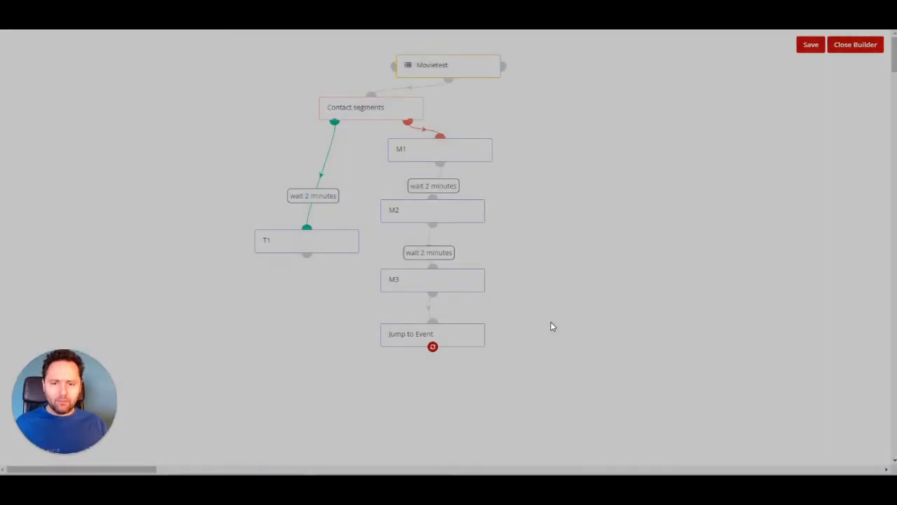
{"action": "mouse_move", "coordinate": [479, 37]}
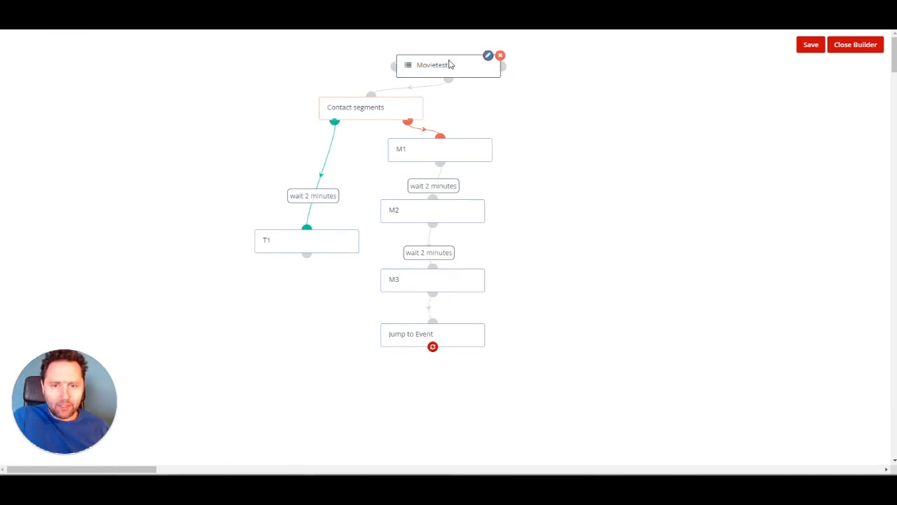
{"action": "mouse_move", "coordinate": [382, 114]}
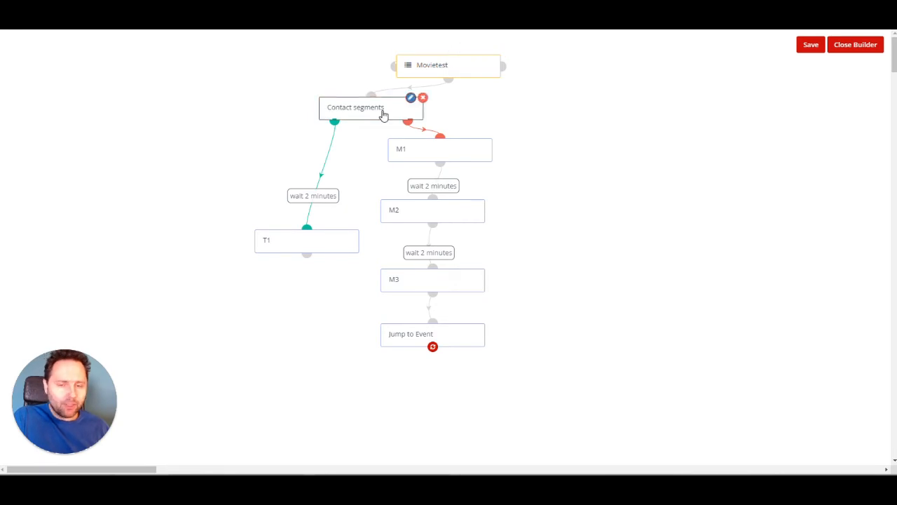
{"action": "right_click", "coordinate": [446, 156]}
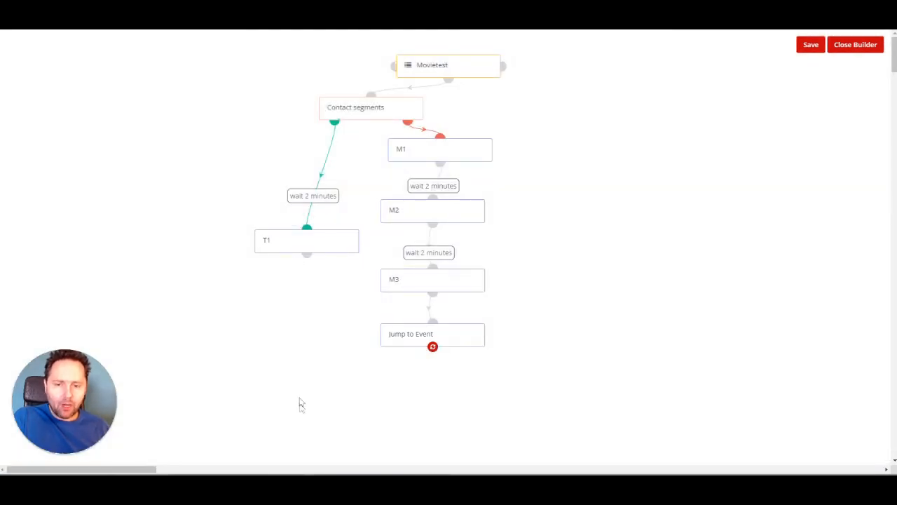
{"action": "mouse_move", "coordinate": [343, 308]}
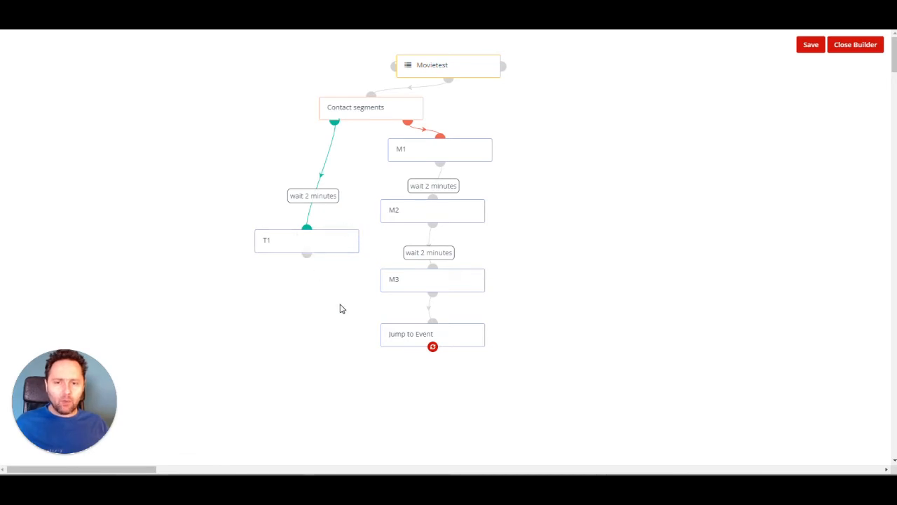
{"action": "mouse_move", "coordinate": [306, 262]}
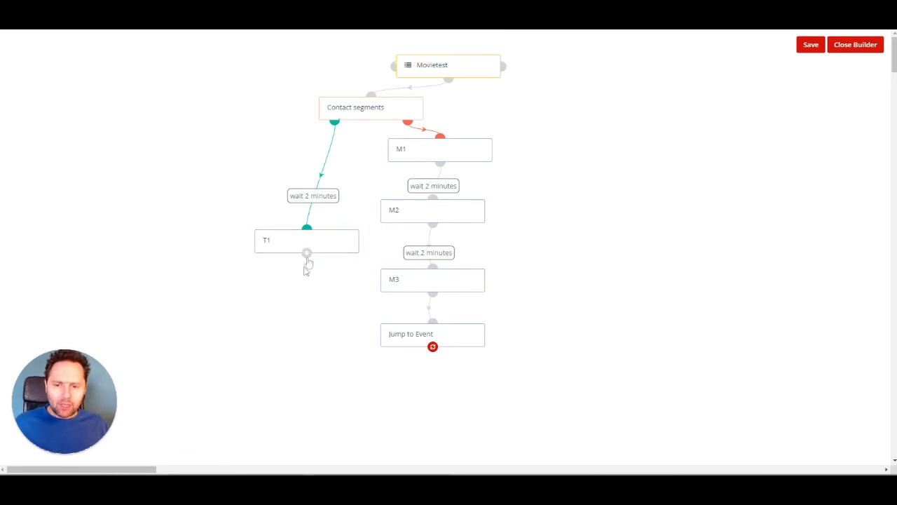
{"action": "mouse_move", "coordinate": [310, 258]}
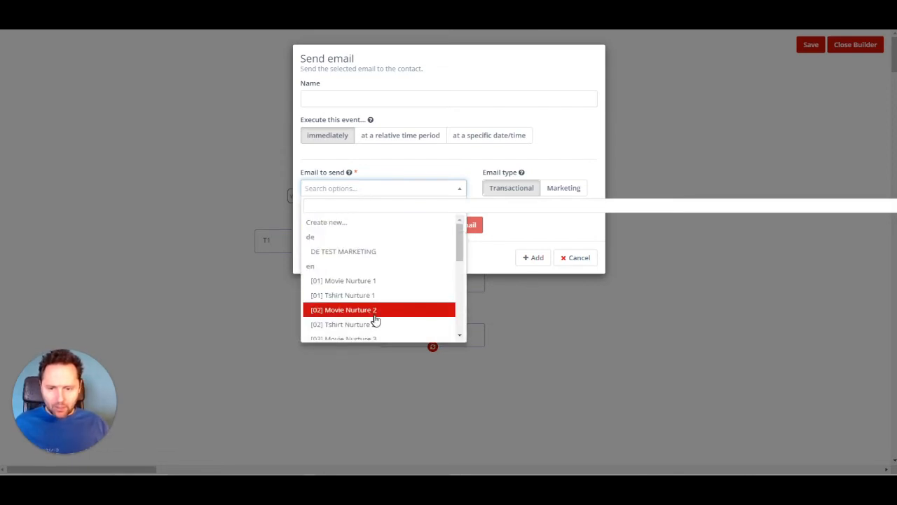
- Add T2 sending Tshirt Nurture 2, delayed 2 minutes relative to T1
{"action": "left_click", "coordinate": [400, 135]}
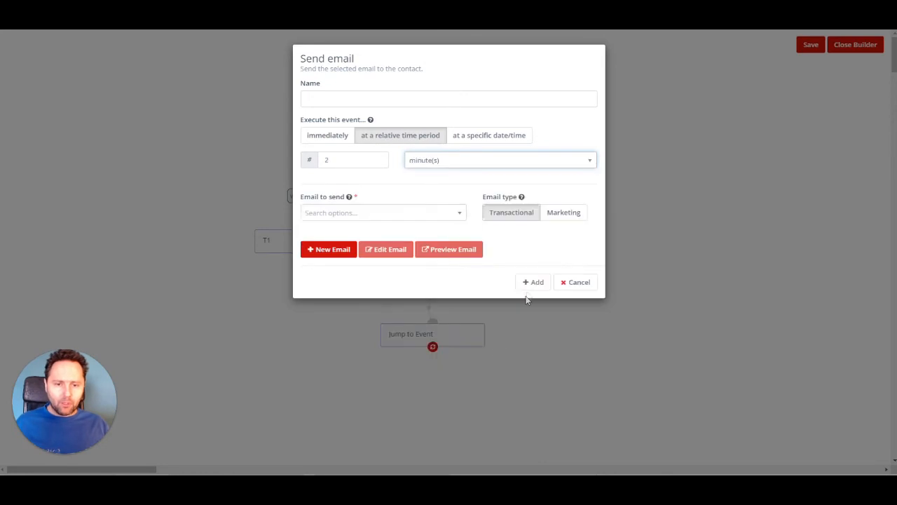
{"action": "left_click", "coordinate": [382, 212]}
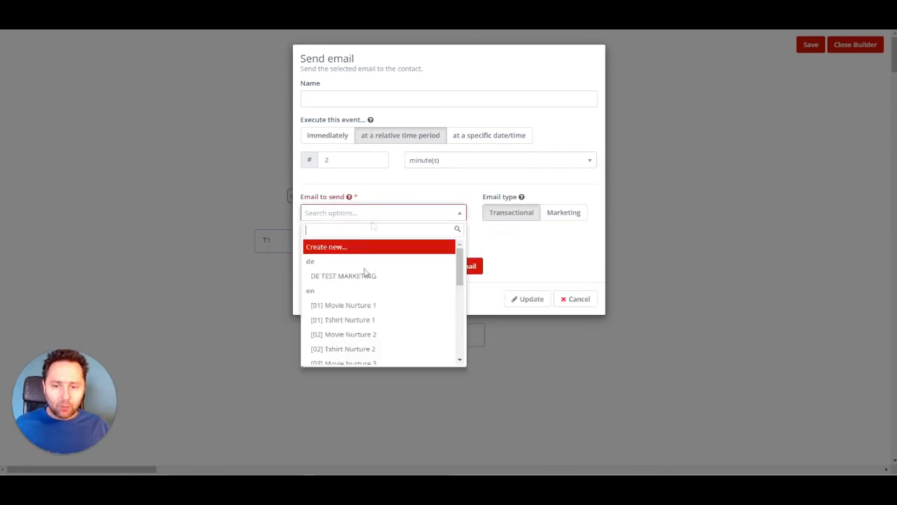
{"action": "left_click", "coordinate": [343, 348]}
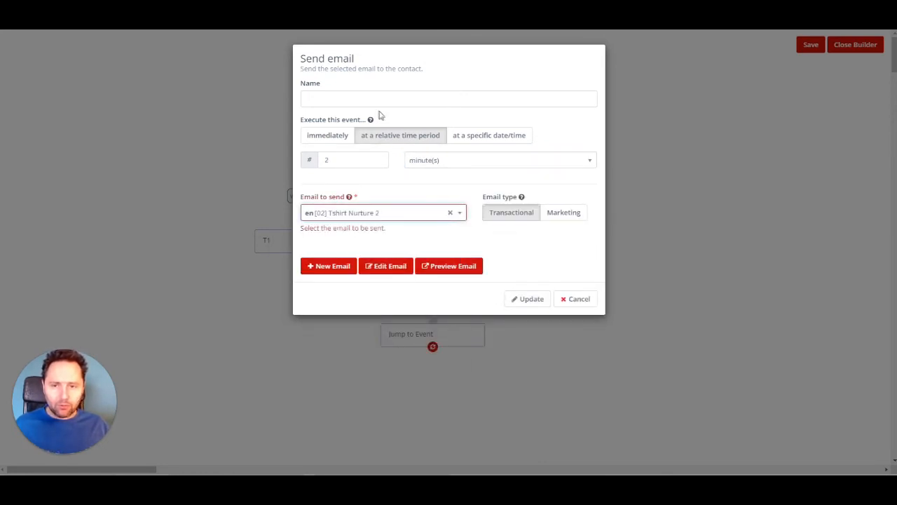
{"action": "type", "text": "T2"}
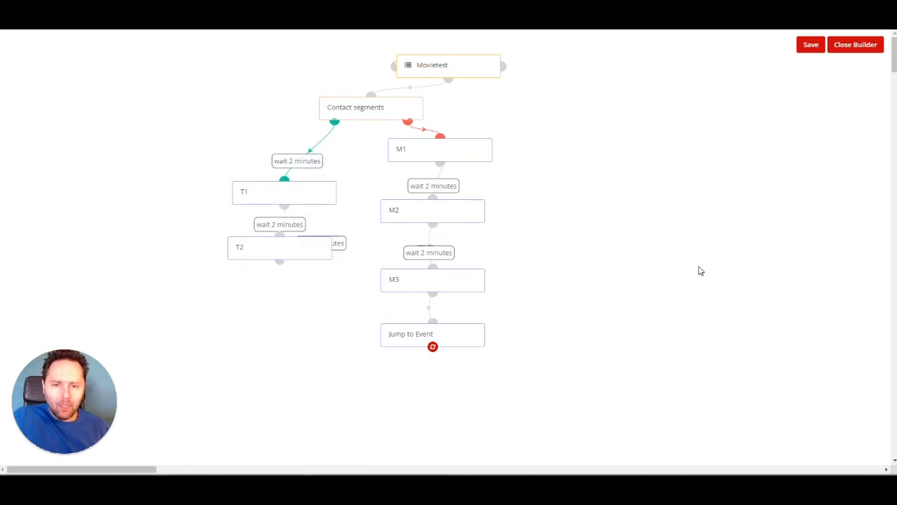
- Save the flow, allow contacts to restart the campaign, and save Movie Nurture Test
{"action": "left_click", "coordinate": [808, 44]}
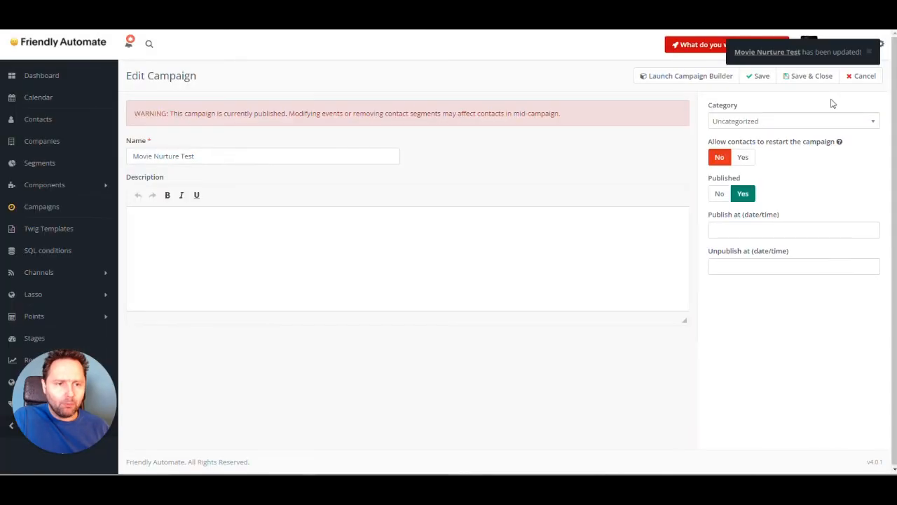
{"action": "left_click", "coordinate": [743, 156]}
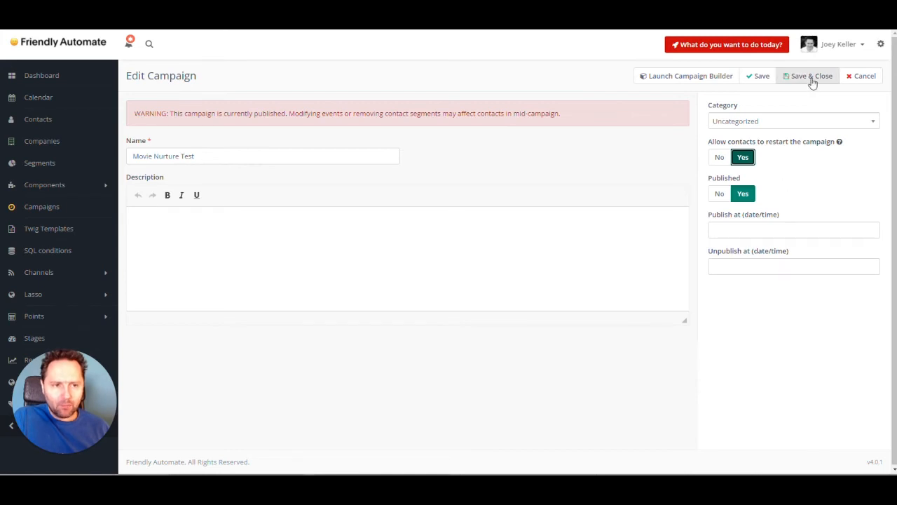
{"action": "left_click", "coordinate": [809, 76]}
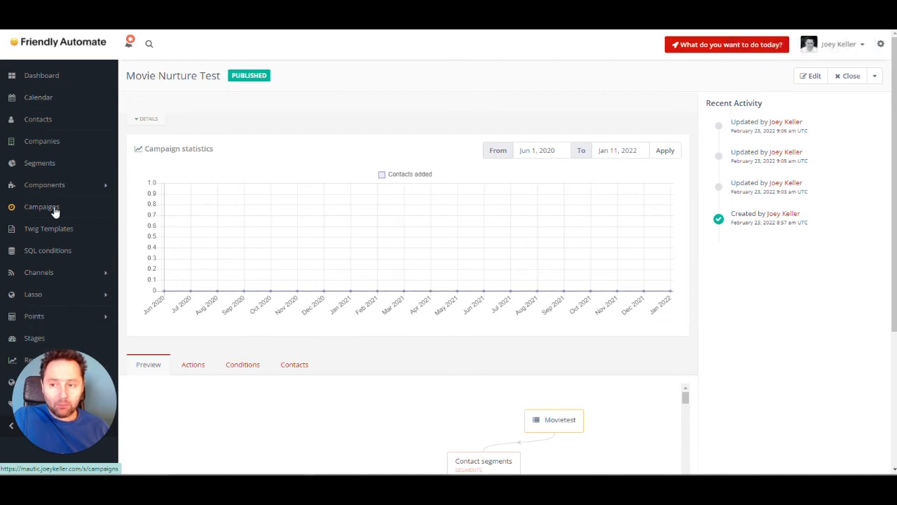
{"action": "mouse_move", "coordinate": [49, 206]}
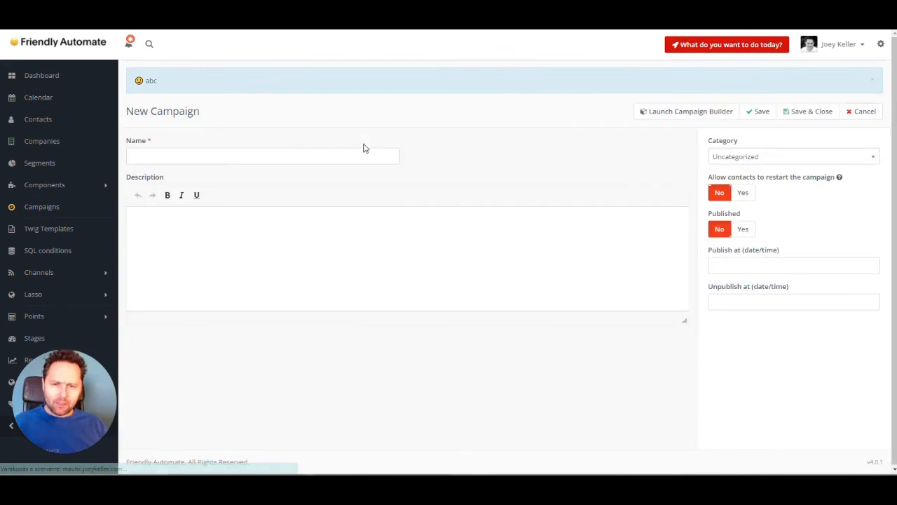
- Create a new campaign named Reenter Nurture and mark it Published
{"action": "left_click", "coordinate": [263, 156]}
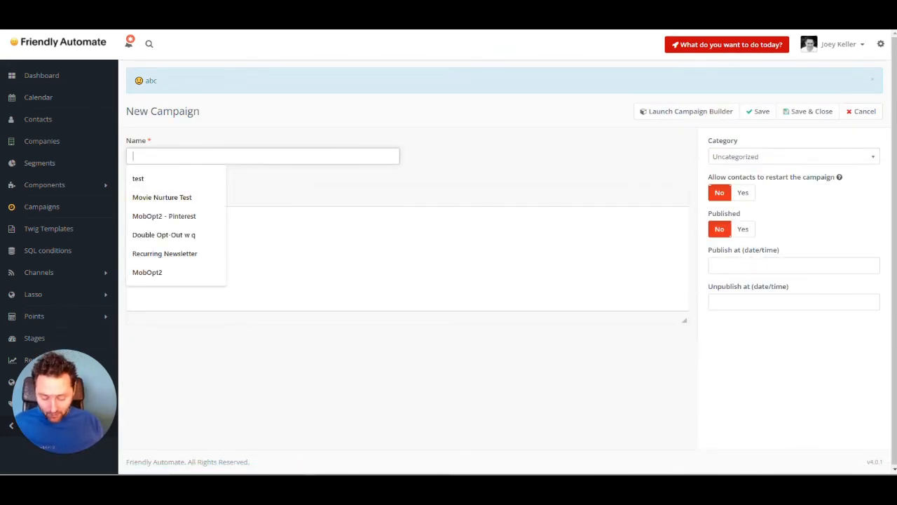
{"action": "type", "text": "Reenter"}
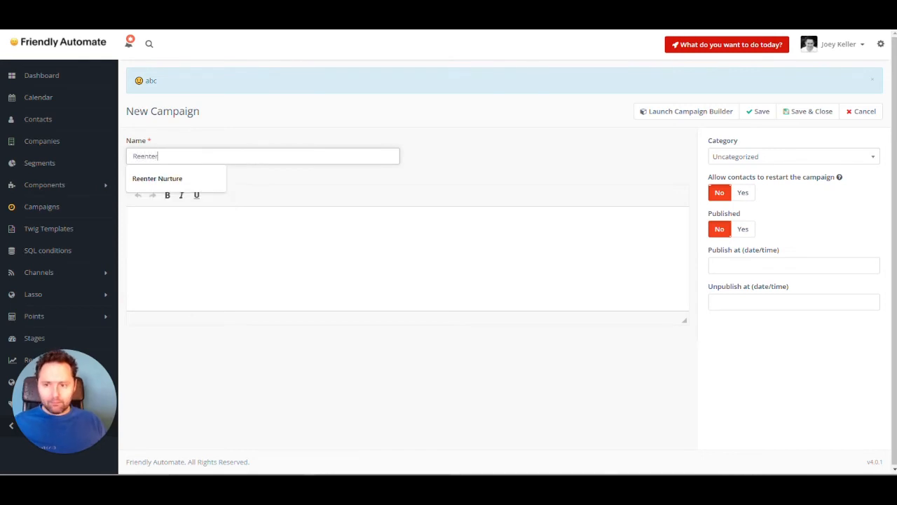
{"action": "left_click", "coordinate": [157, 178]}
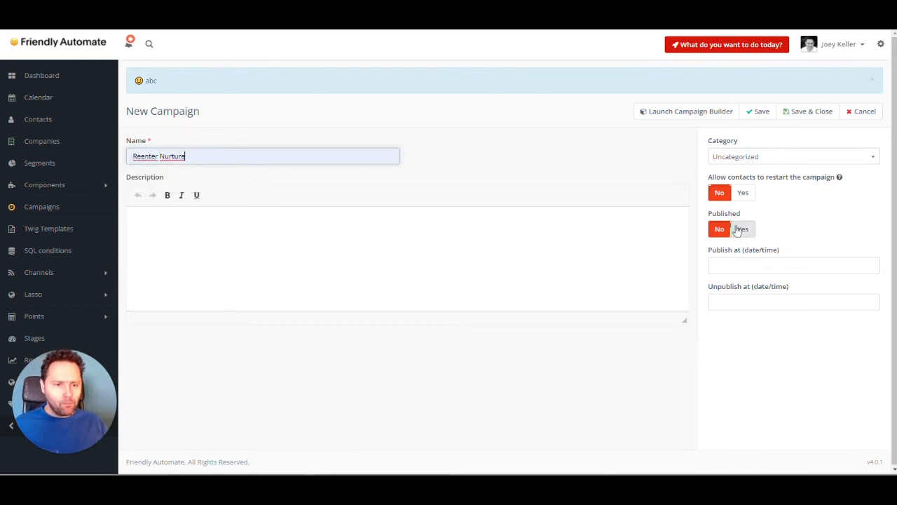
{"action": "left_click", "coordinate": [691, 110]}
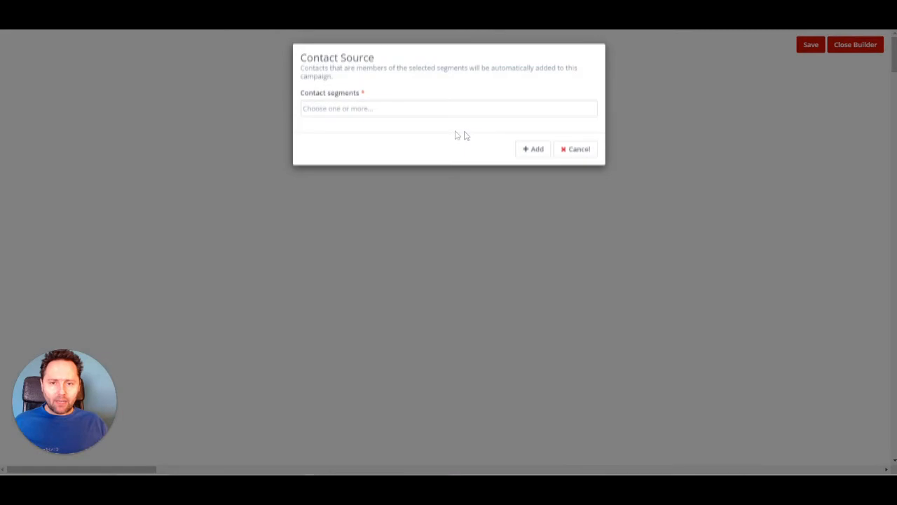
- Start from Reenter 1 with a Change campaigns action removing contacts from Movie Nurture Test
{"action": "type", "text": "re"}
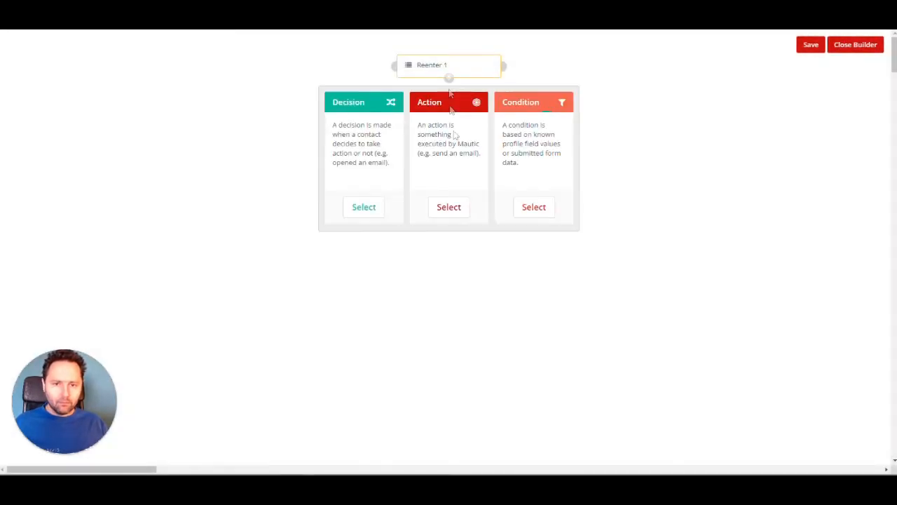
{"action": "left_click", "coordinate": [449, 207]}
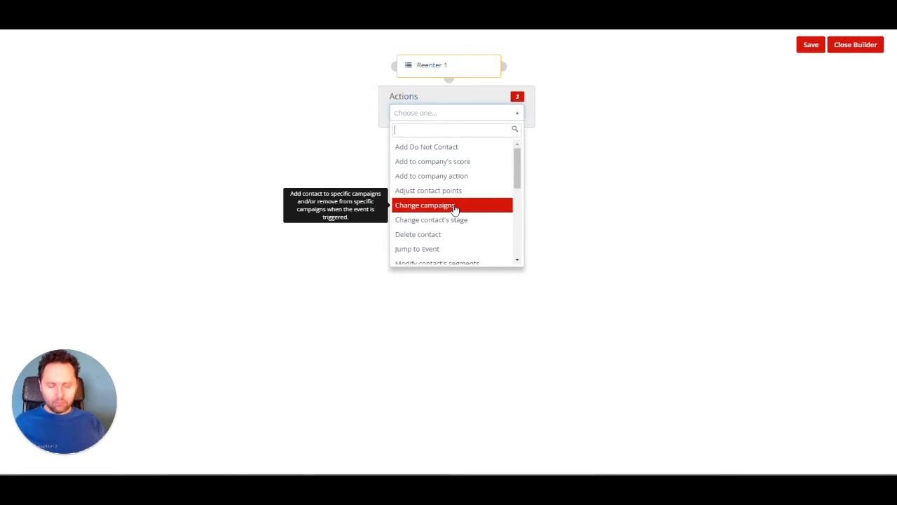
{"action": "left_click", "coordinate": [425, 205]}
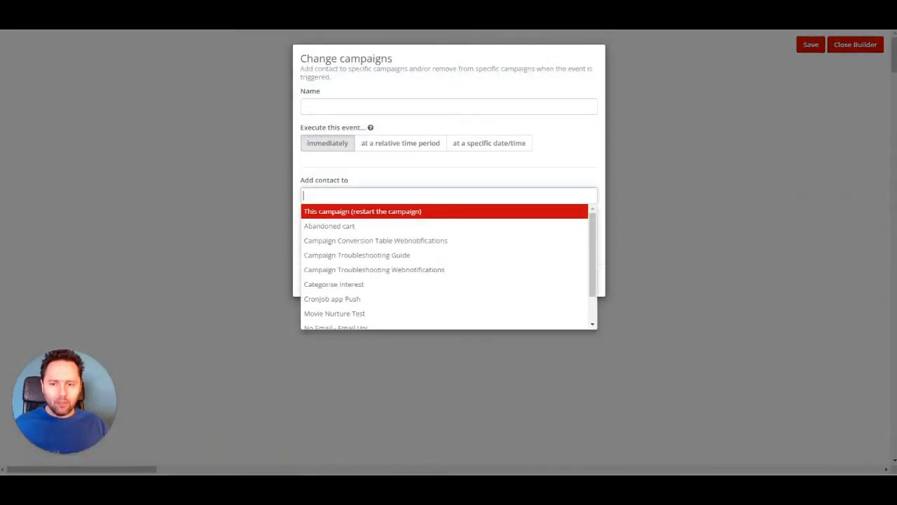
{"action": "left_click", "coordinate": [447, 232]}
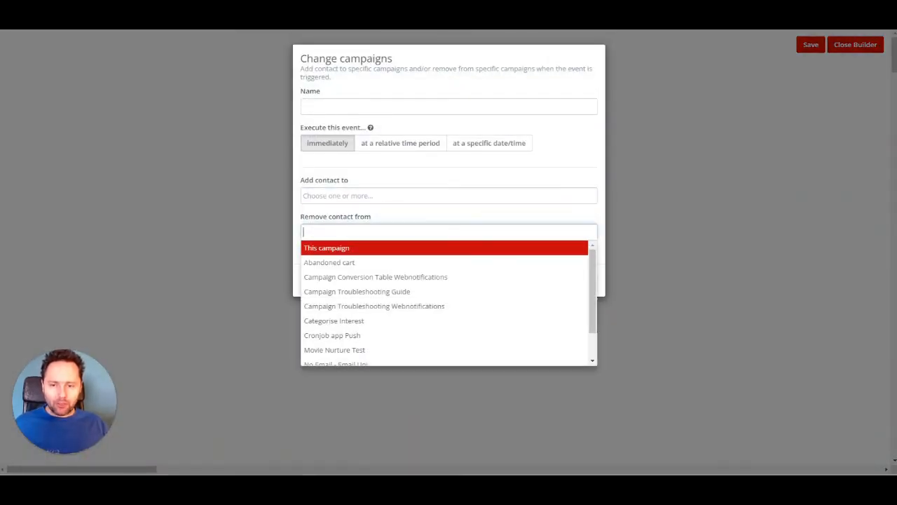
{"action": "type", "text": "nu"}
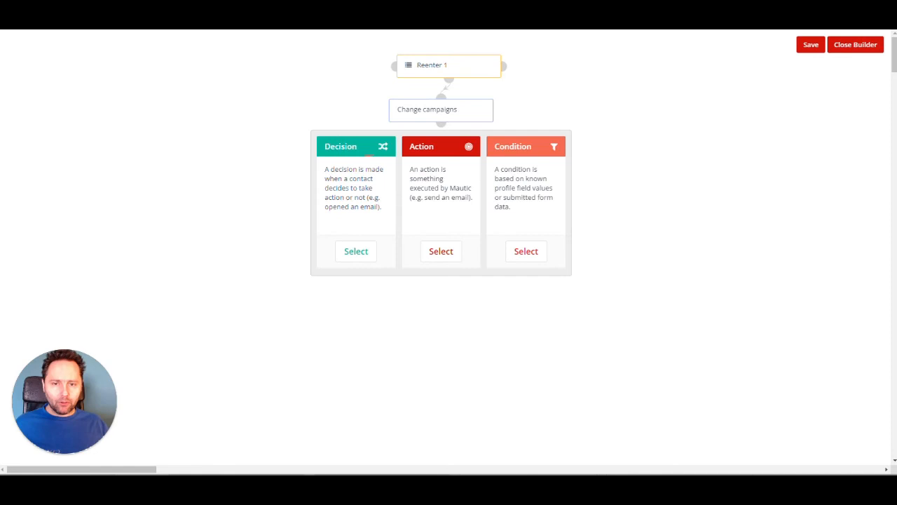
- Add a second Change campaigns action adding contacts to Movie Nurture Test
{"action": "left_click", "coordinate": [440, 251]}
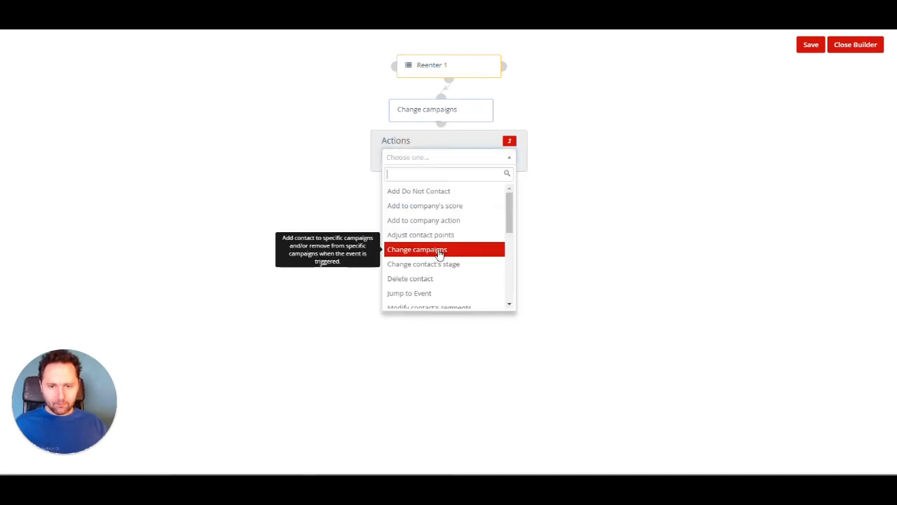
{"action": "left_click", "coordinate": [418, 249]}
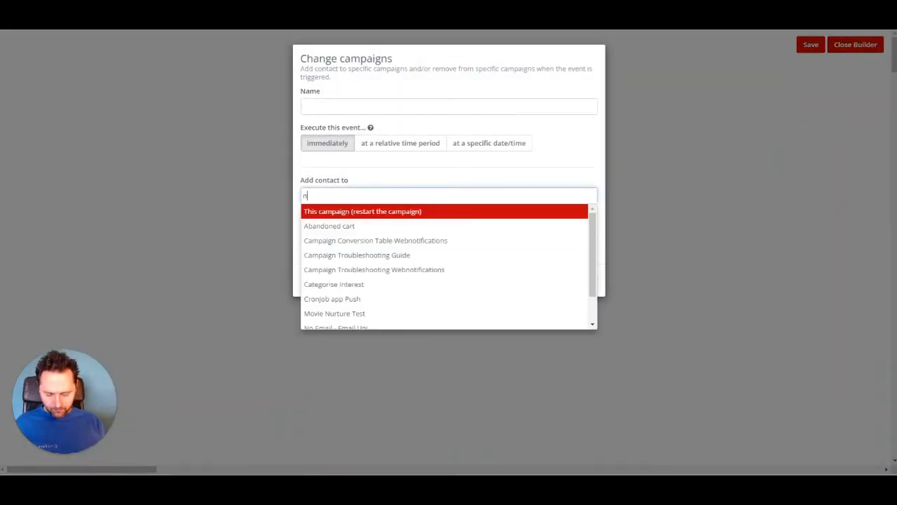
{"action": "left_click", "coordinate": [334, 313]}
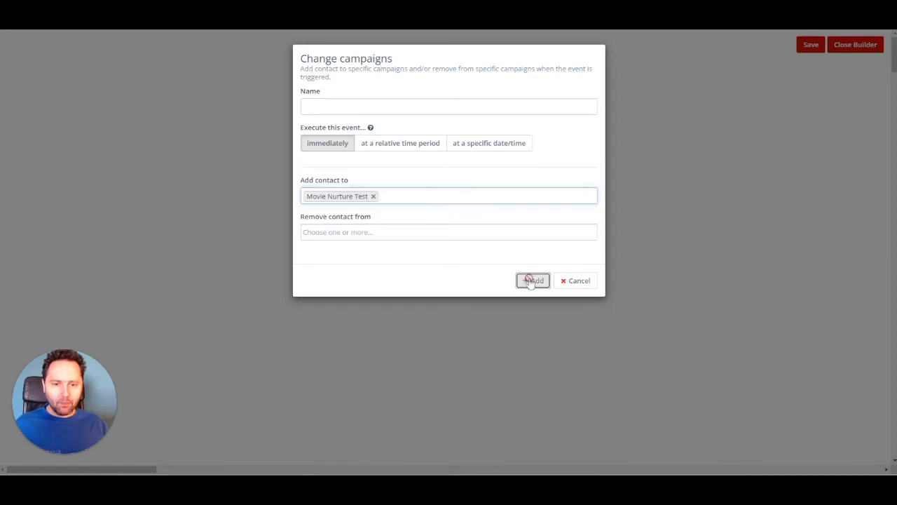
{"action": "left_click", "coordinate": [532, 281]}
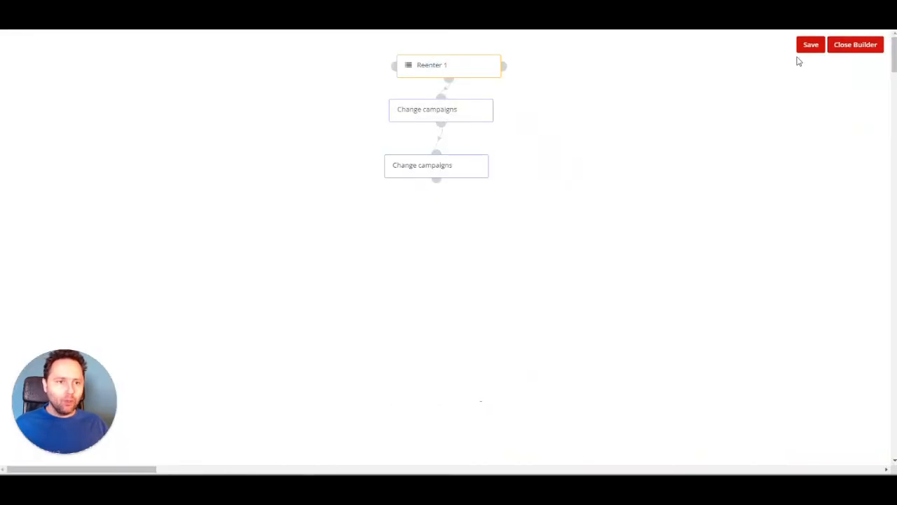
- Save Reenter Nurture, then open Movie Nurture Test's edit form and close its builder
{"action": "left_click", "coordinate": [856, 44]}
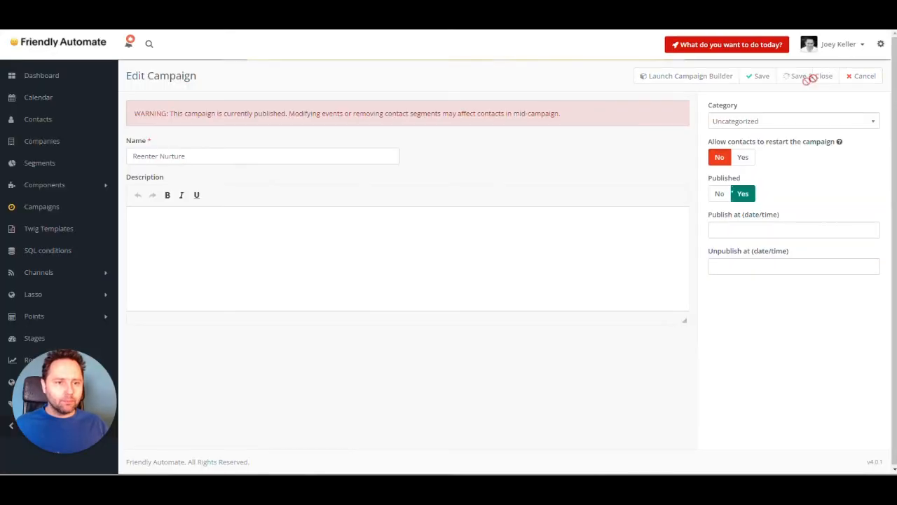
{"action": "left_click", "coordinate": [809, 76]}
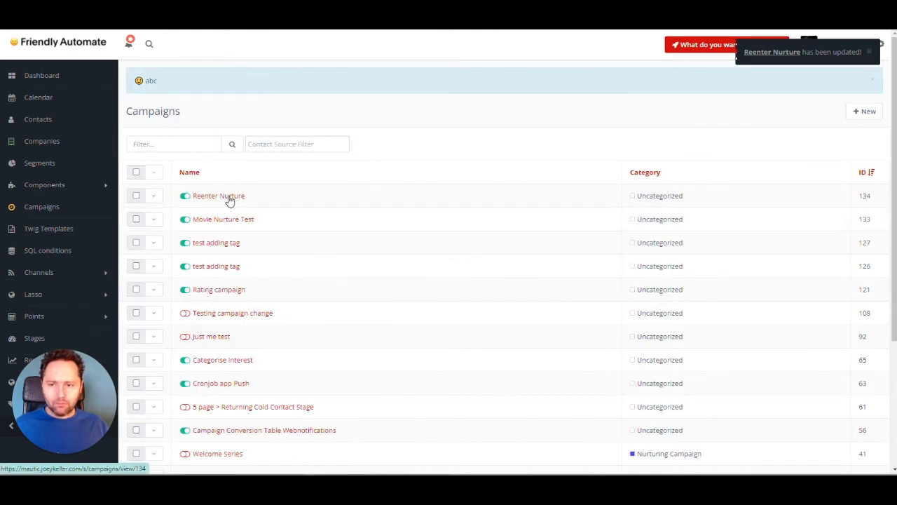
{"action": "left_click", "coordinate": [219, 195]}
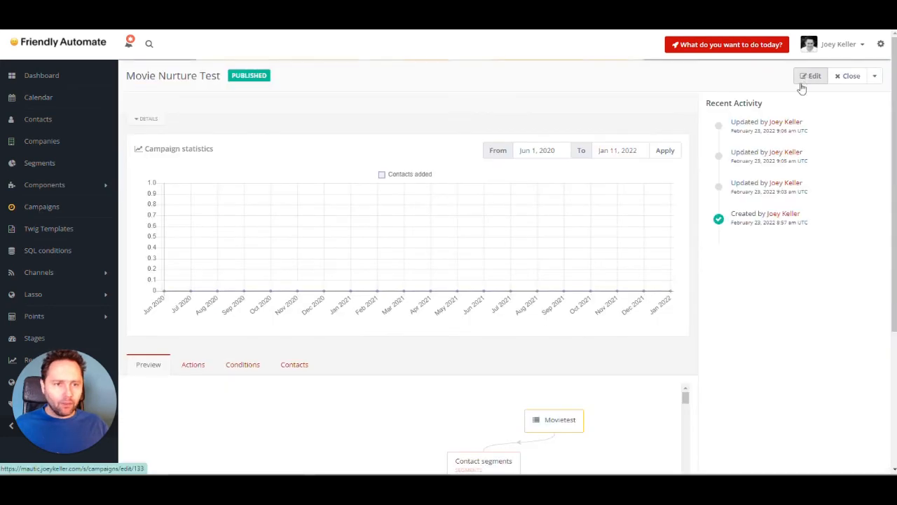
{"action": "left_click", "coordinate": [815, 76]}
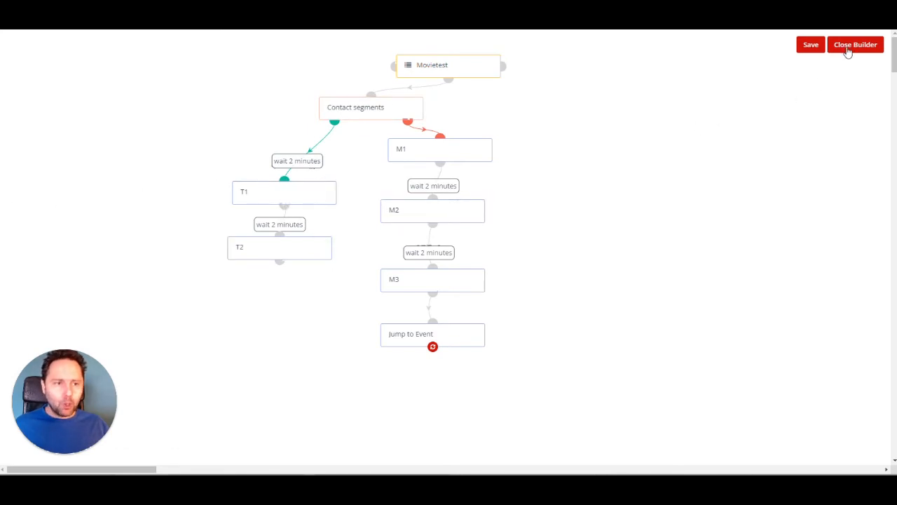
{"action": "left_click", "coordinate": [855, 44]}
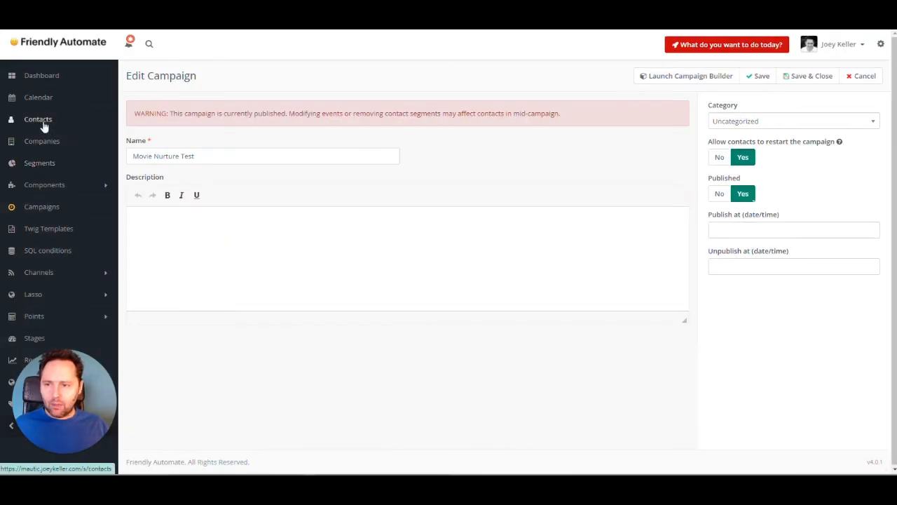
{"action": "left_click", "coordinate": [38, 119]}
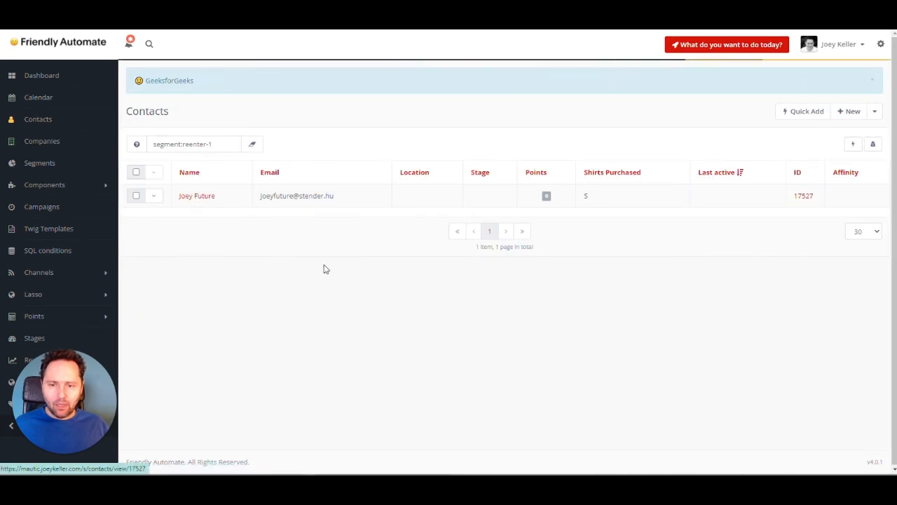
{"action": "left_click", "coordinate": [196, 196]}
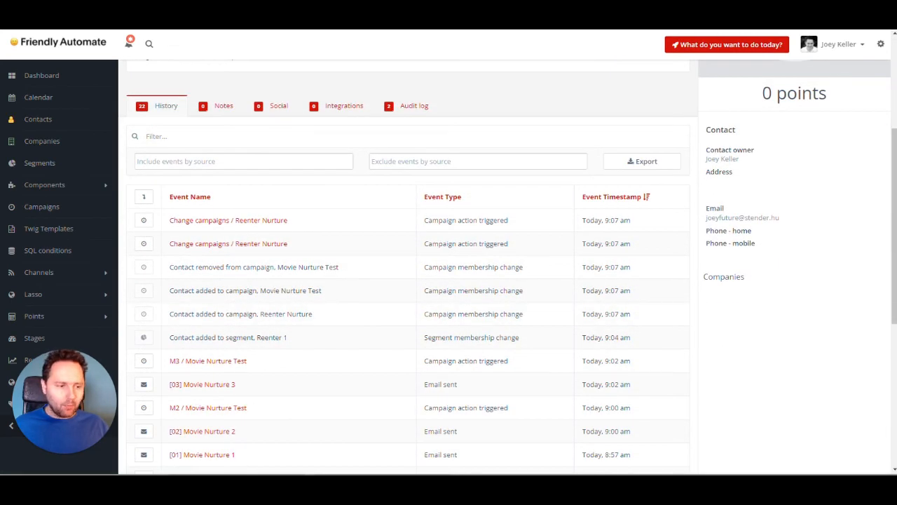
{"action": "mouse_move", "coordinate": [579, 177]}
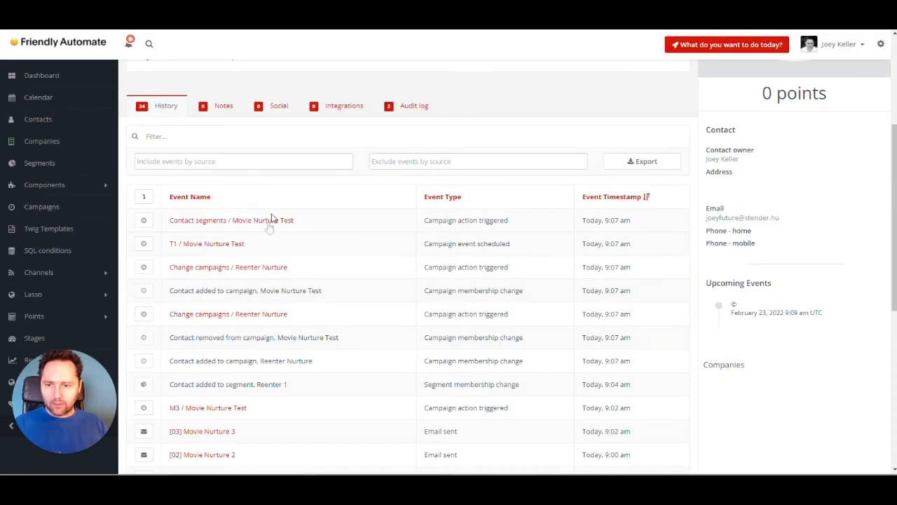
{"action": "mouse_move", "coordinate": [144, 243]}
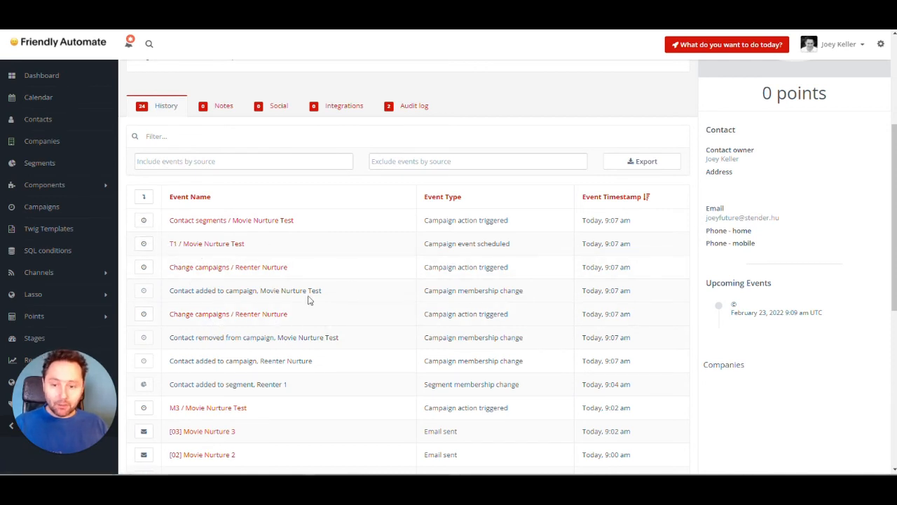
{"action": "mouse_move", "coordinate": [769, 366]}
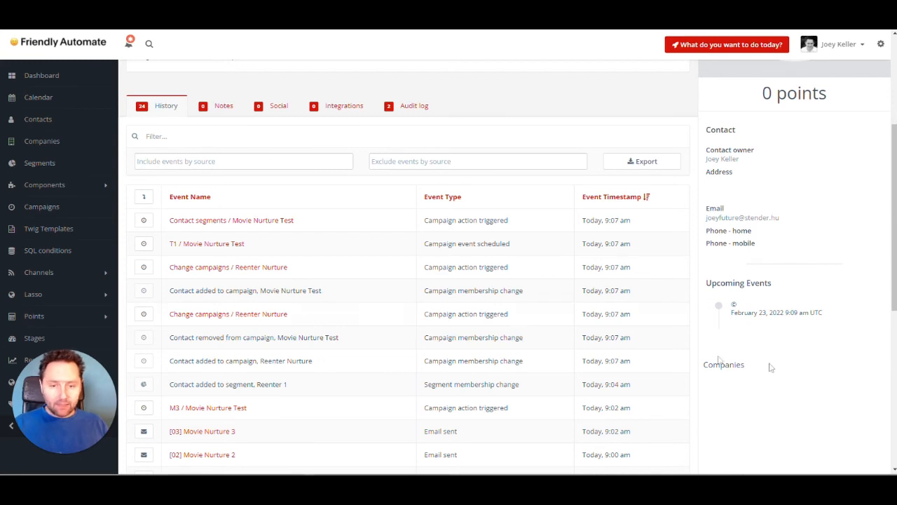
{"action": "mouse_move", "coordinate": [715, 295]}
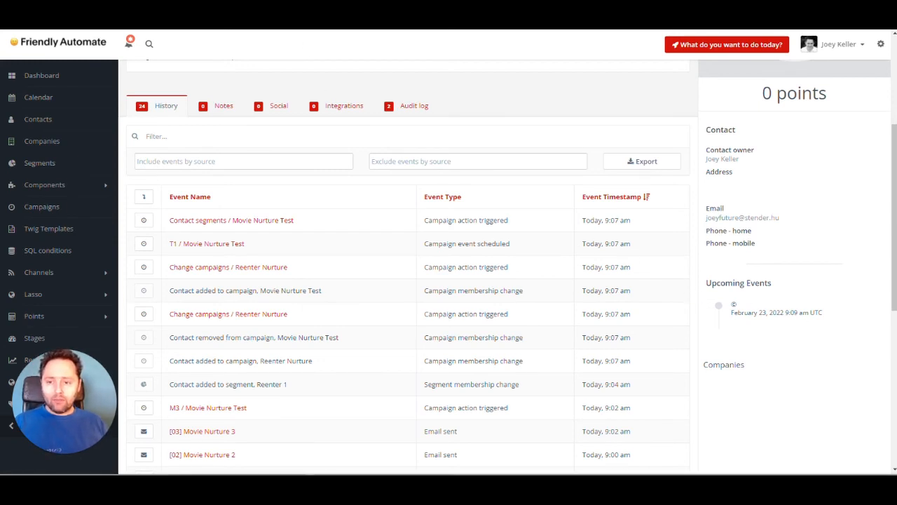
{"action": "mouse_move", "coordinate": [183, 279]}
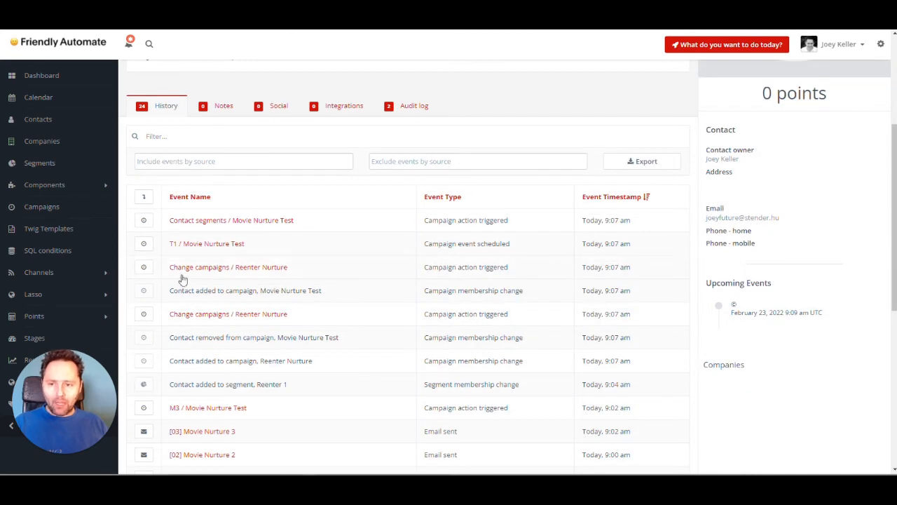
{"action": "left_click", "coordinate": [144, 243]}
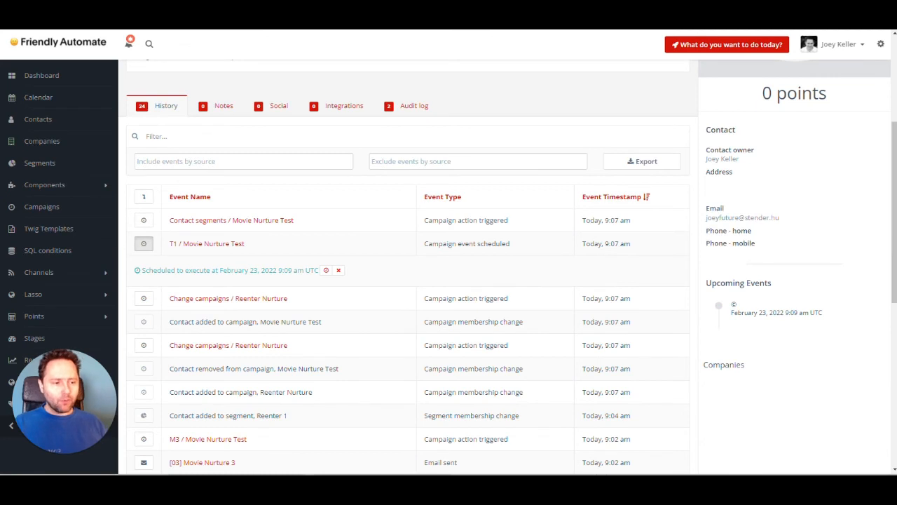
{"action": "mouse_move", "coordinate": [186, 243]}
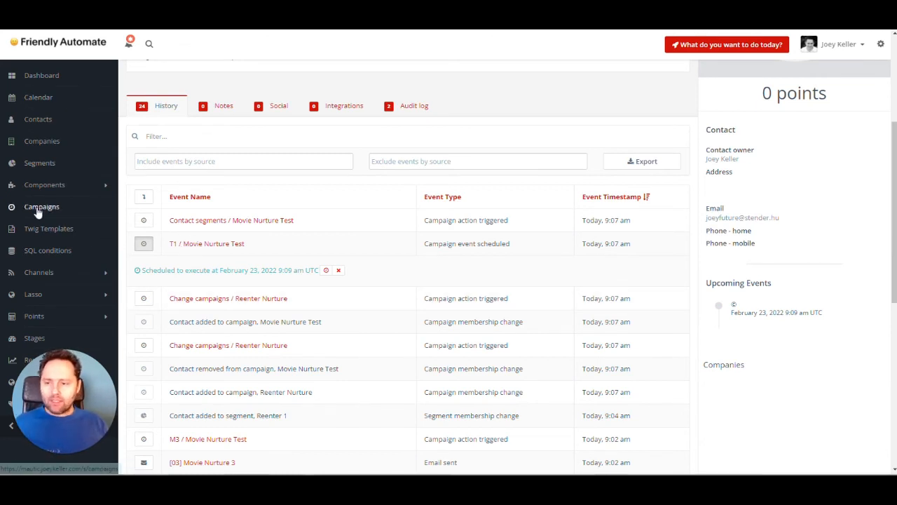
{"action": "left_click", "coordinate": [41, 206]}
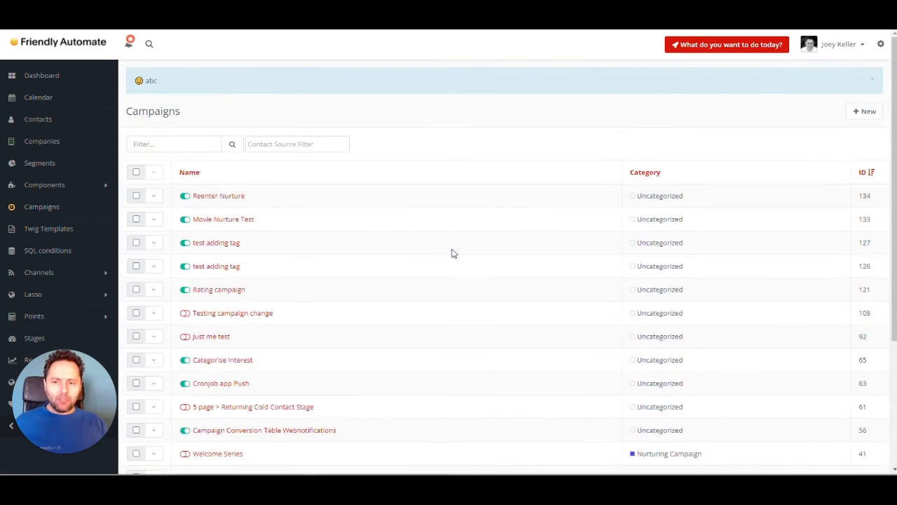
{"action": "left_click", "coordinate": [223, 219]}
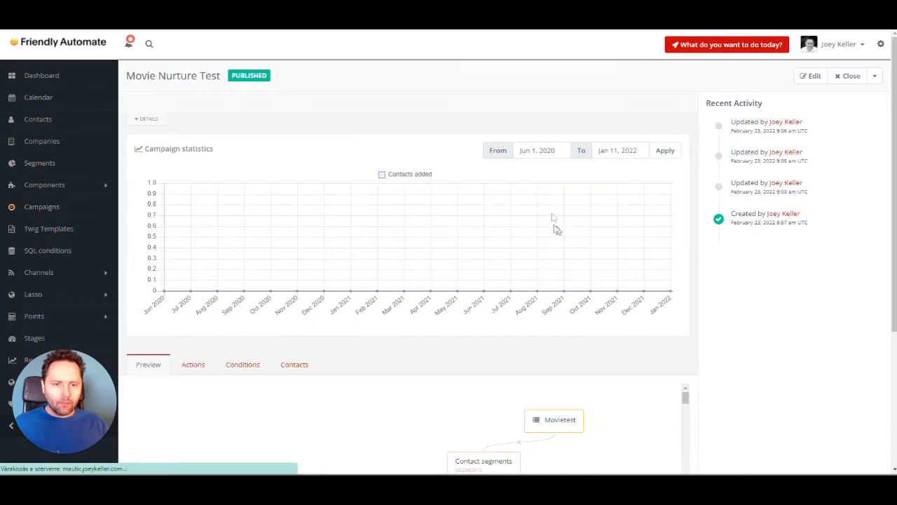